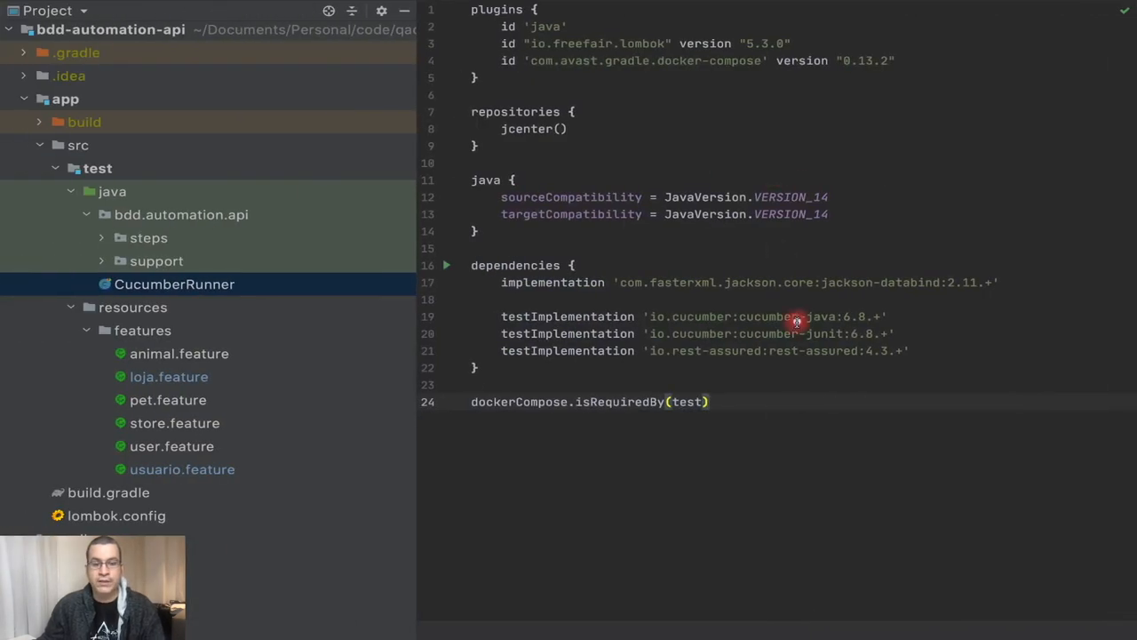
pyautogui.moveTo(687, 321)
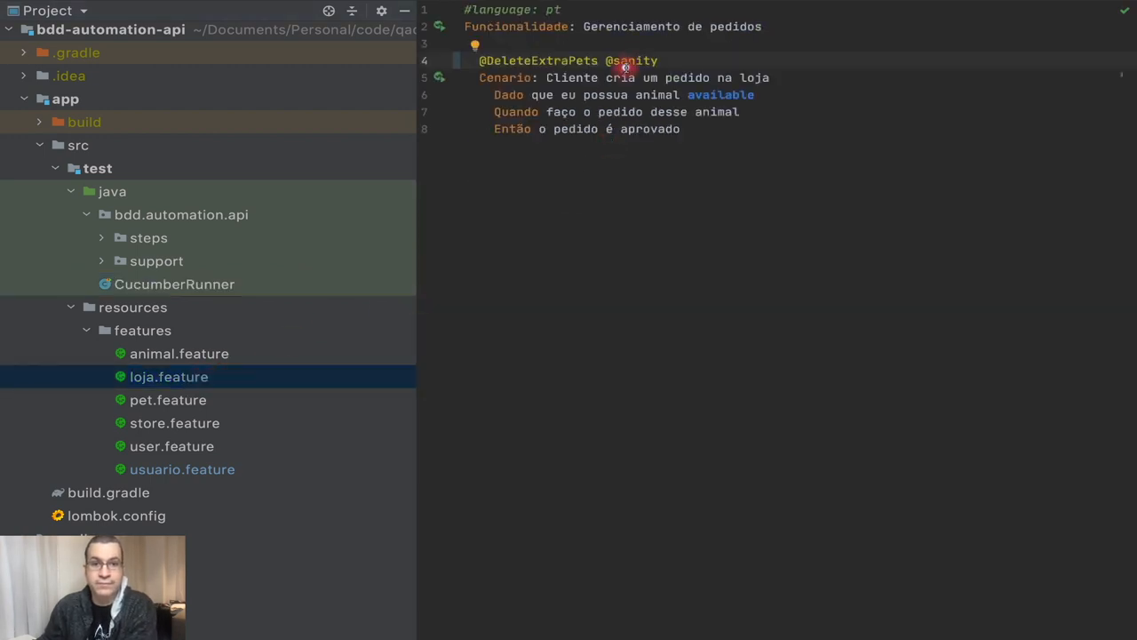
# - Review the tags in animal.feature, usuario.feature, user.feature and store.feature
pyautogui.click(178, 352)
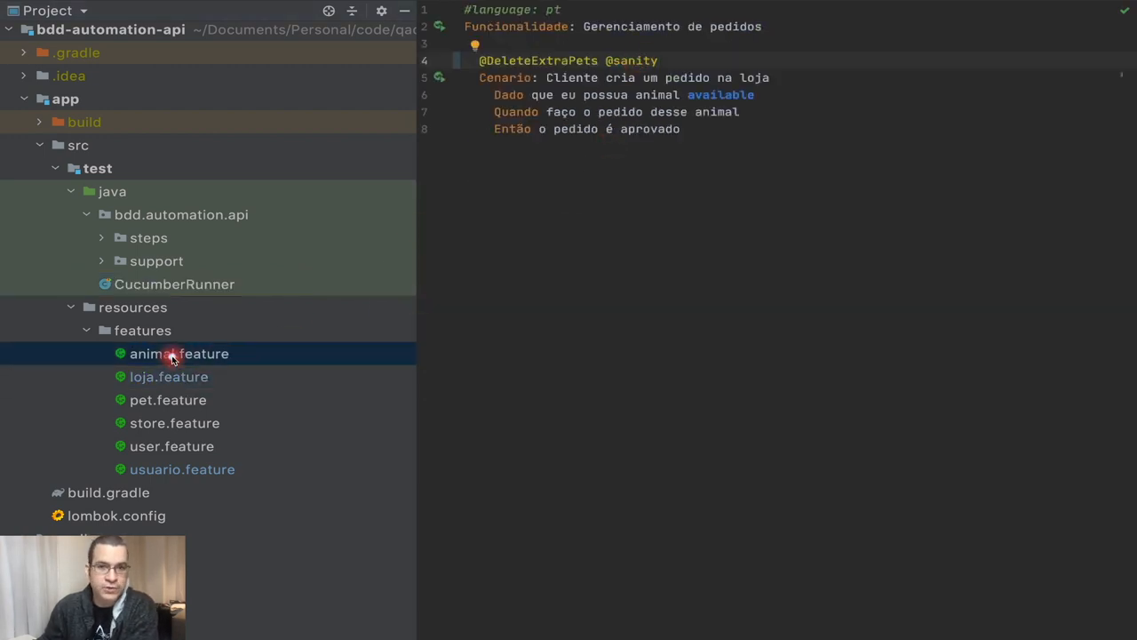
pyautogui.click(169, 376)
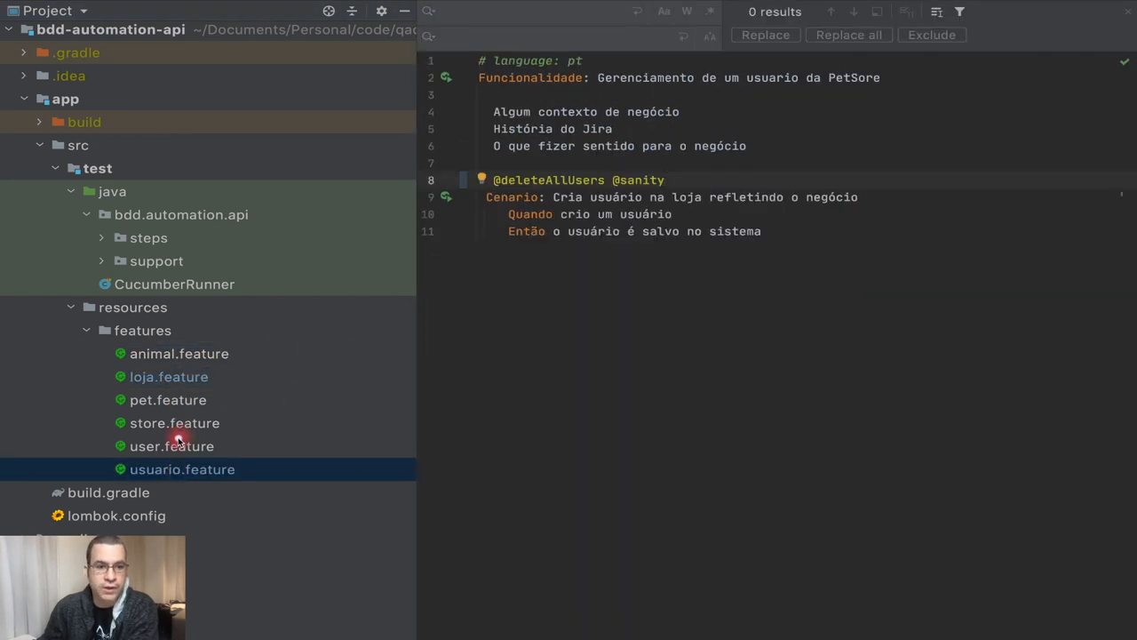
pyautogui.click(172, 446)
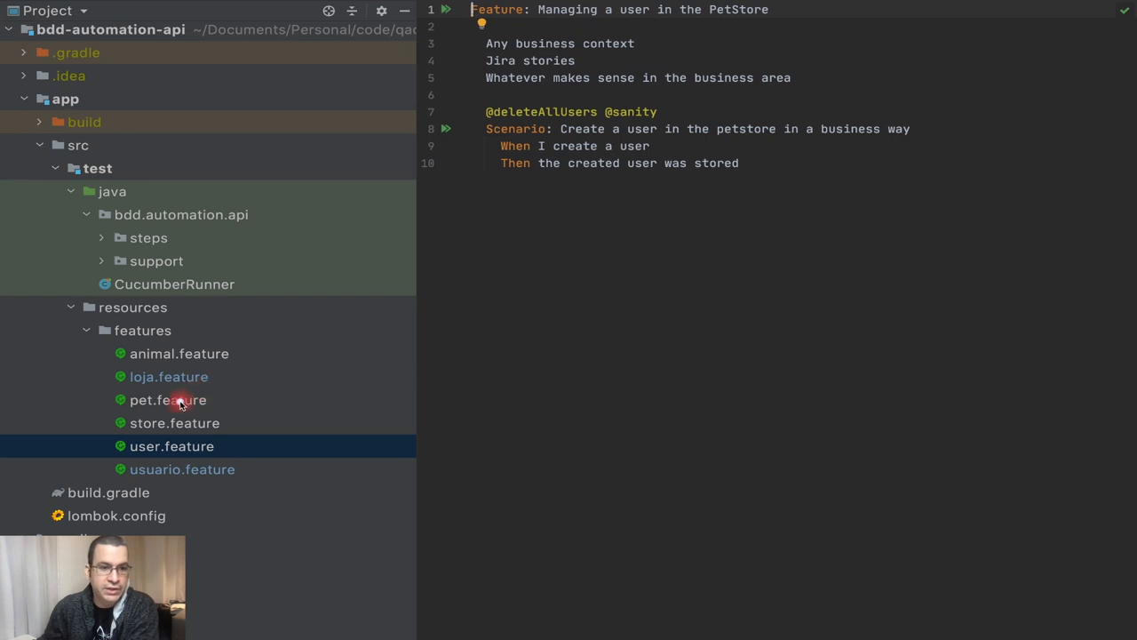
pyautogui.click(175, 422)
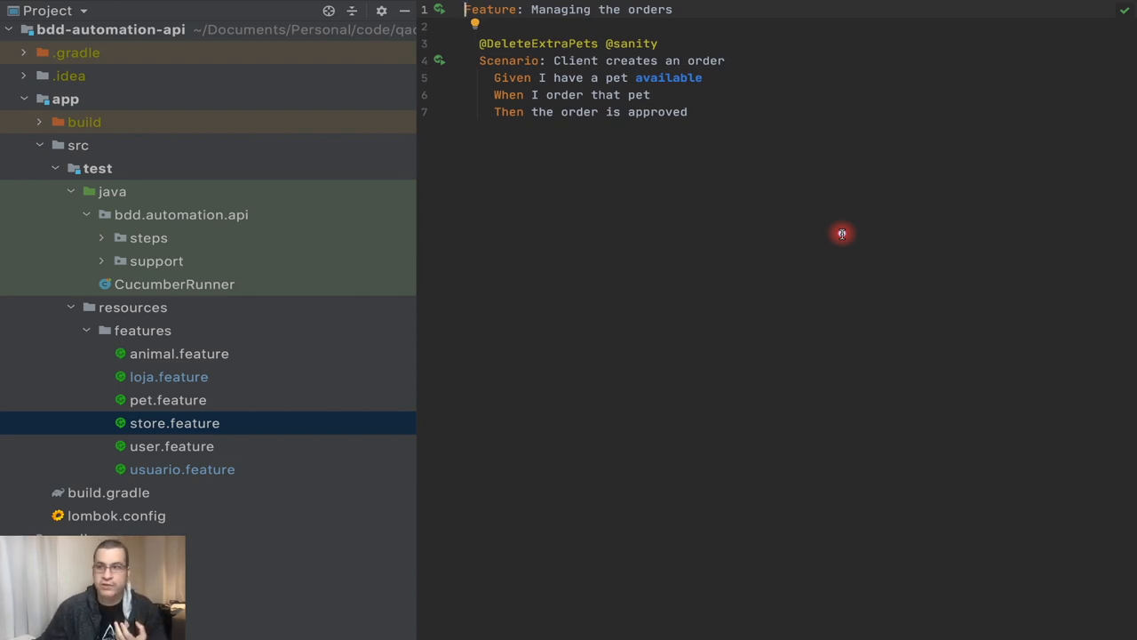
pyautogui.moveTo(825, 189)
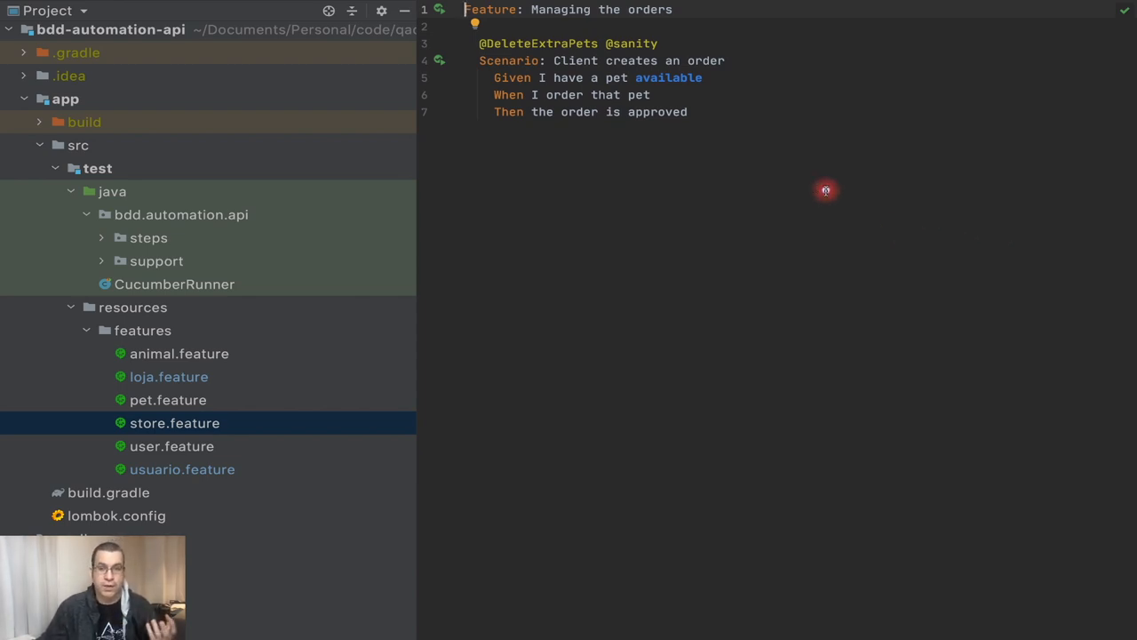
pyautogui.moveTo(820, 185)
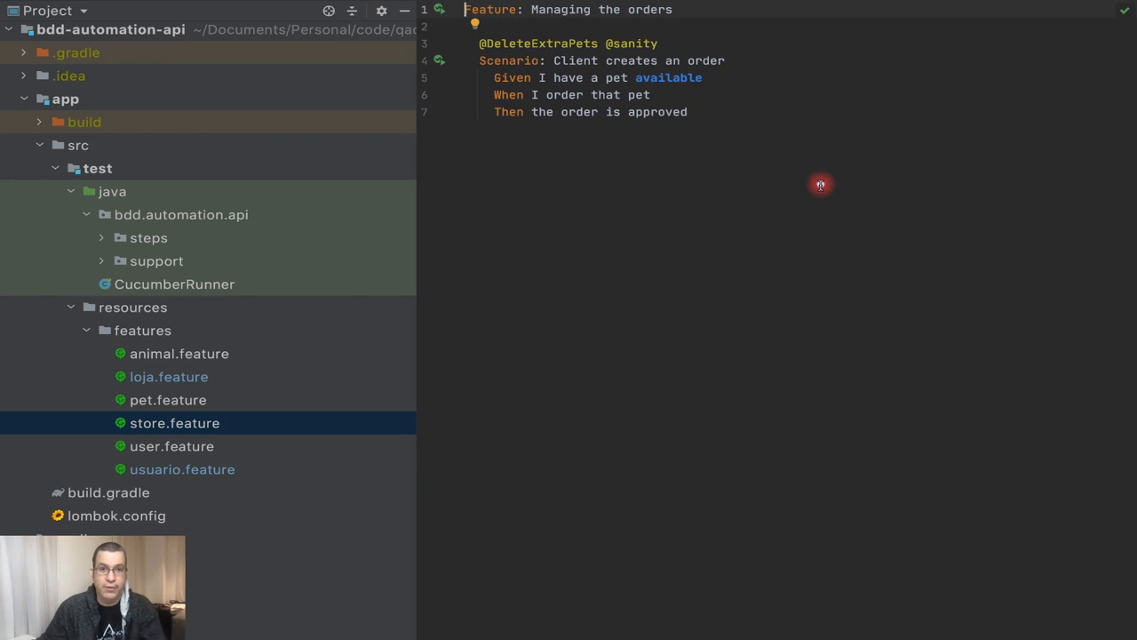
pyautogui.moveTo(816, 185)
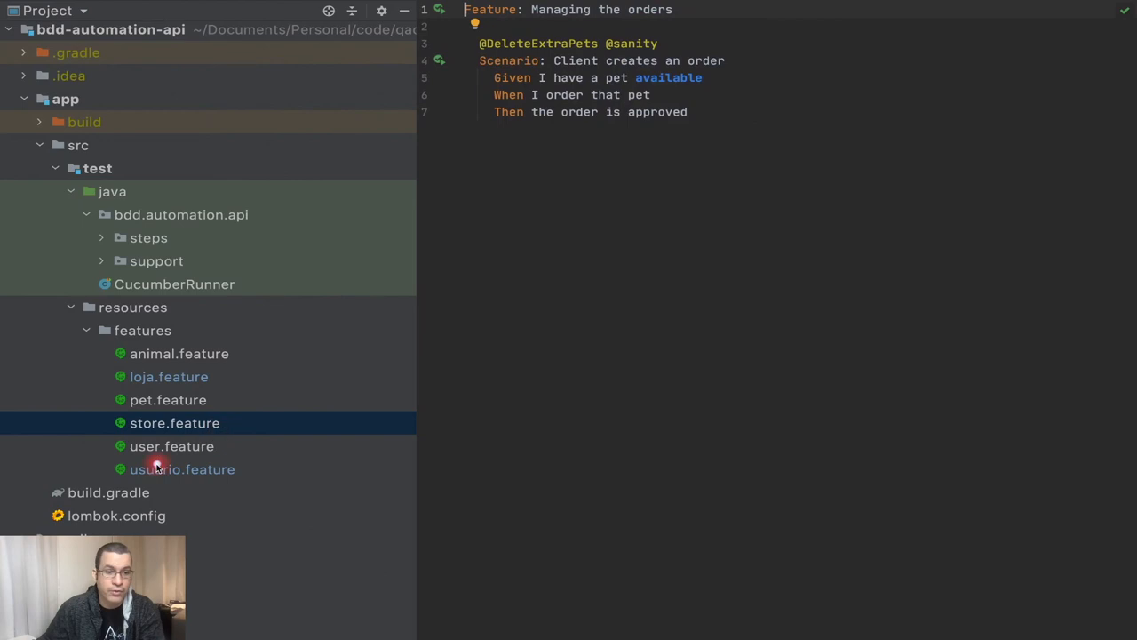
# - In build.gradle, add a sanityTest(type: Test) task below the dockerCompose line
pyautogui.click(109, 492)
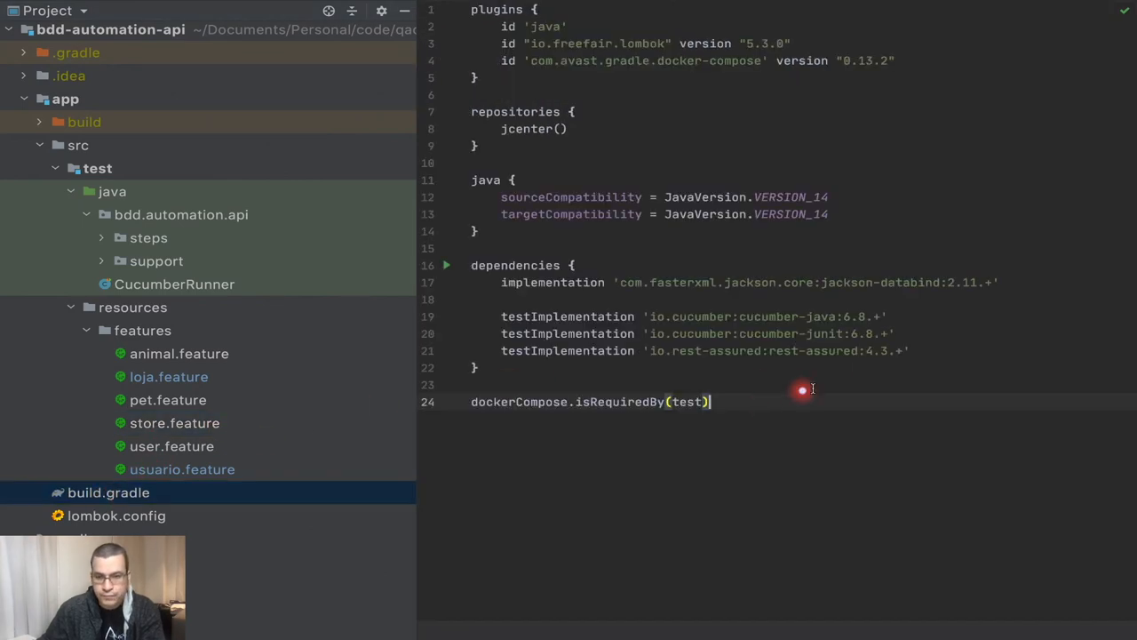
pyautogui.press('enter')
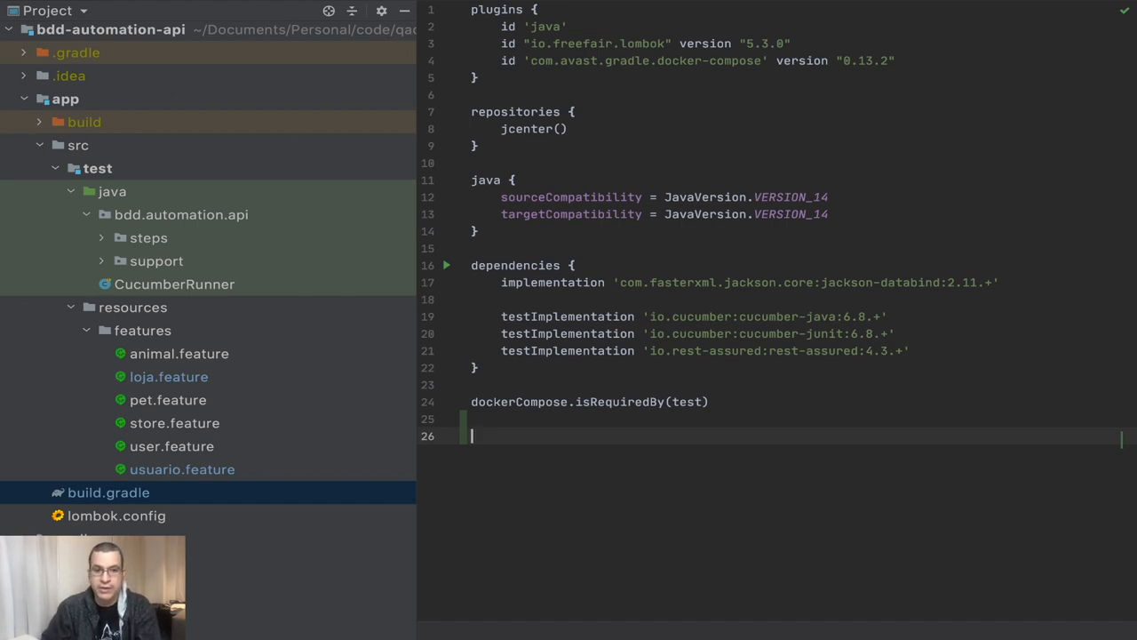
pyautogui.write('task')
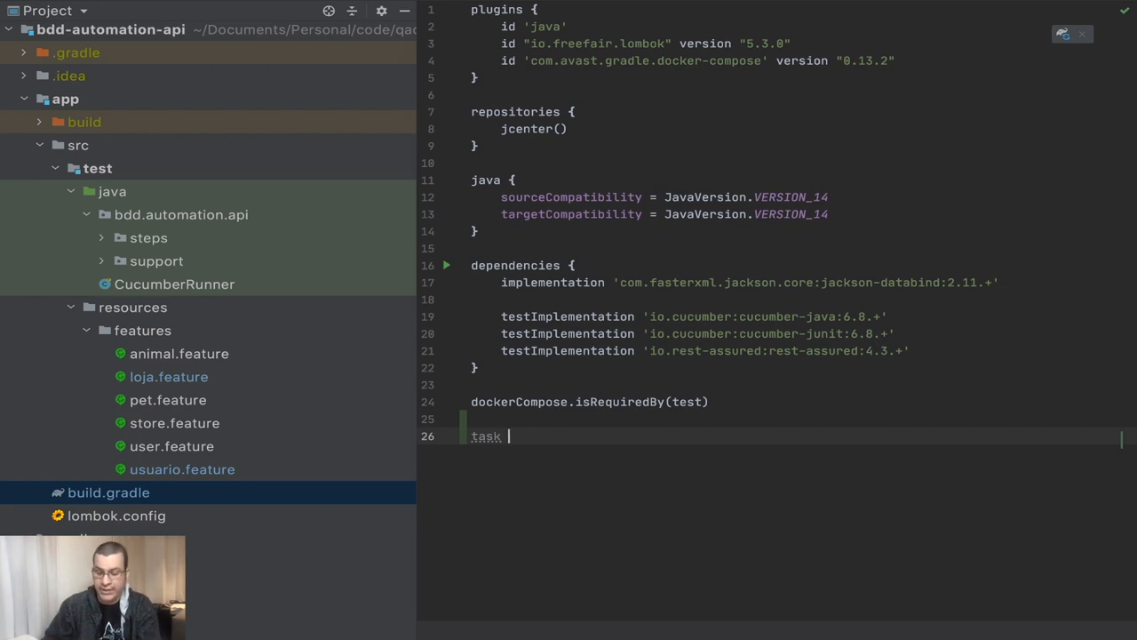
pyautogui.write('sani')
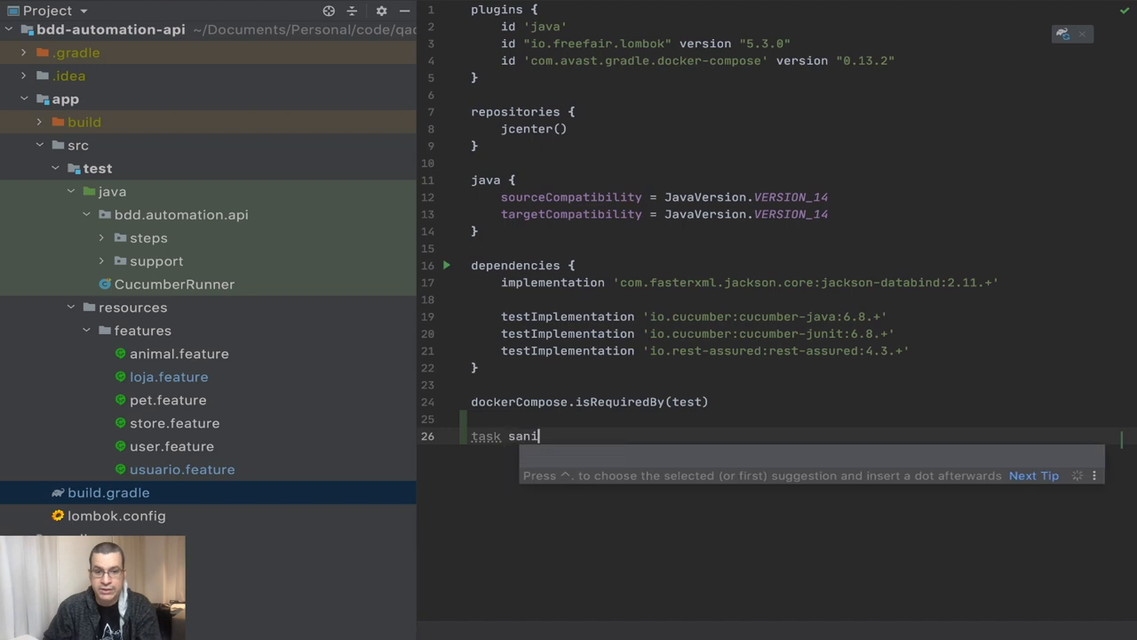
pyautogui.write('tyTest()')
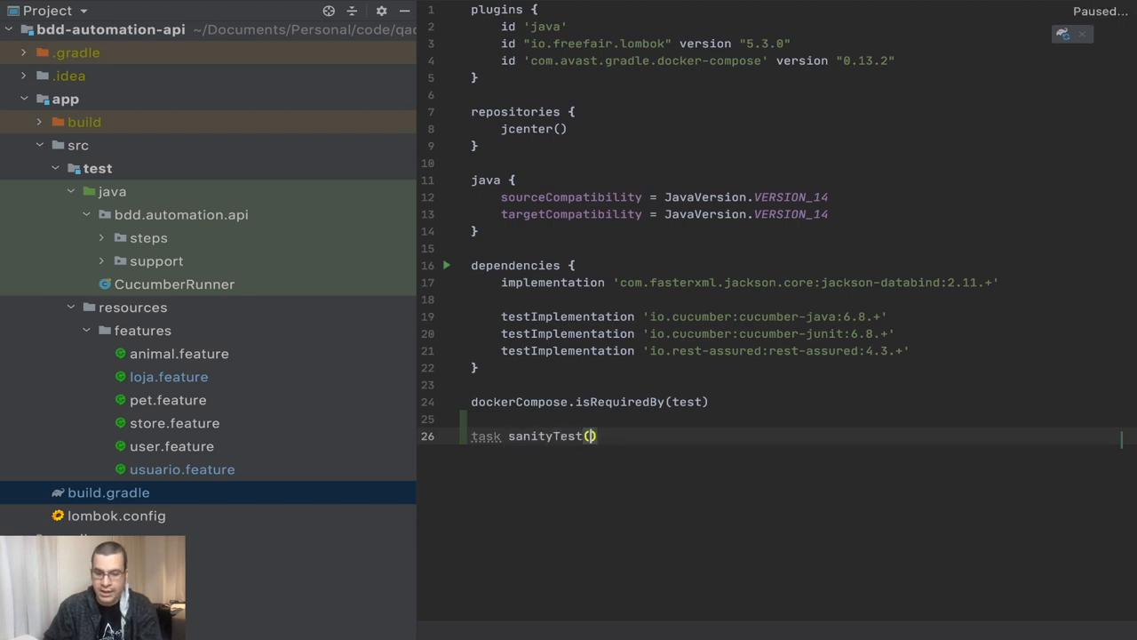
pyautogui.write('type:')
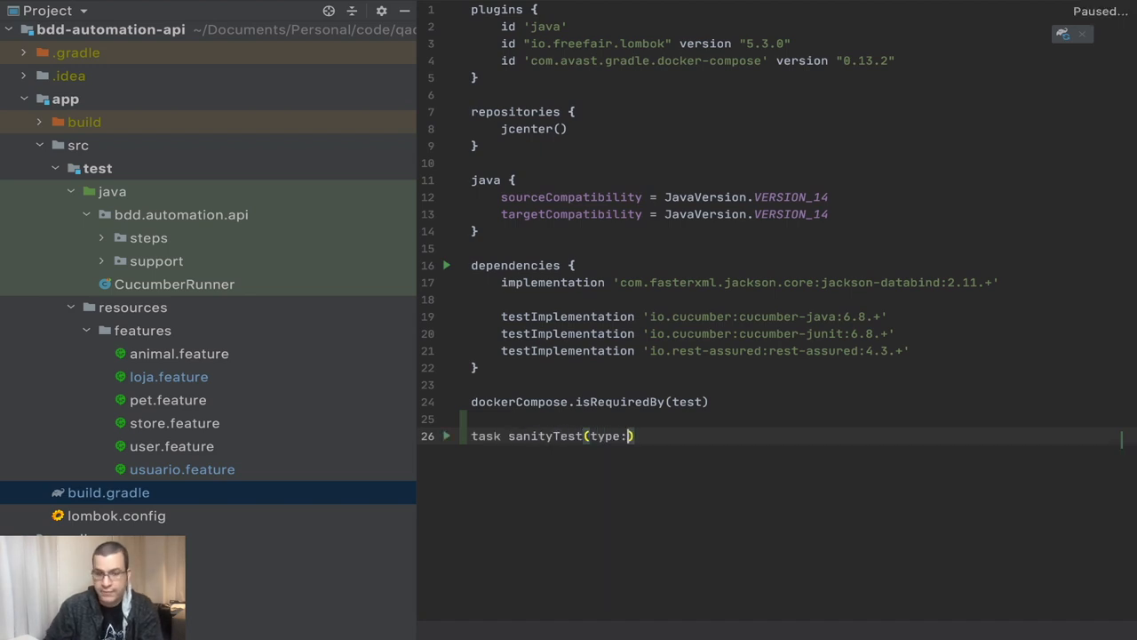
pyautogui.write('Test')
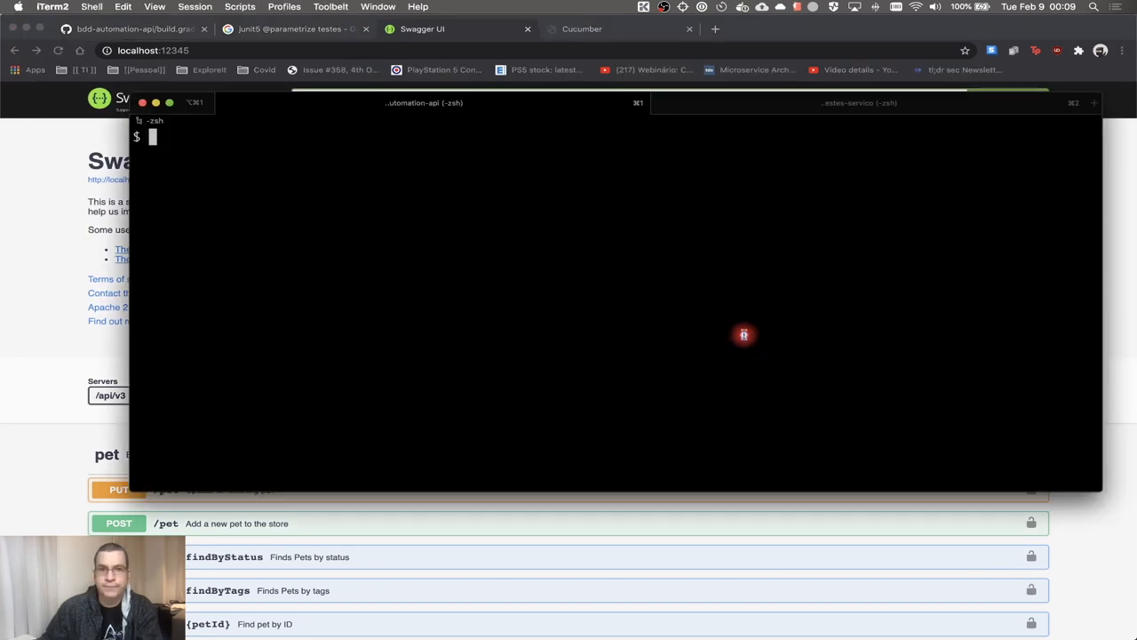
pyautogui.write('exxp')
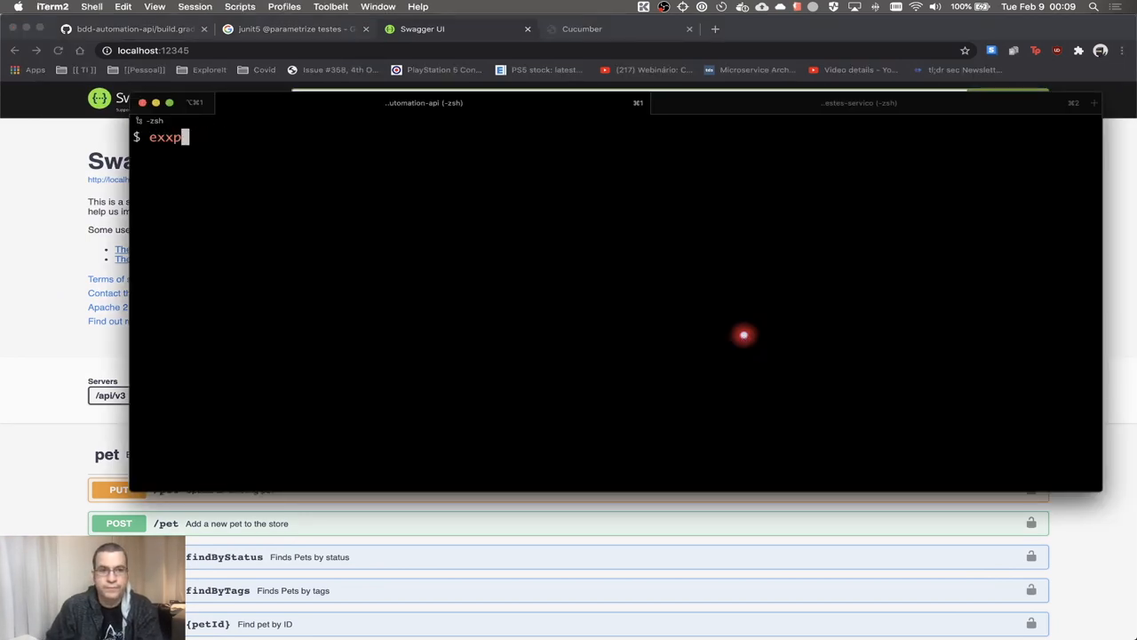
pyautogui.write('export CUCUMBER_FILTER_TAGS="@sanity or @sanidade"')
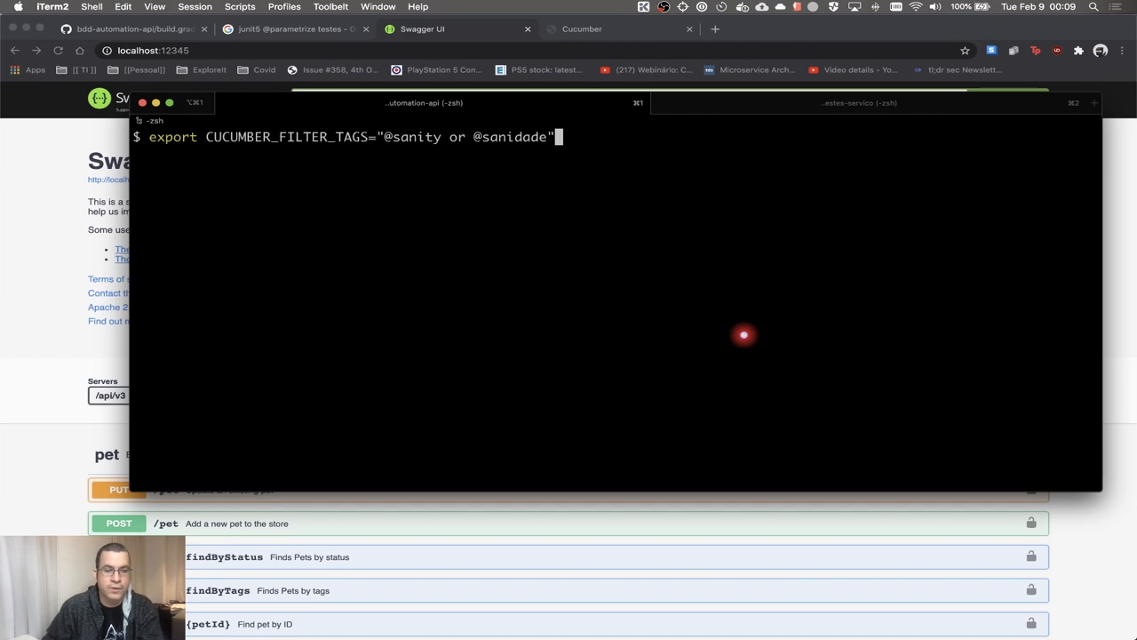
pyautogui.press('backspace')
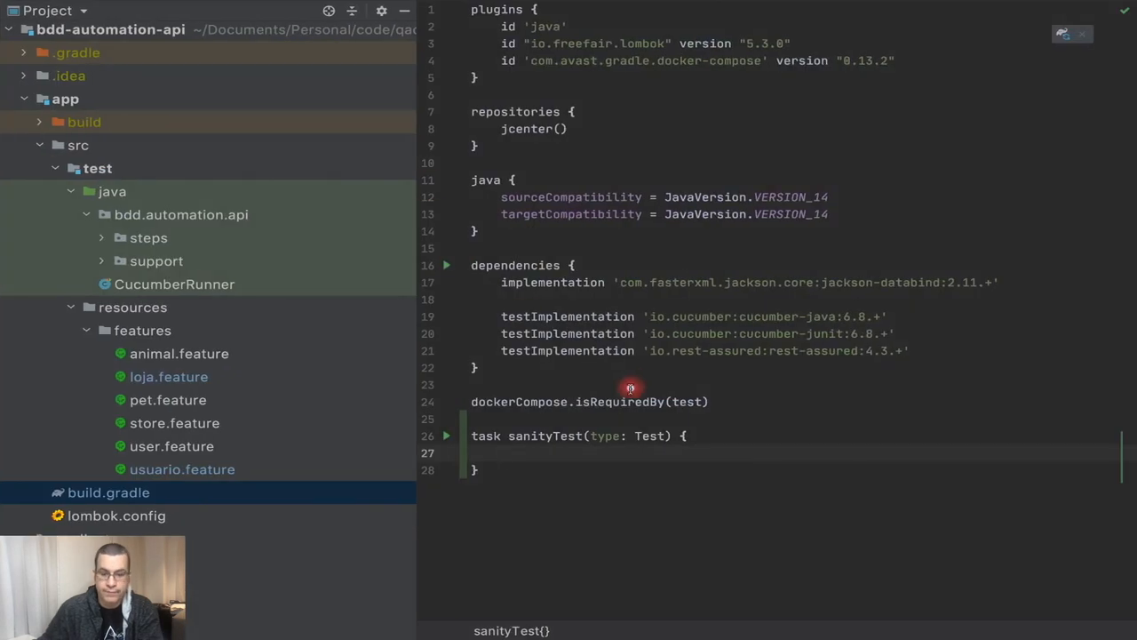
pyautogui.write('env')
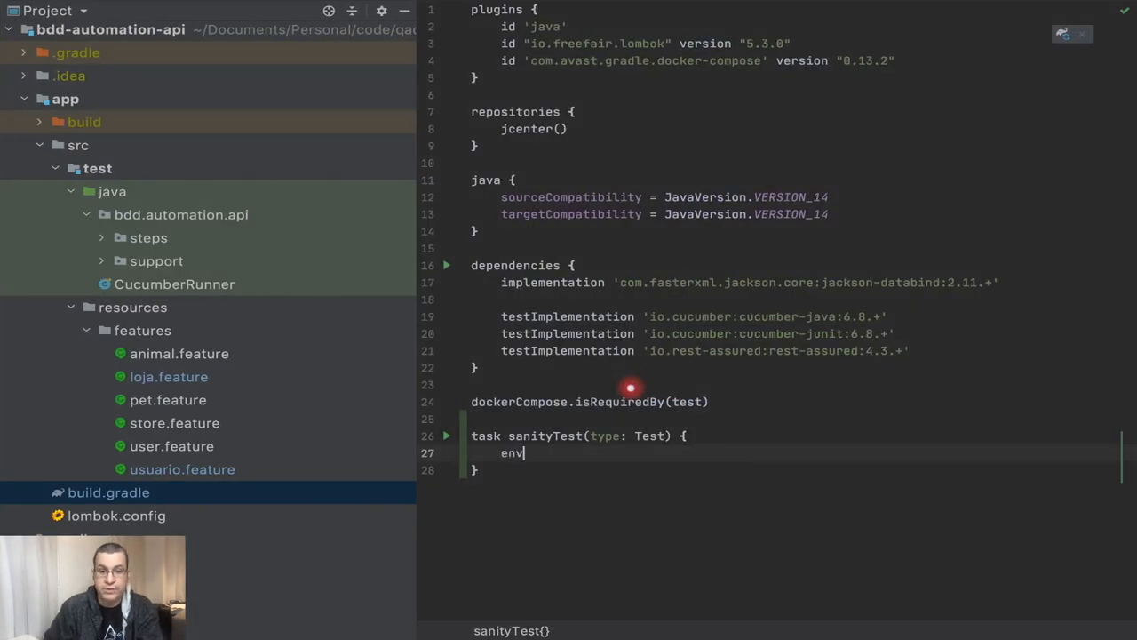
pyautogui.write('environment()')
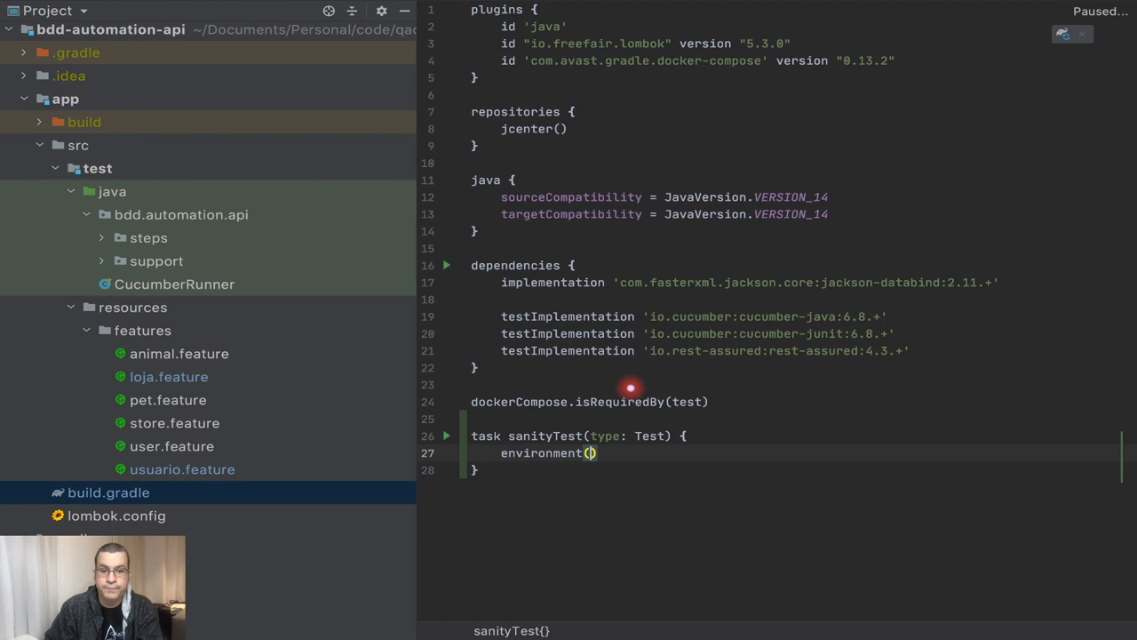
pyautogui.write('"CUCUMBE')
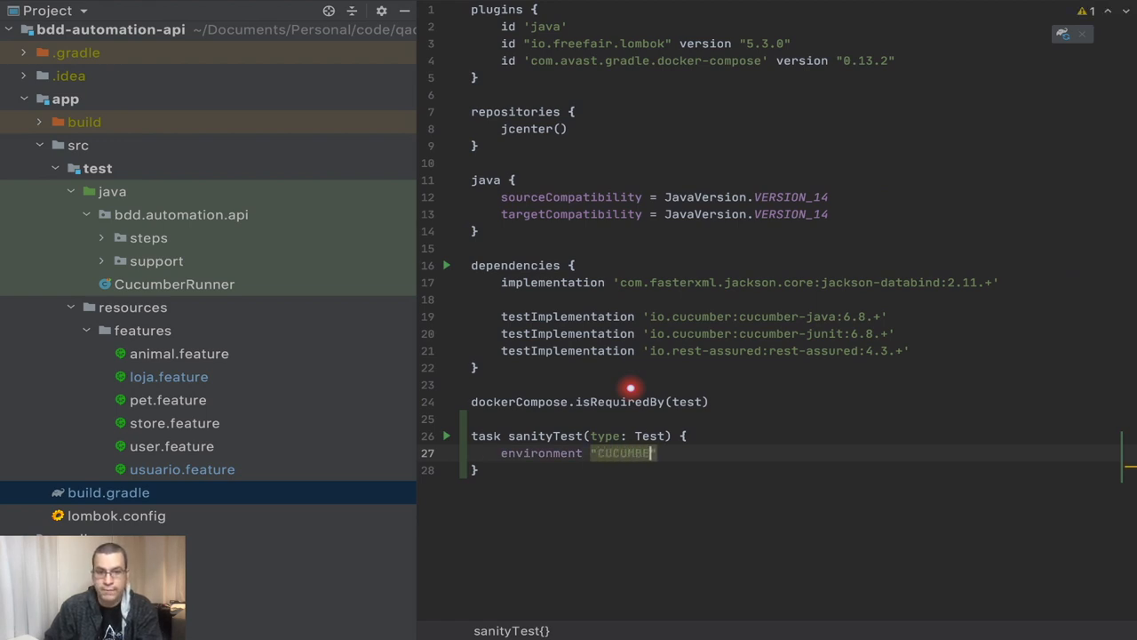
pyautogui.write('R_FILTER_TA')
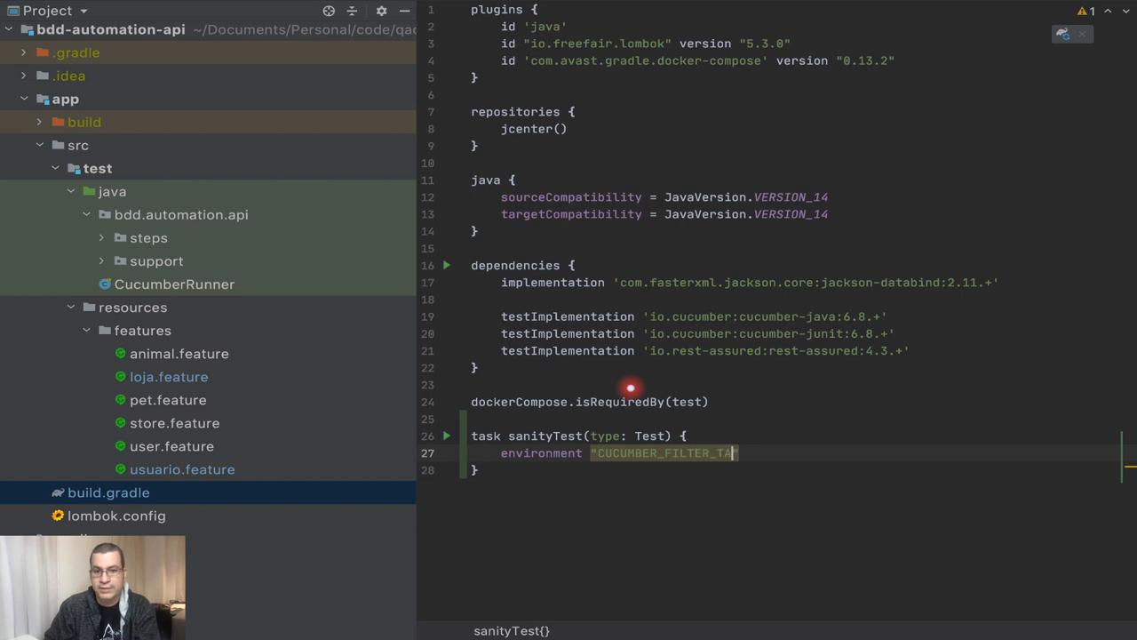
pyautogui.write('GS"')
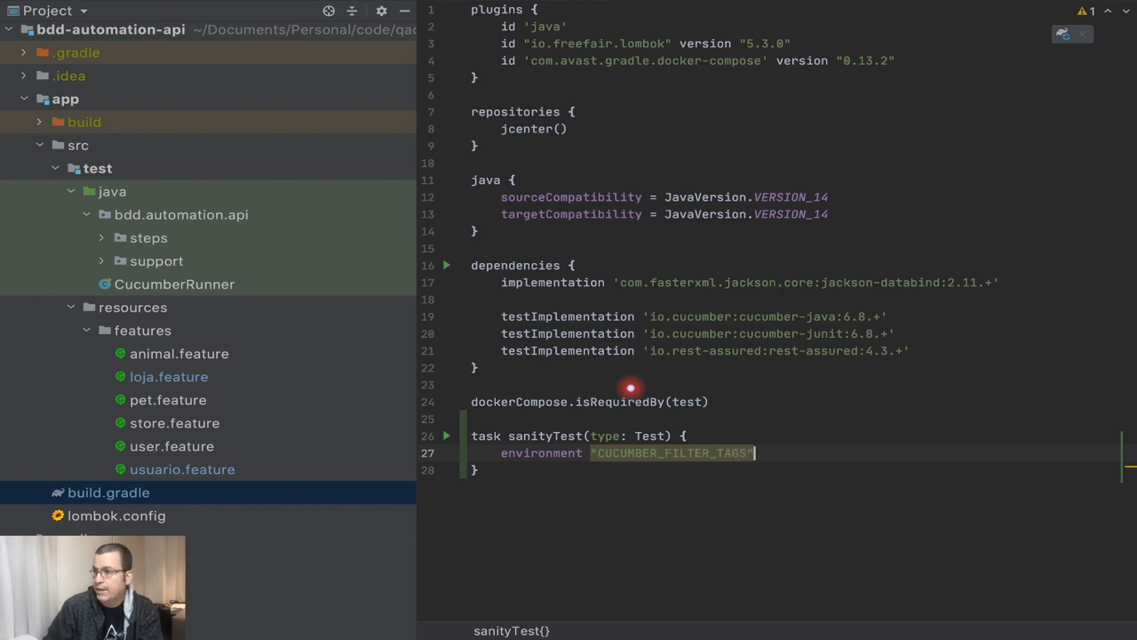
pyautogui.write(', "@')
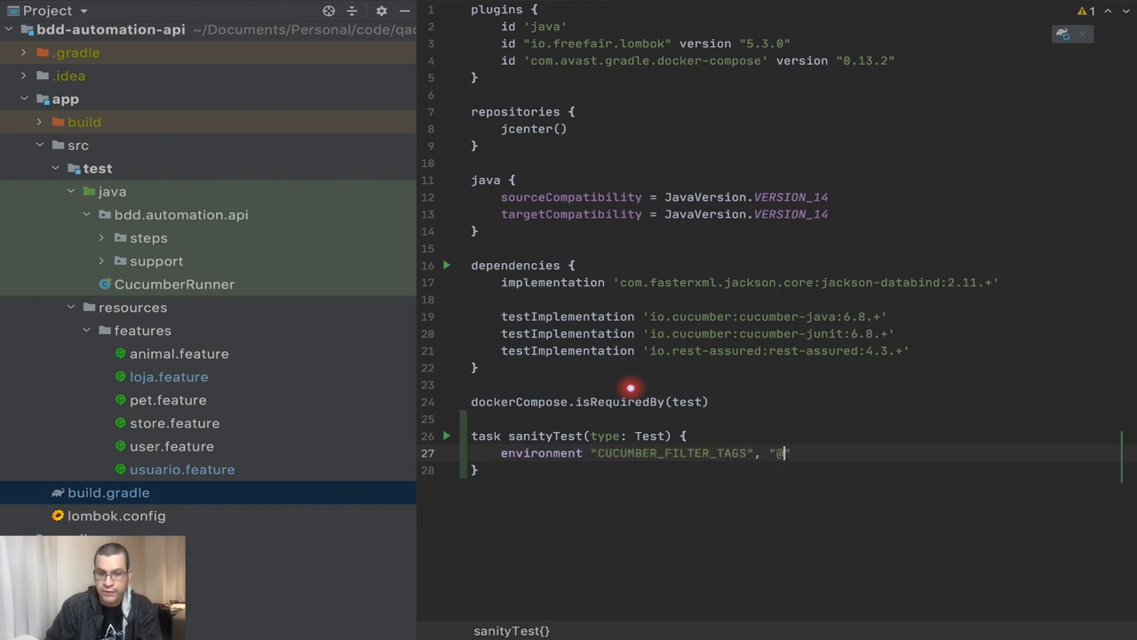
pyautogui.write('sanity')
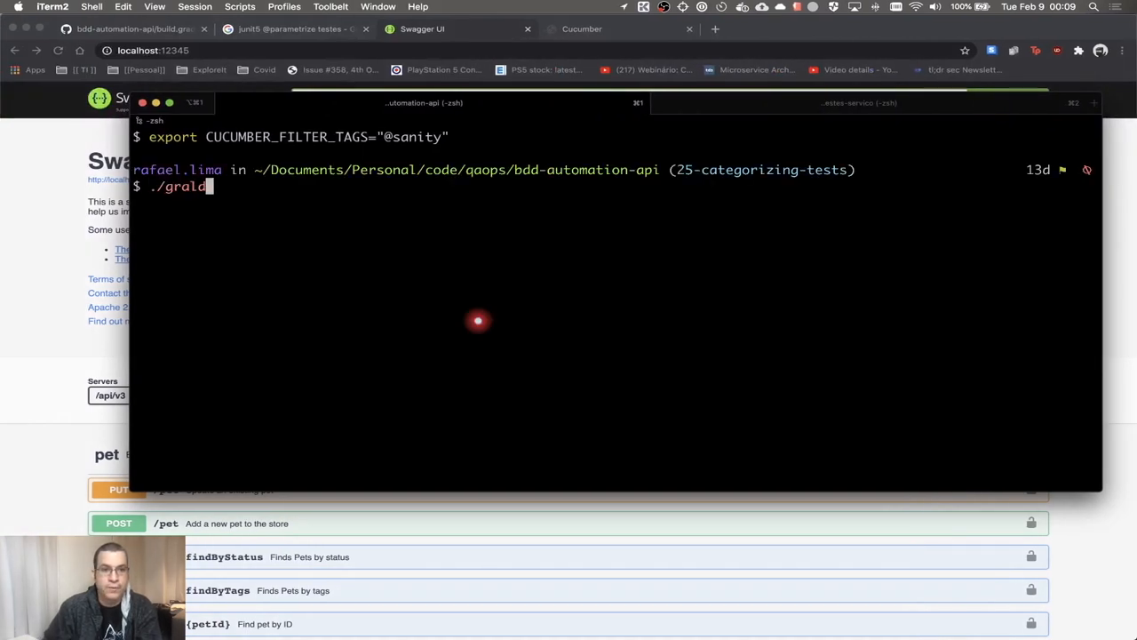
# - Run ./gradlew clean sanityTest, then open app/build/reports/feature.html
pyautogui.write('dlew clean')
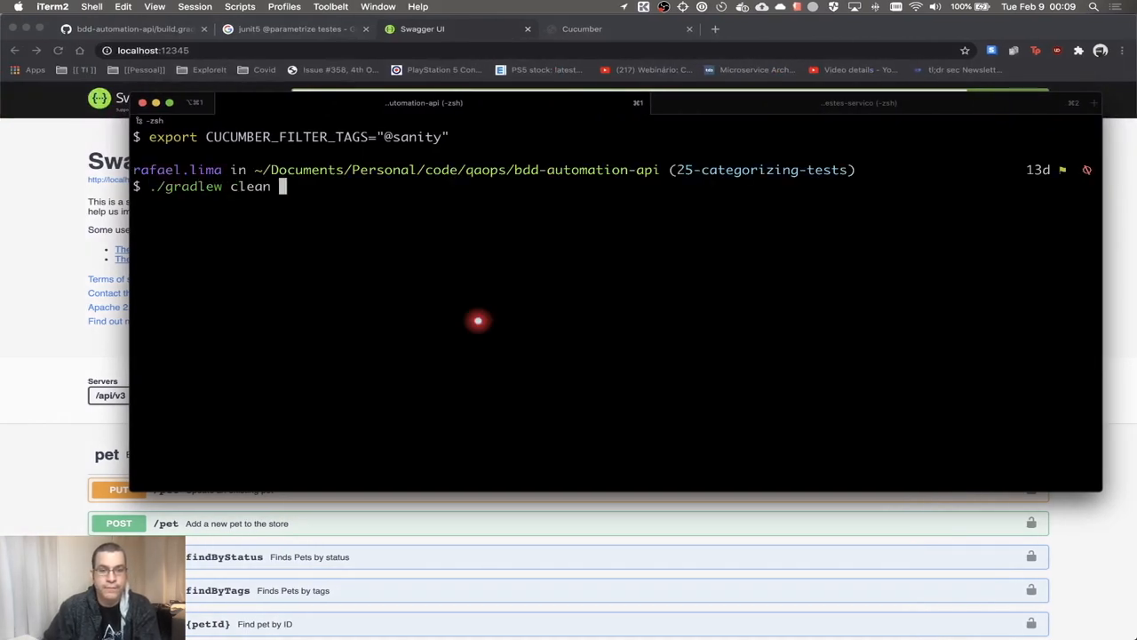
pyautogui.write('sanityTes')
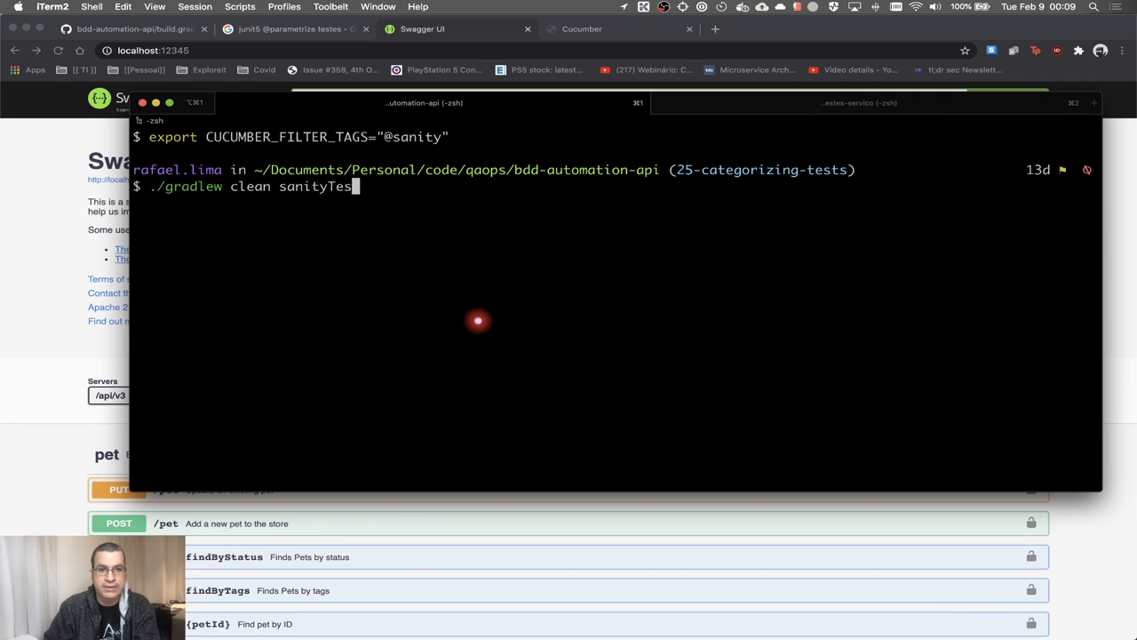
pyautogui.press('Return')
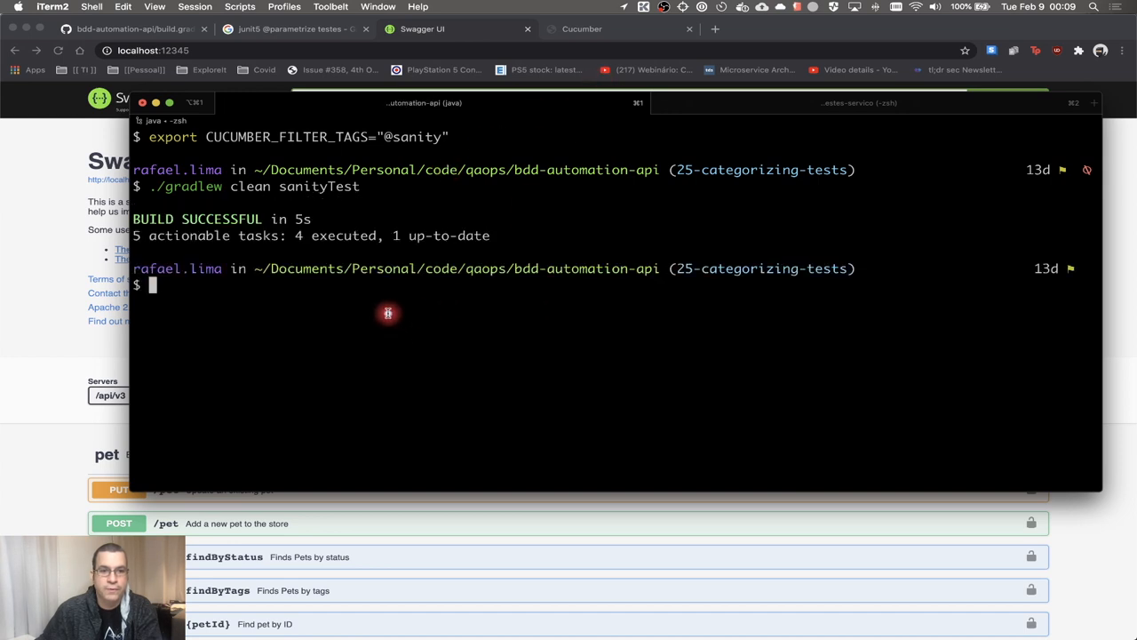
pyautogui.write('open app/build/reports/feature.html')
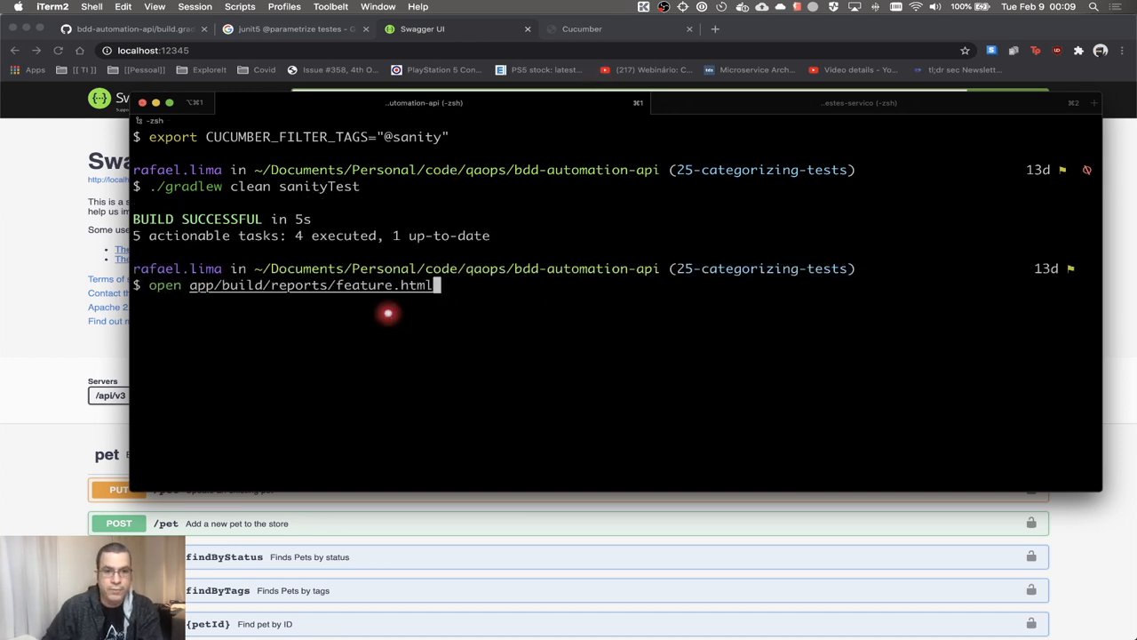
pyautogui.press('Return')
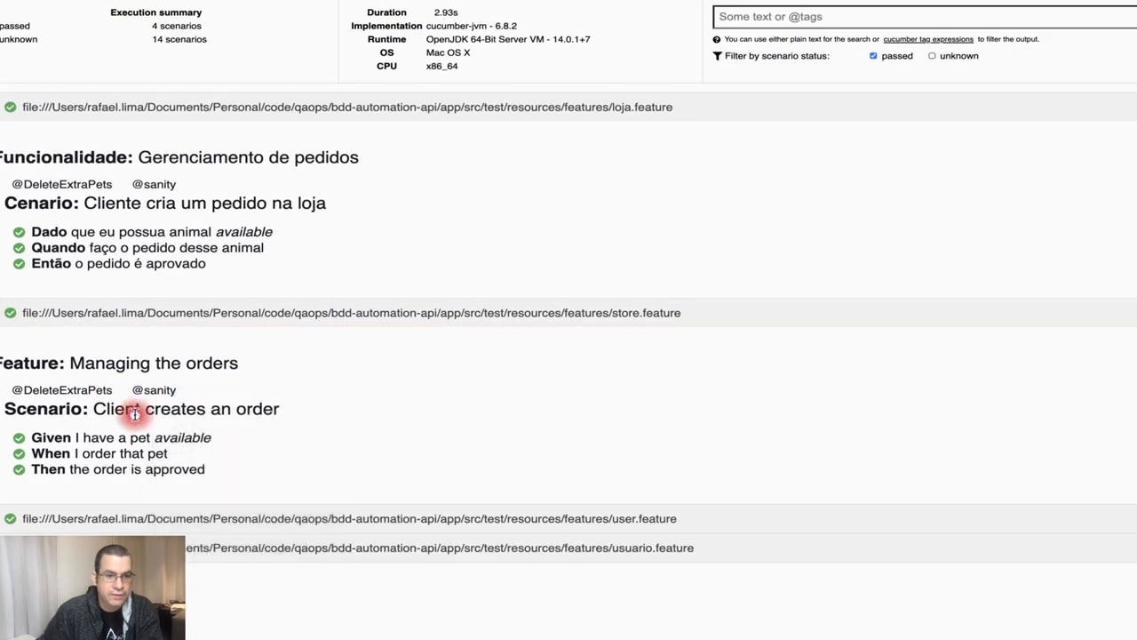
pyautogui.scroll(-3)
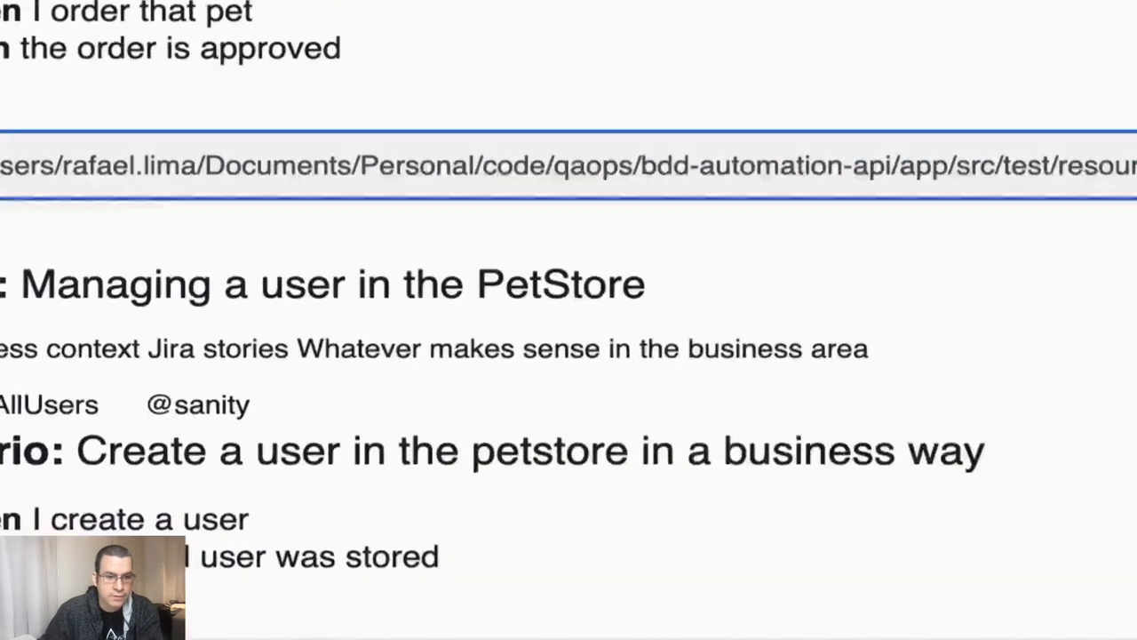
pyautogui.scroll(3)
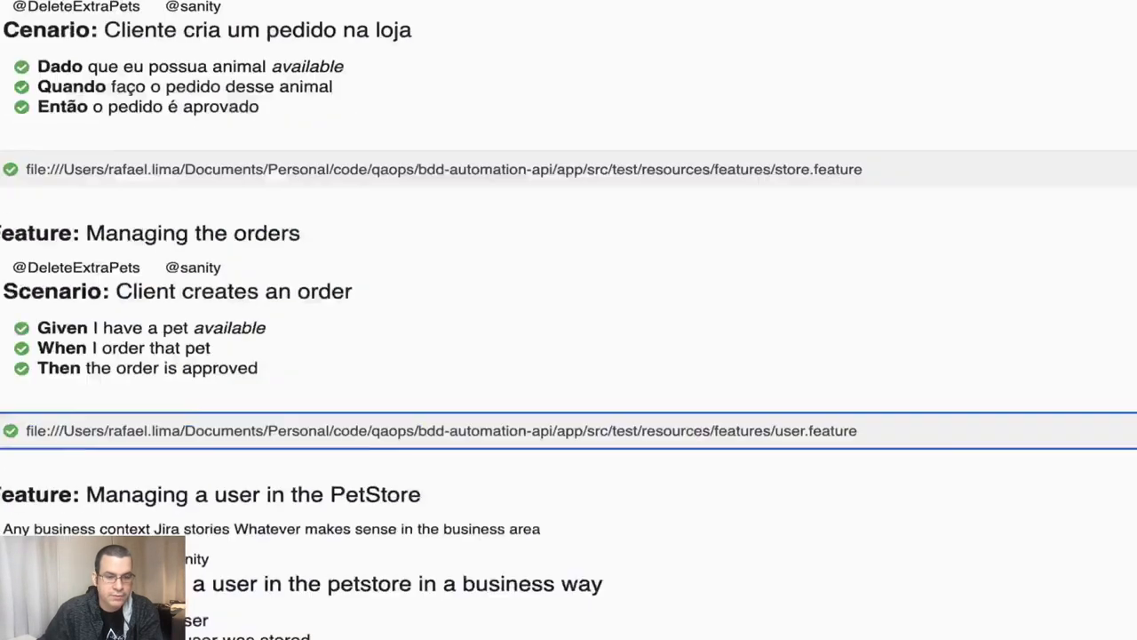
pyautogui.scroll(3)
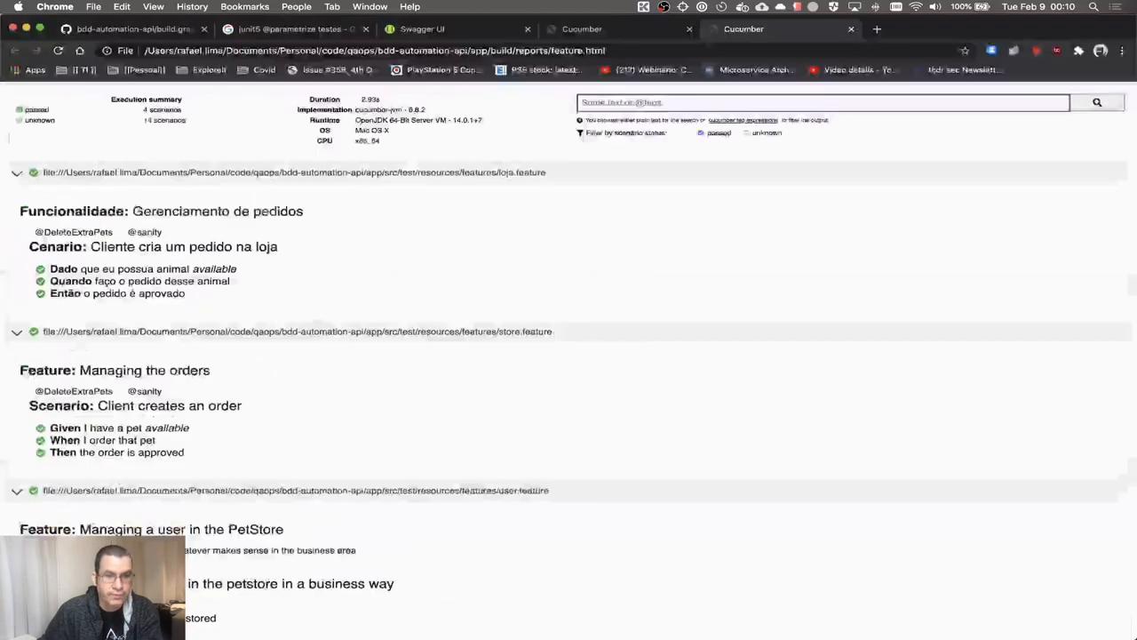
pyautogui.scroll(-3)
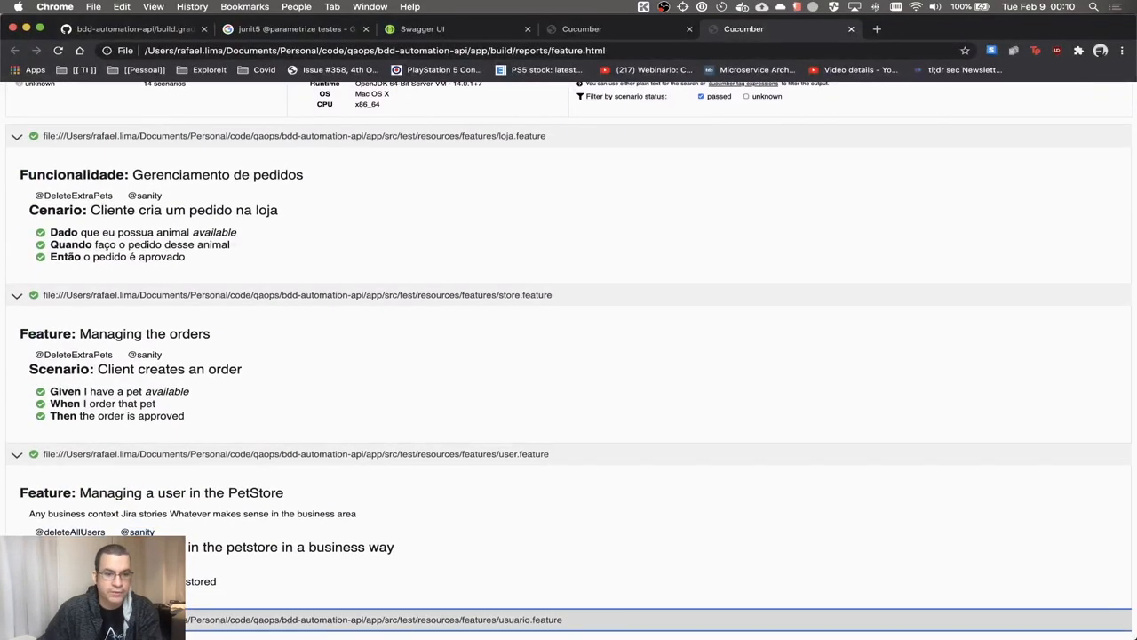
pyautogui.scroll(-3)
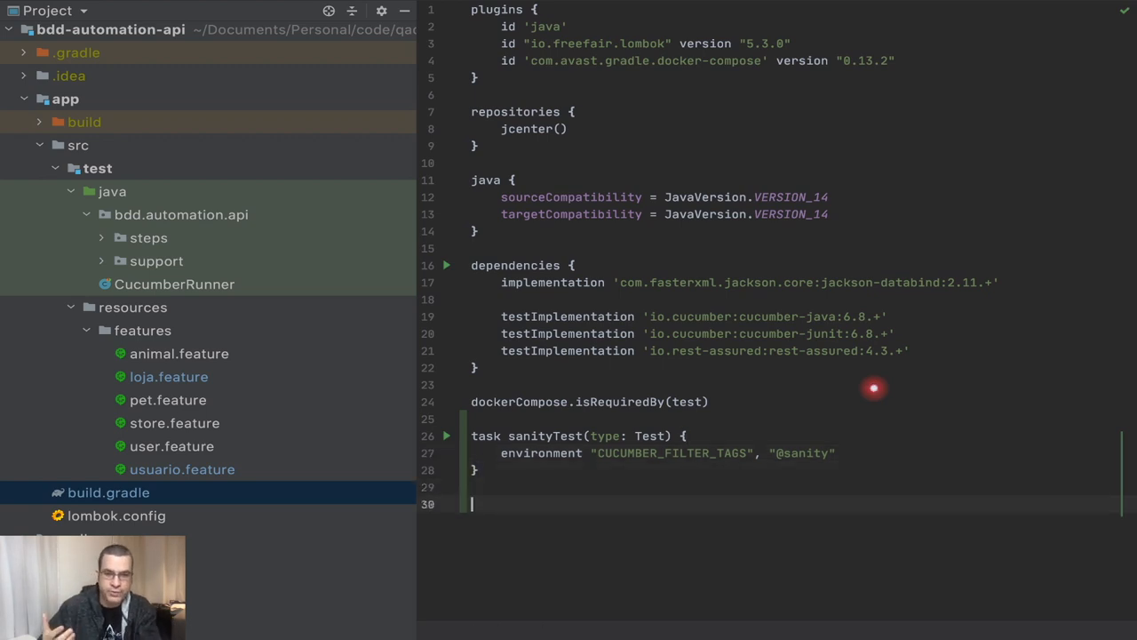
# - Write a regressionTest(type: Test) task with systemProperty "cucumber.filter.tags", ""
pyautogui.write('task')
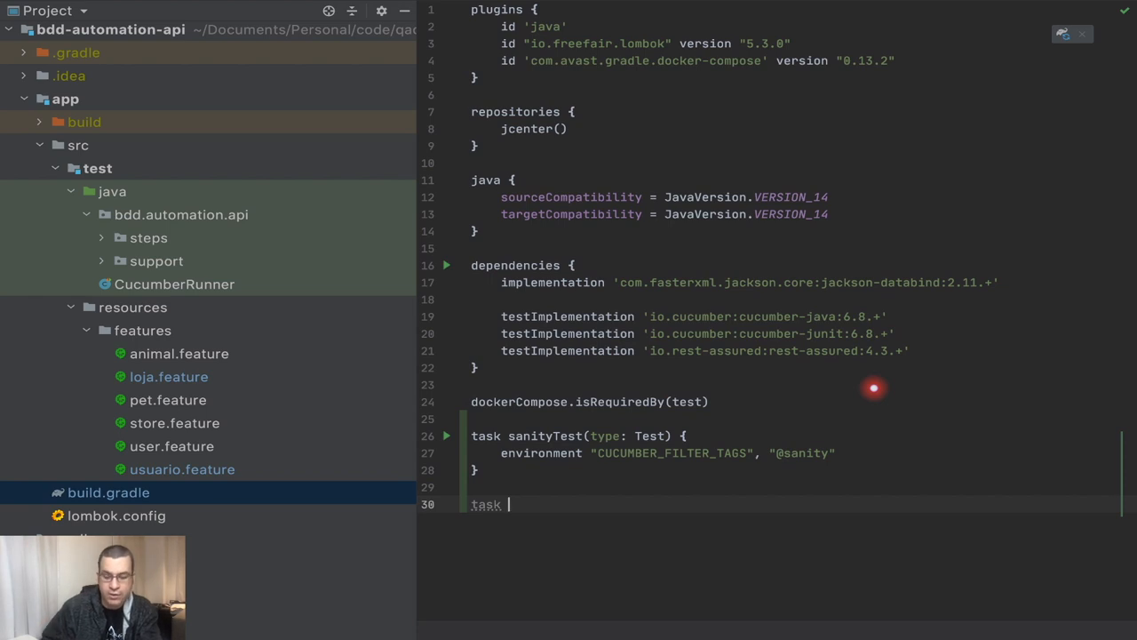
pyautogui.write('regressio')
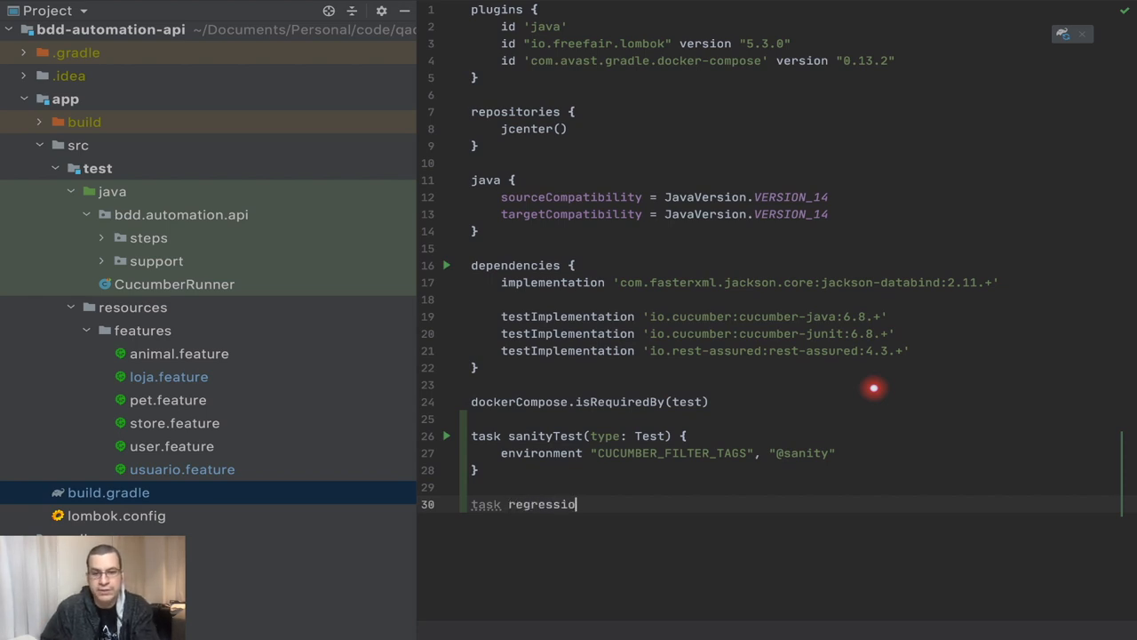
pyautogui.write('nTest(type: Test) {')
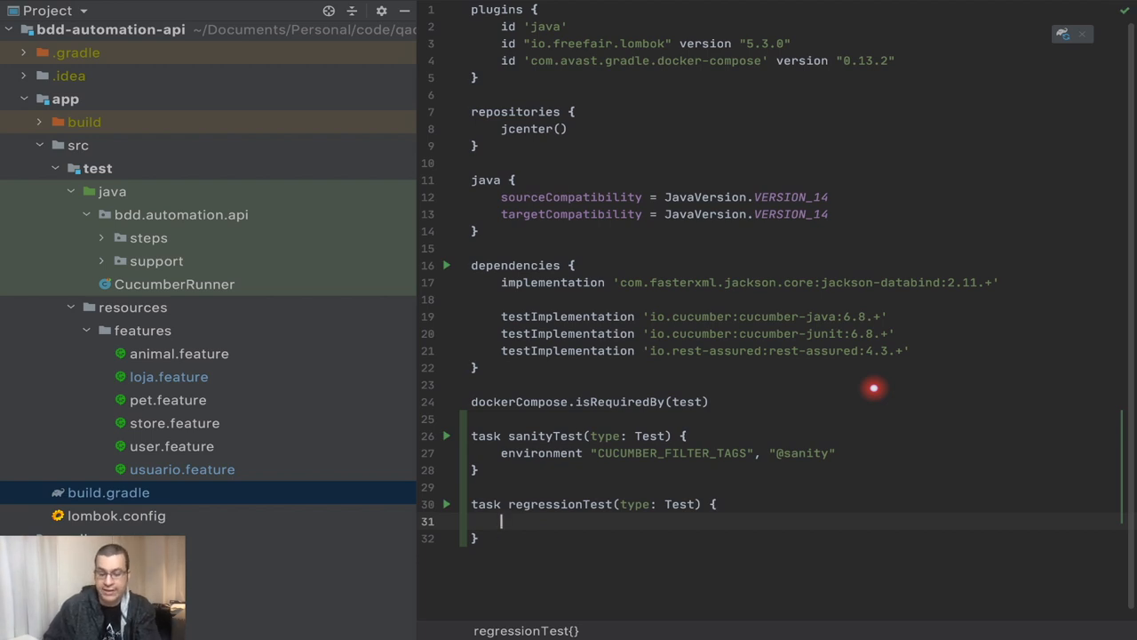
pyautogui.write('systemProperty')
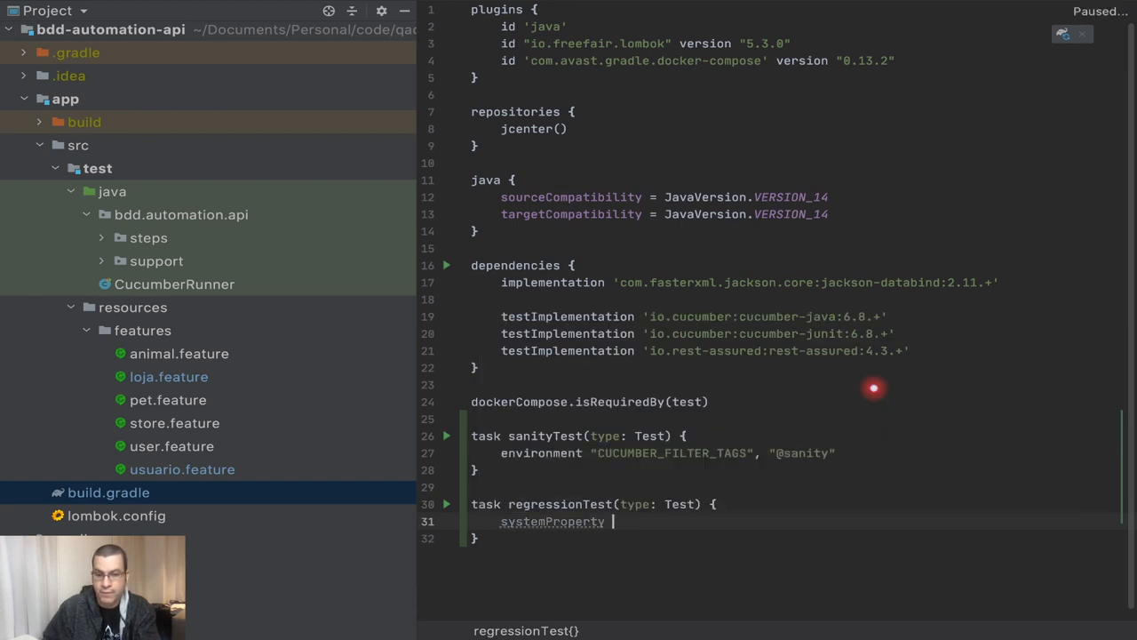
pyautogui.write('""')
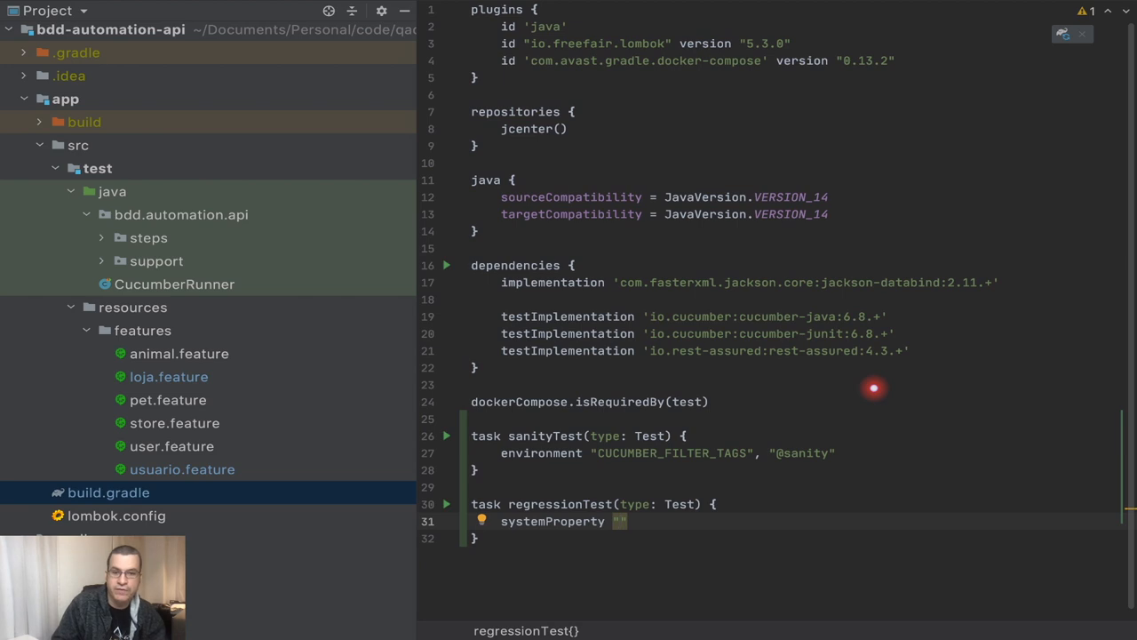
pyautogui.moveTo(629, 452)
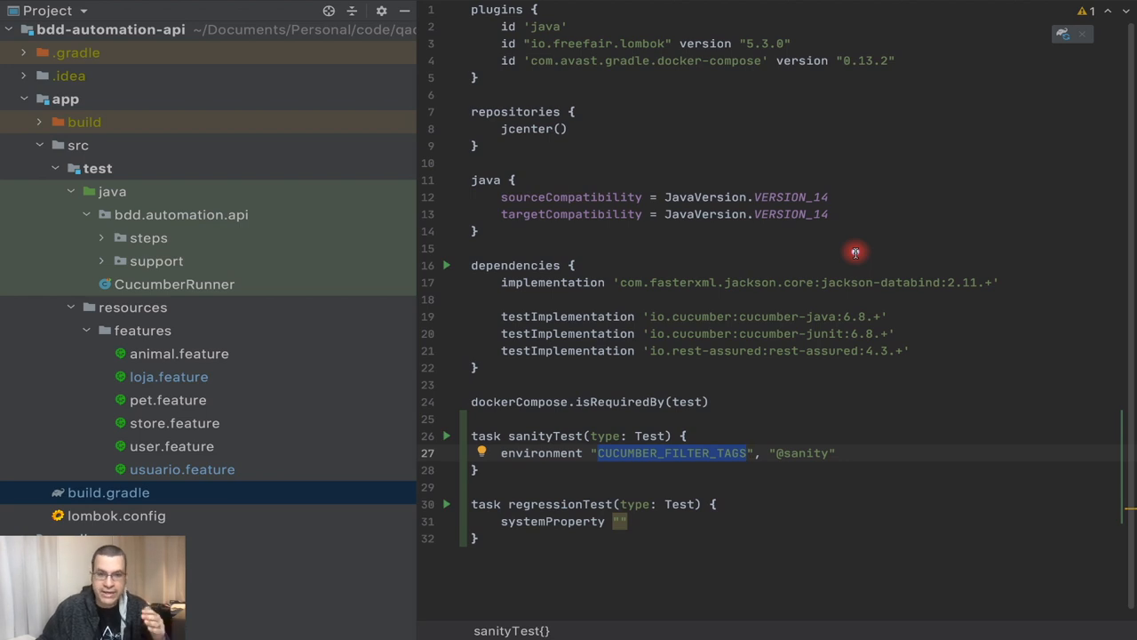
pyautogui.moveTo(851, 259)
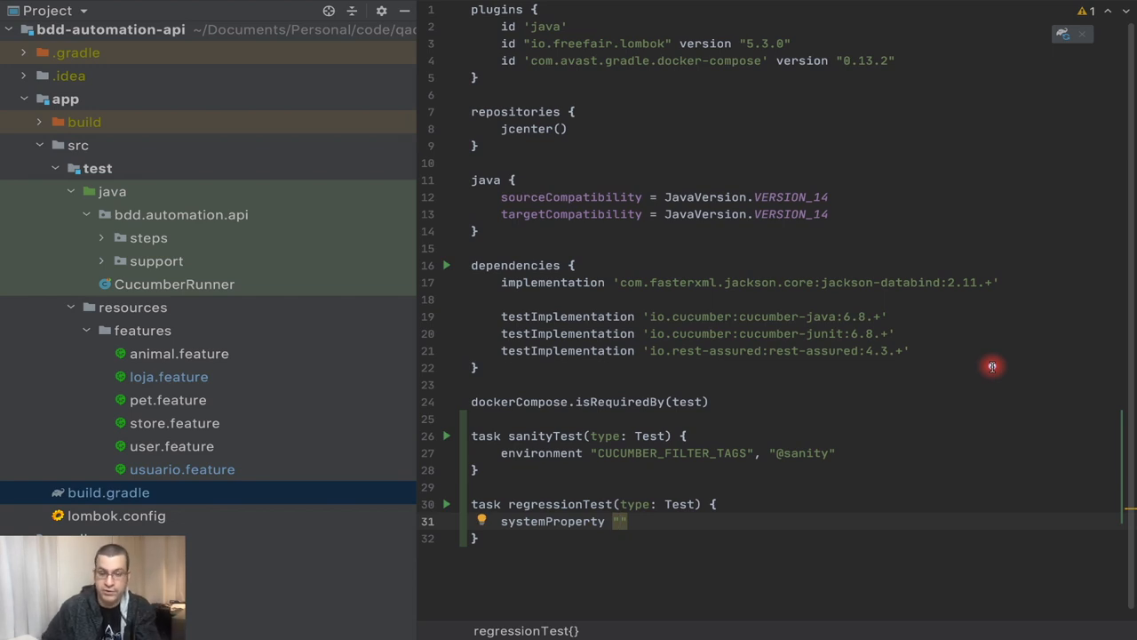
pyautogui.write('cucumber')
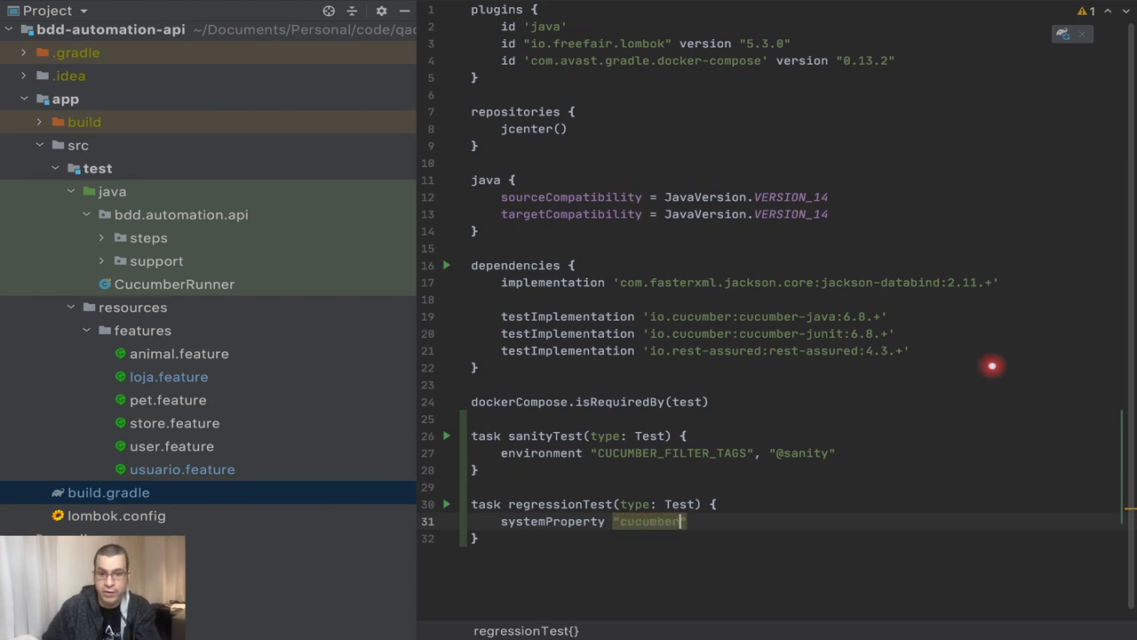
pyautogui.write('.filter.tags')
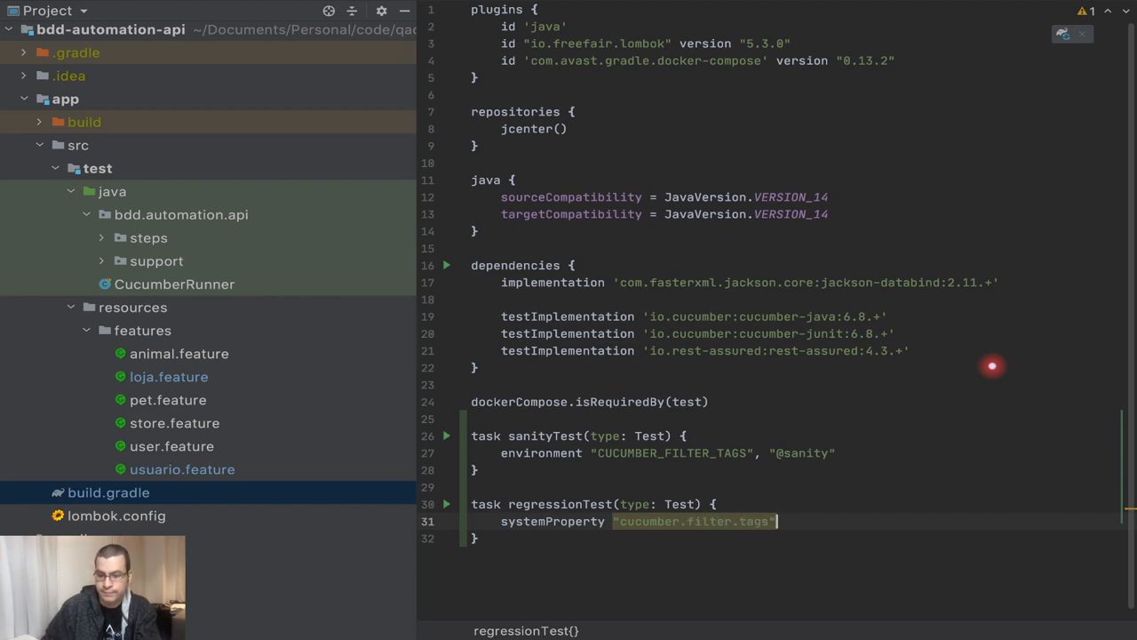
pyautogui.write(', "')
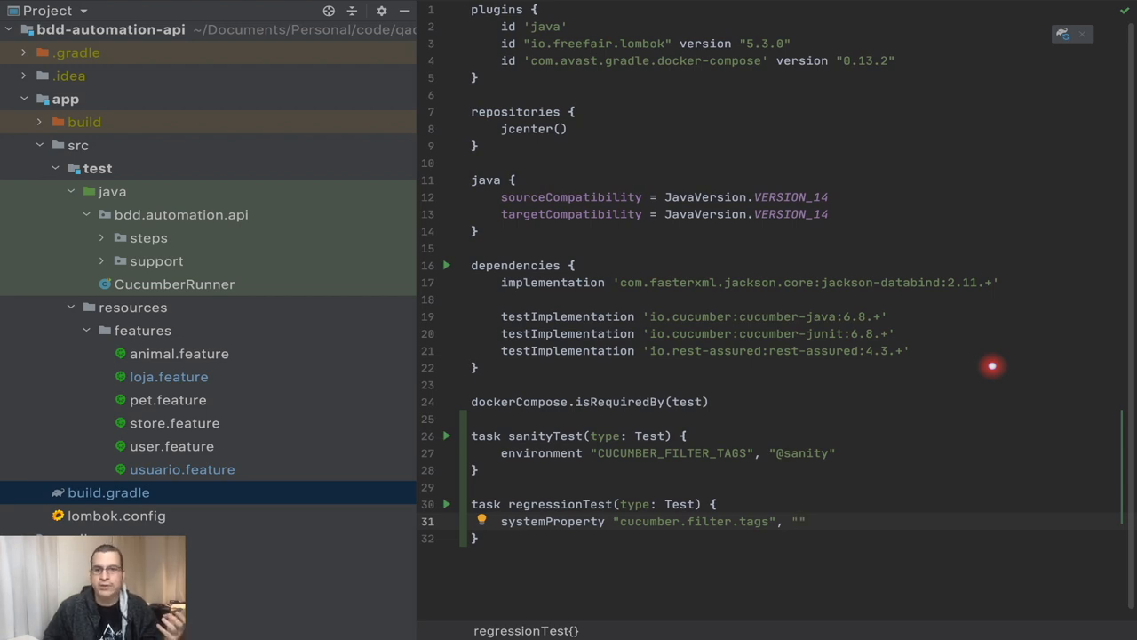
pyautogui.moveTo(520, 435)
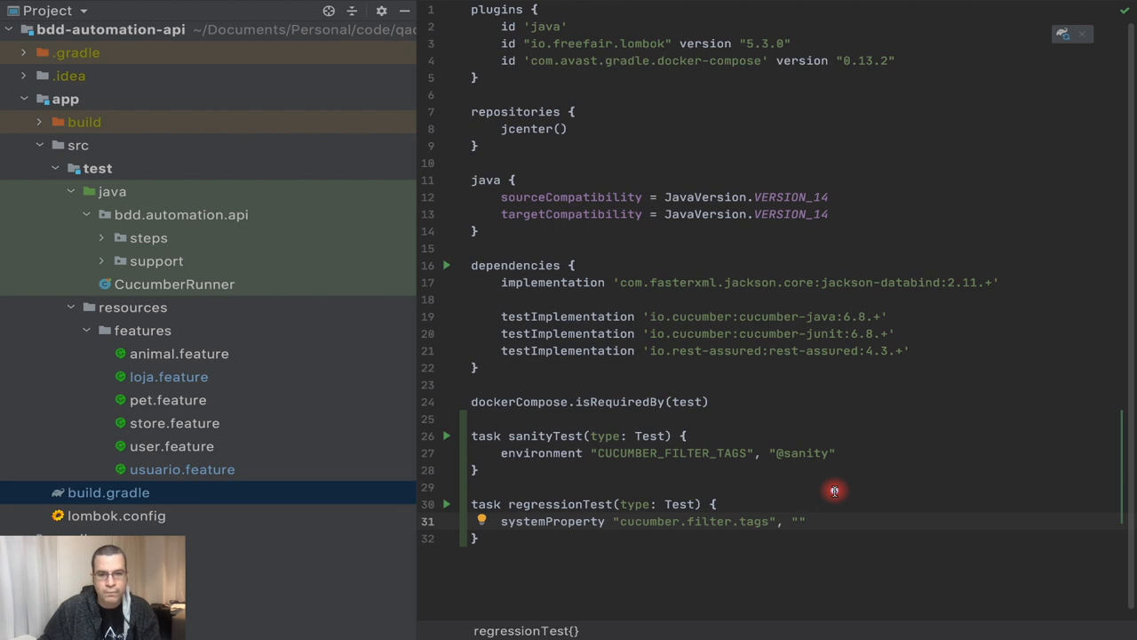
pyautogui.moveTo(207, 285)
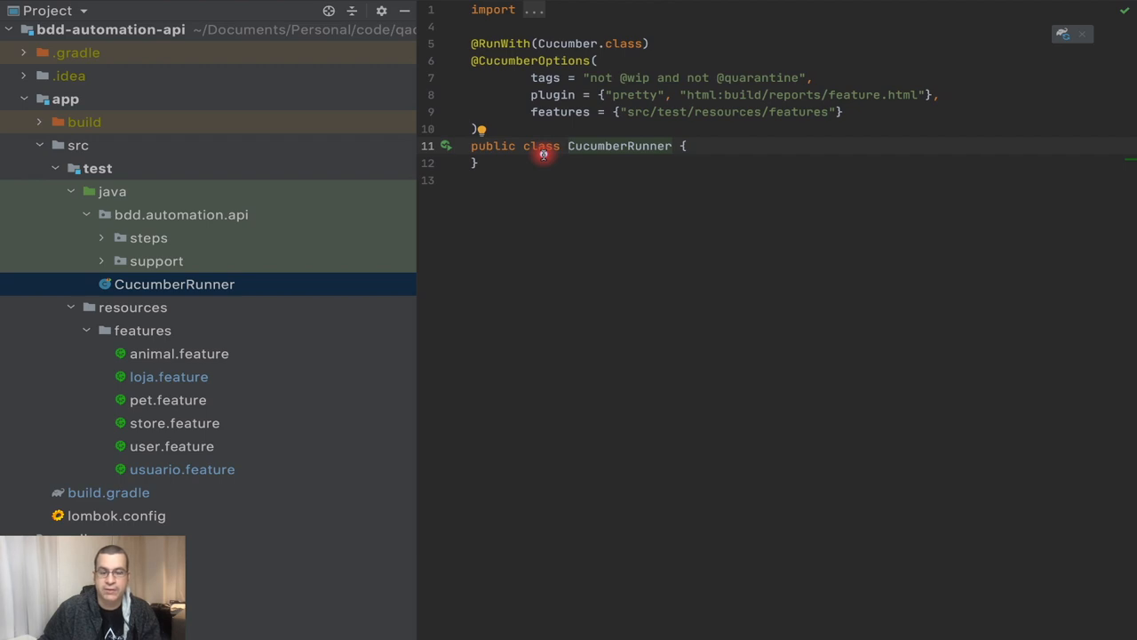
pyautogui.click(542, 77)
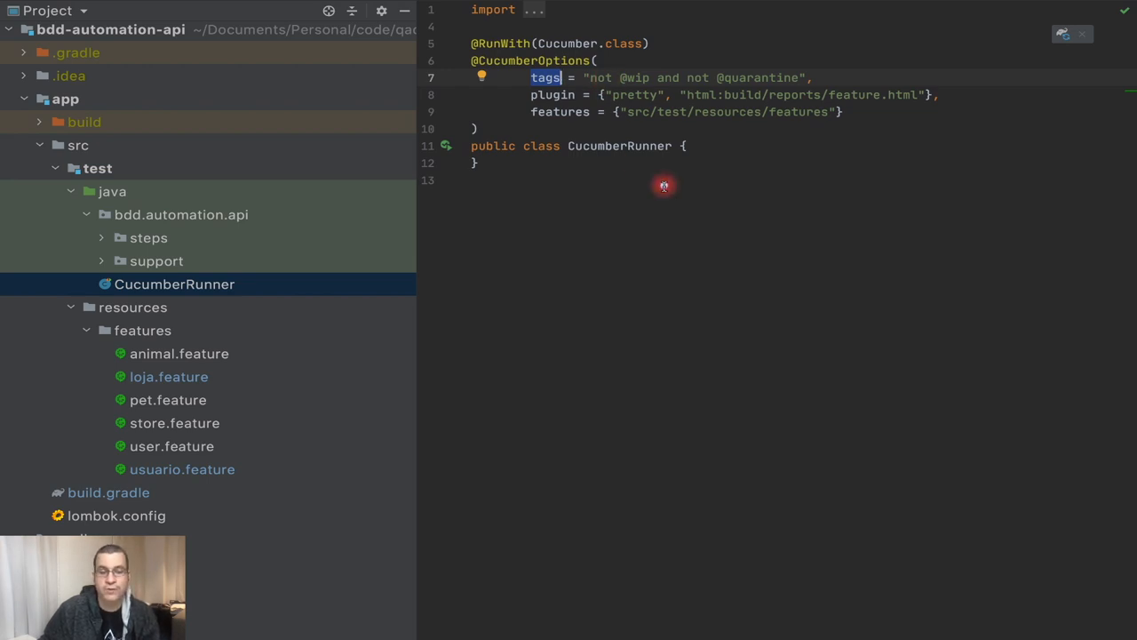
pyautogui.moveTo(682, 210)
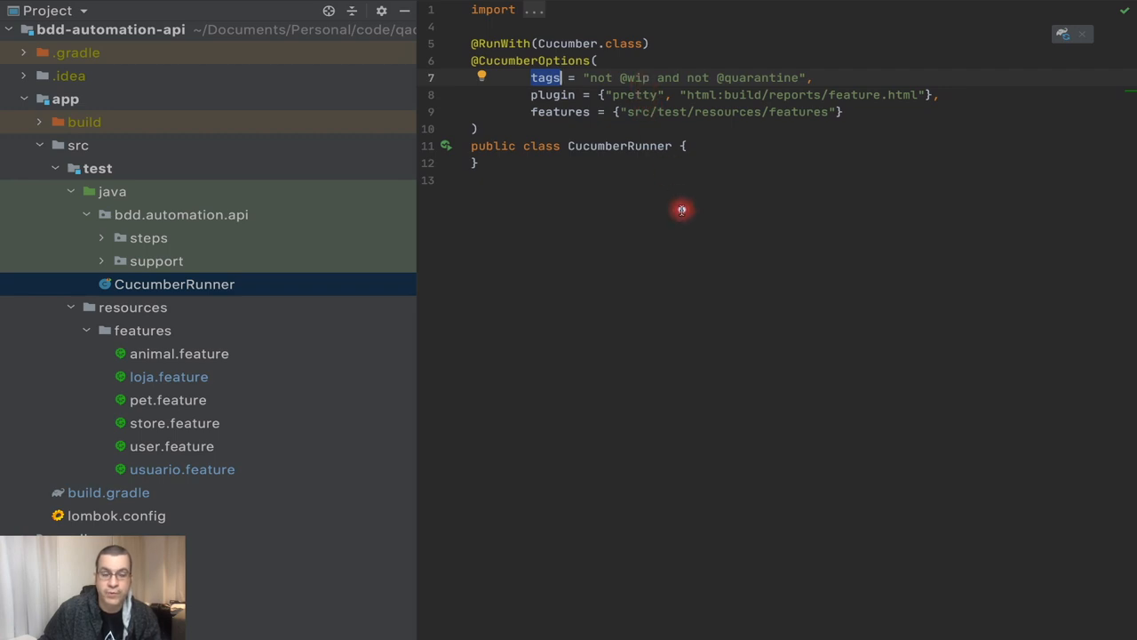
pyautogui.moveTo(686, 132)
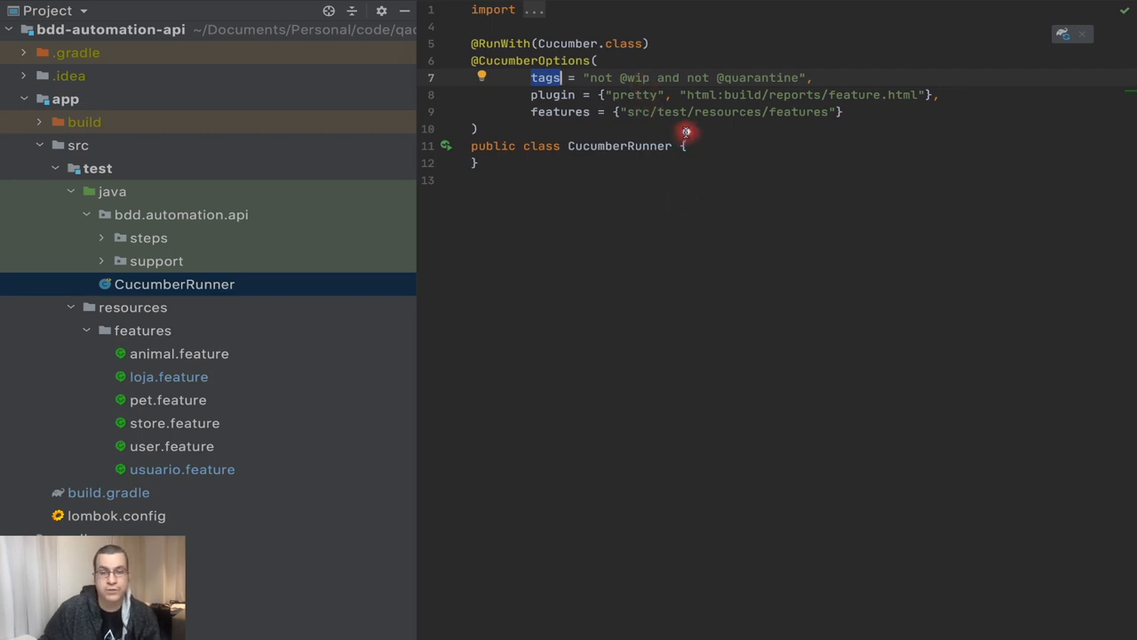
pyautogui.moveTo(767, 112)
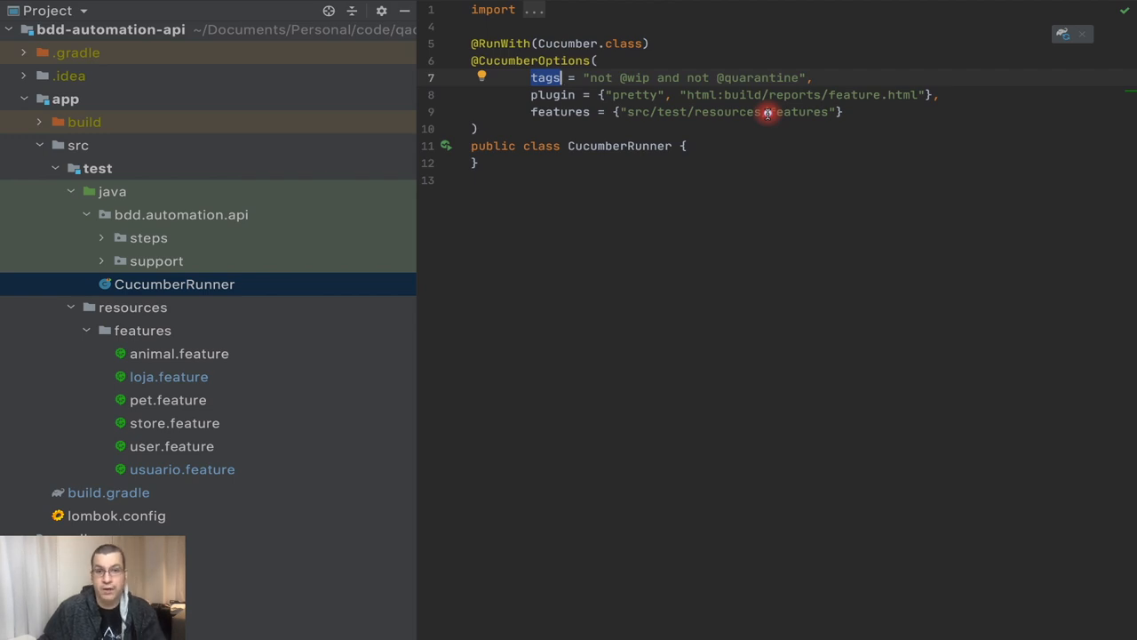
pyautogui.click(108, 492)
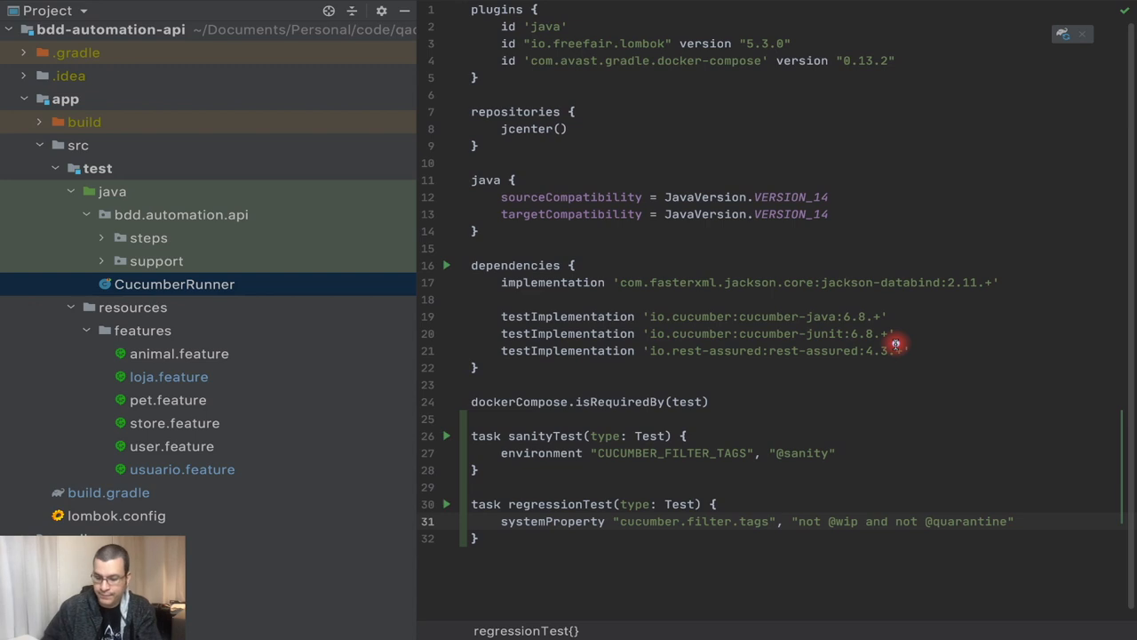
pyautogui.write('and N')
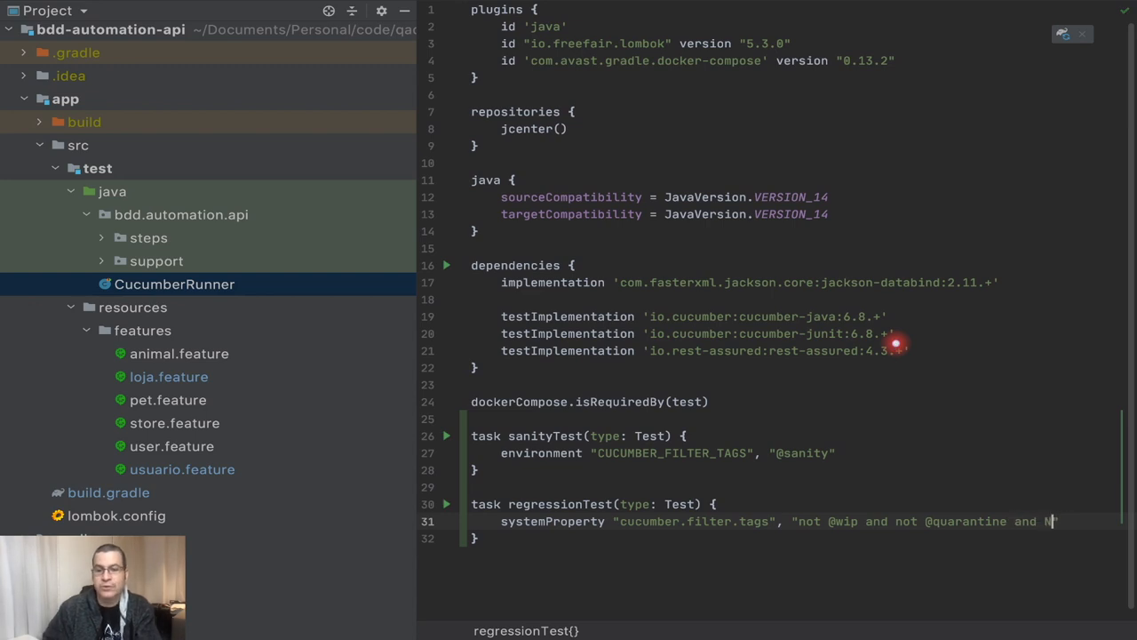
pyautogui.write('not @sanity')
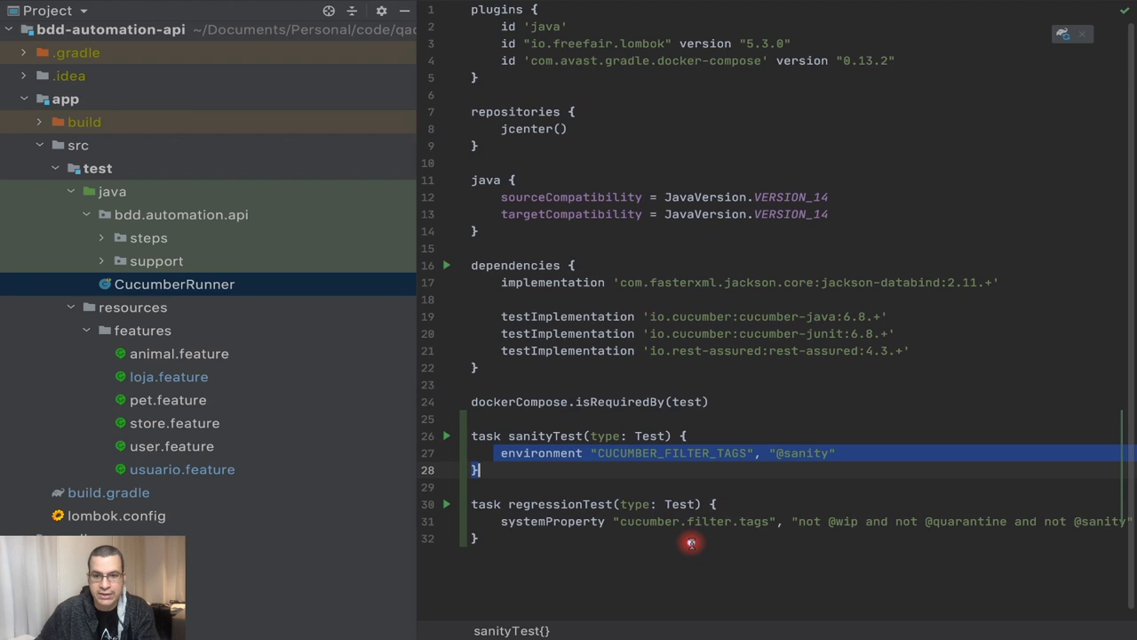
pyautogui.hscroll(3)
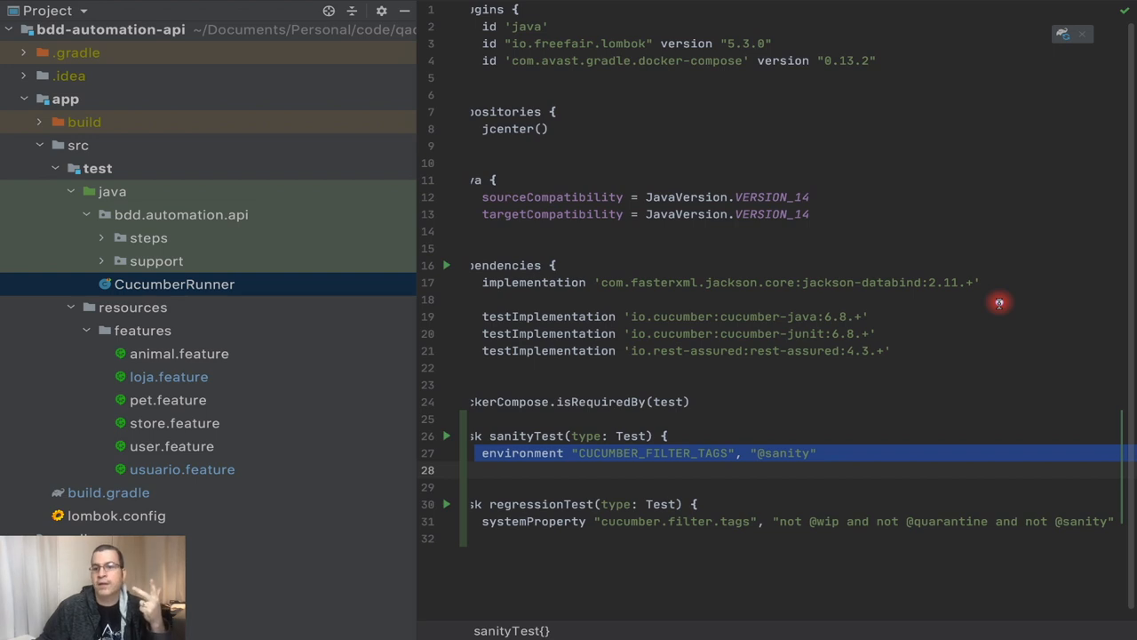
pyautogui.moveTo(824, 373)
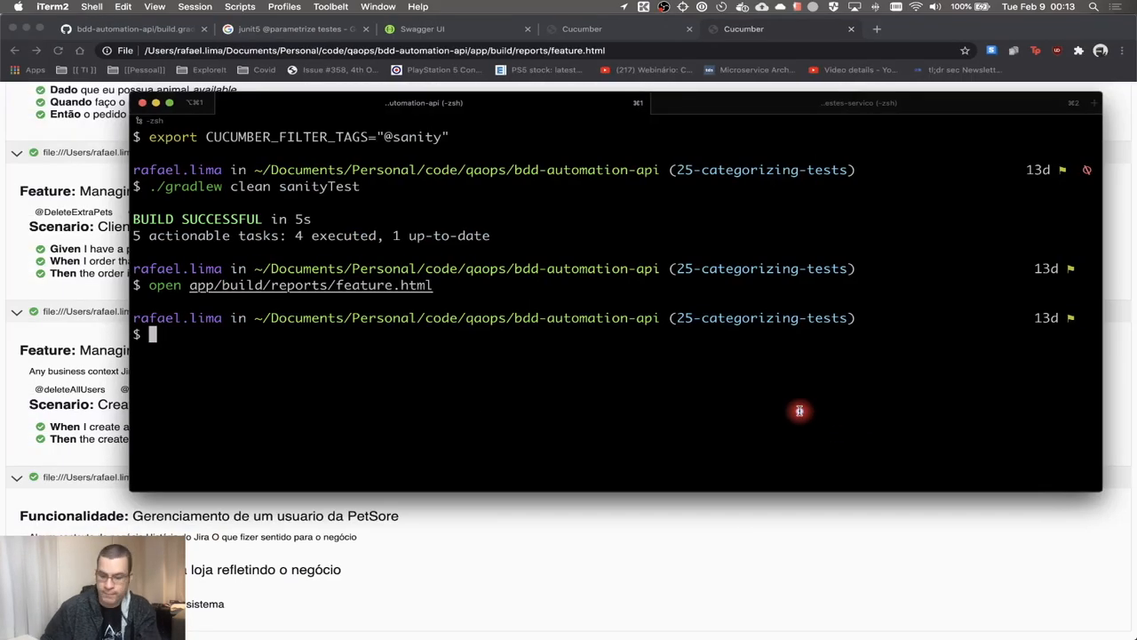
# - Run ./gradlew clean regressionTest in the iTerm2 terminal
pyautogui.write('./gradlew clean')
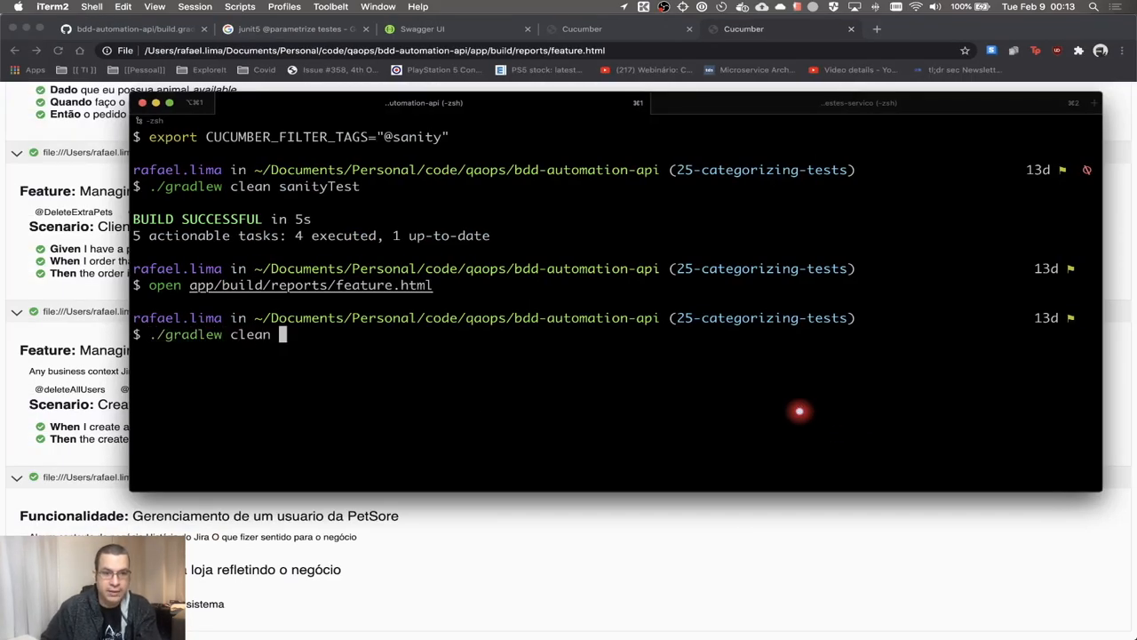
pyautogui.write('reg')
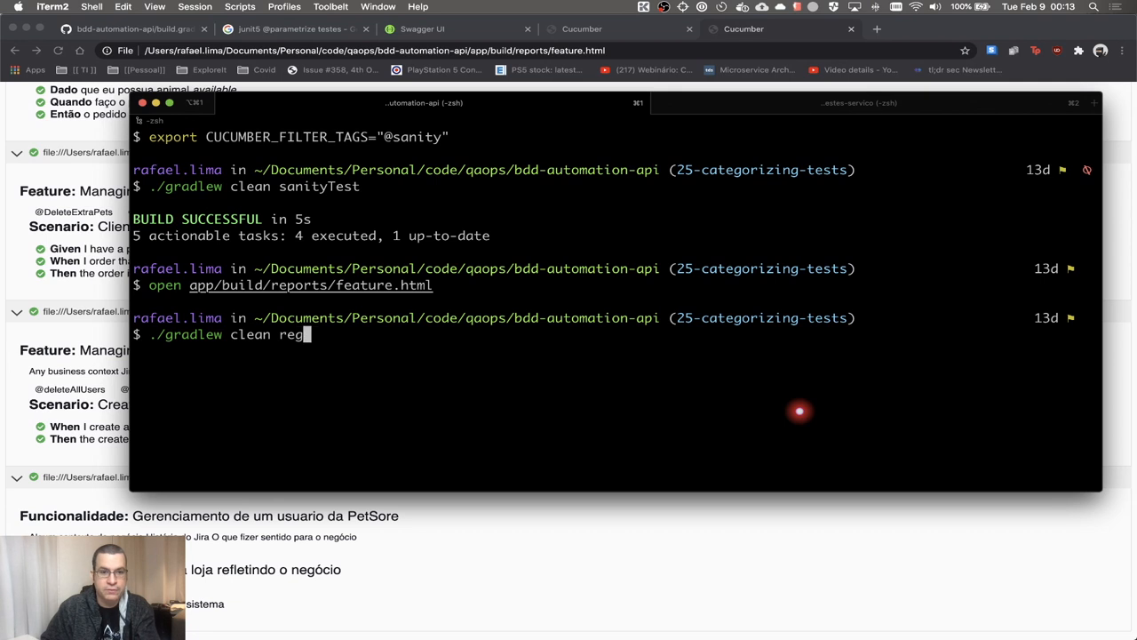
pyautogui.write('ressionTest')
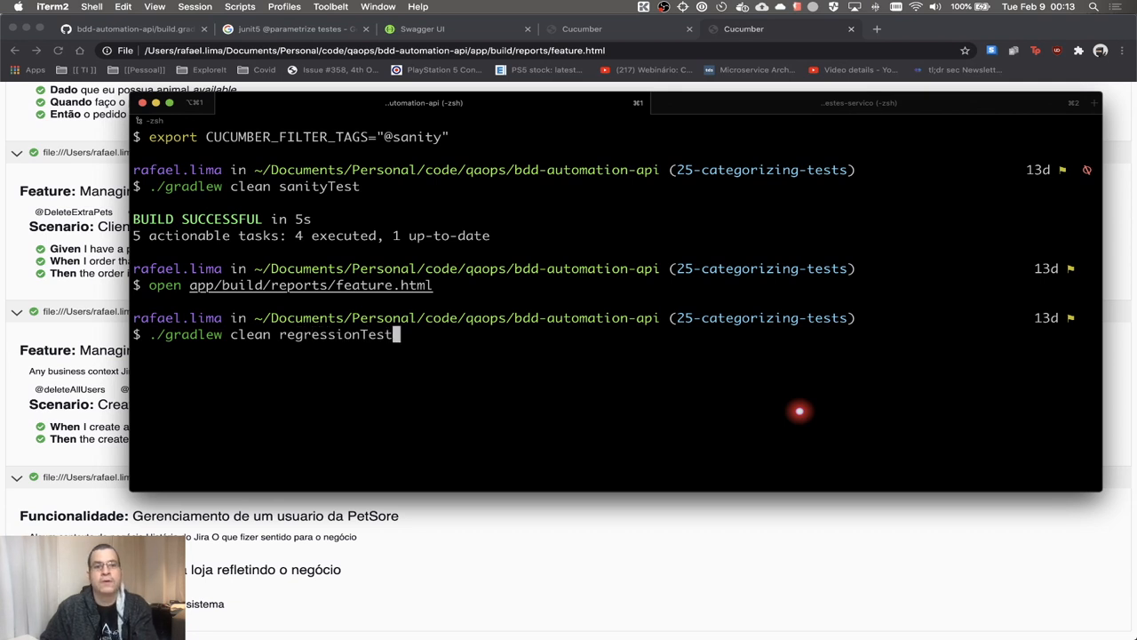
pyautogui.press('Return')
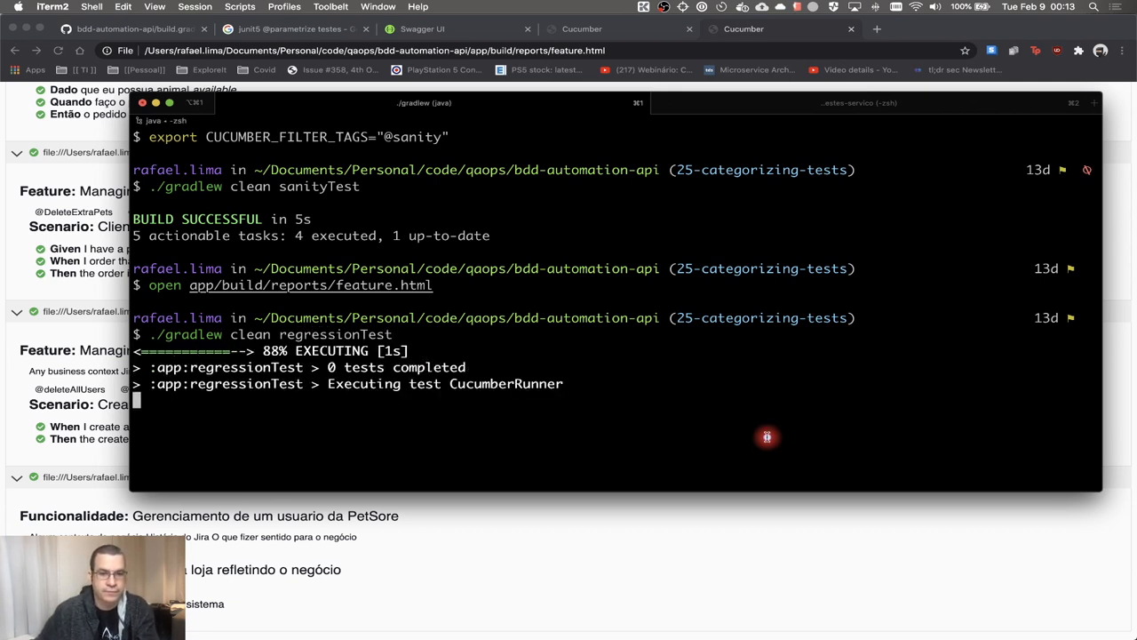
pyautogui.moveTo(578, 493)
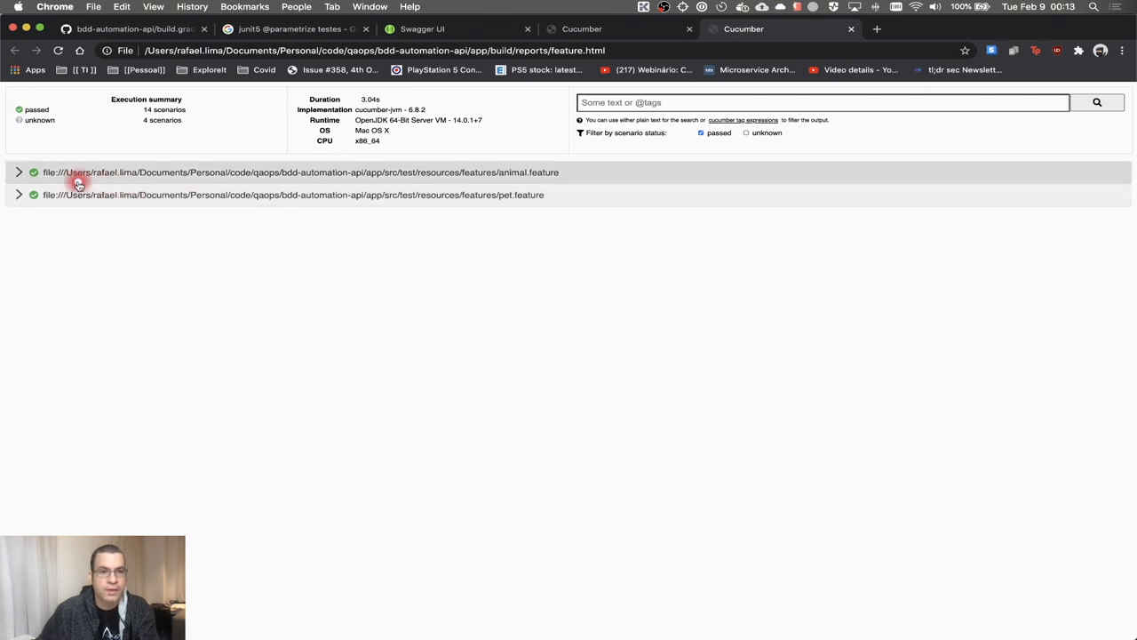
# - Expand a feature row in the Cucumber report showing 14 passed and 4 unknown scenarios
pyautogui.click(19, 172)
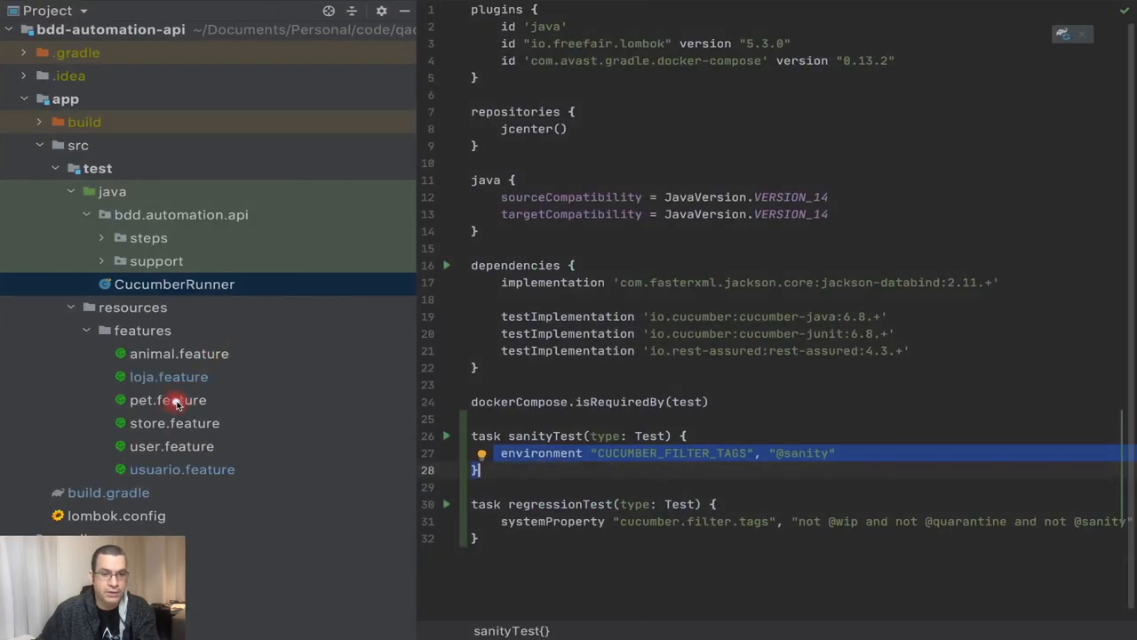
# - Check the tags in pet, loja, store, user and usuario feature files
pyautogui.click(168, 400)
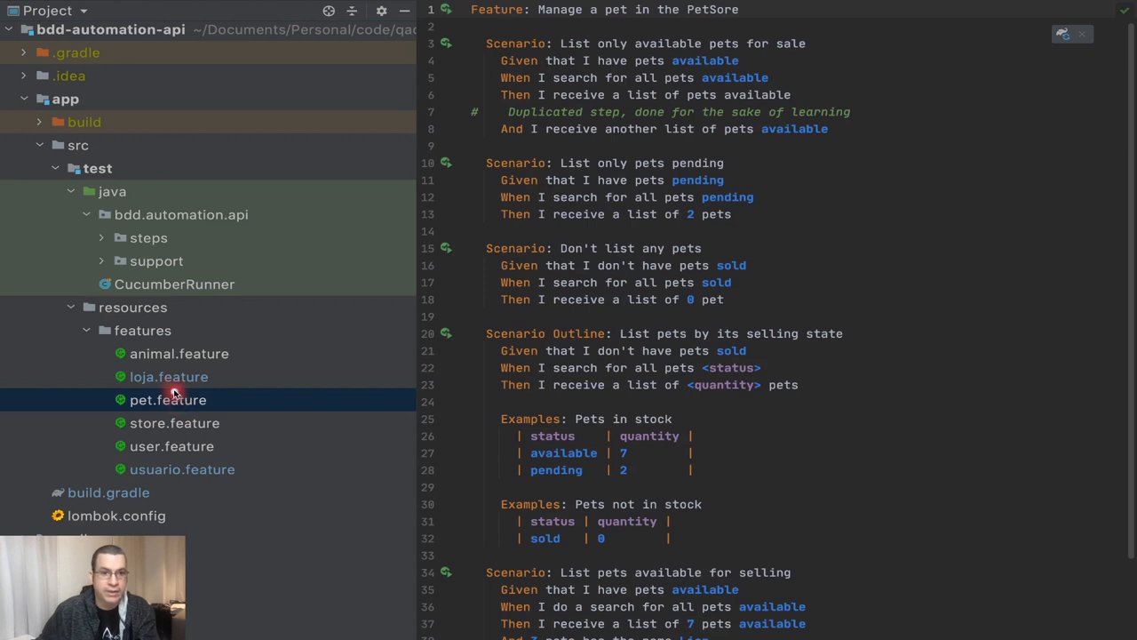
pyautogui.click(169, 377)
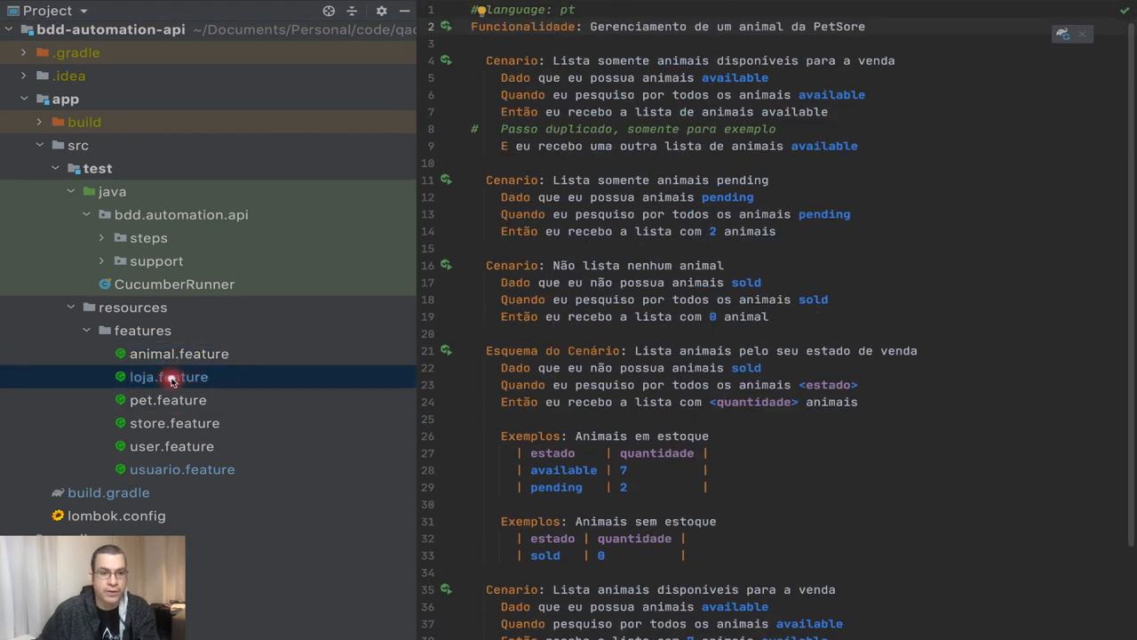
pyautogui.click(168, 376)
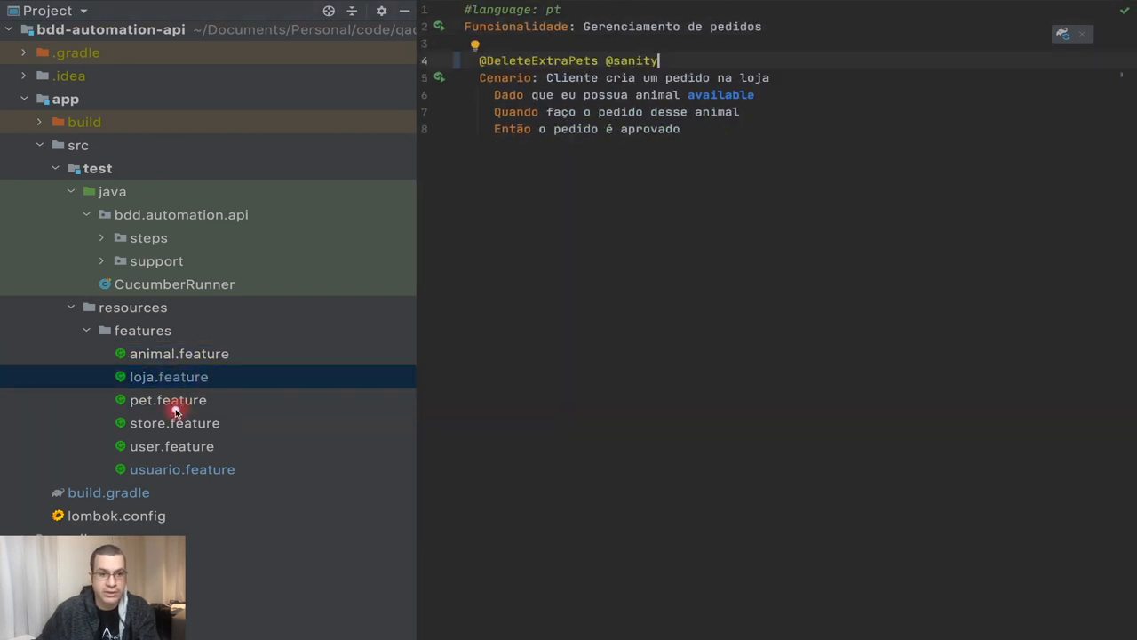
pyautogui.click(174, 423)
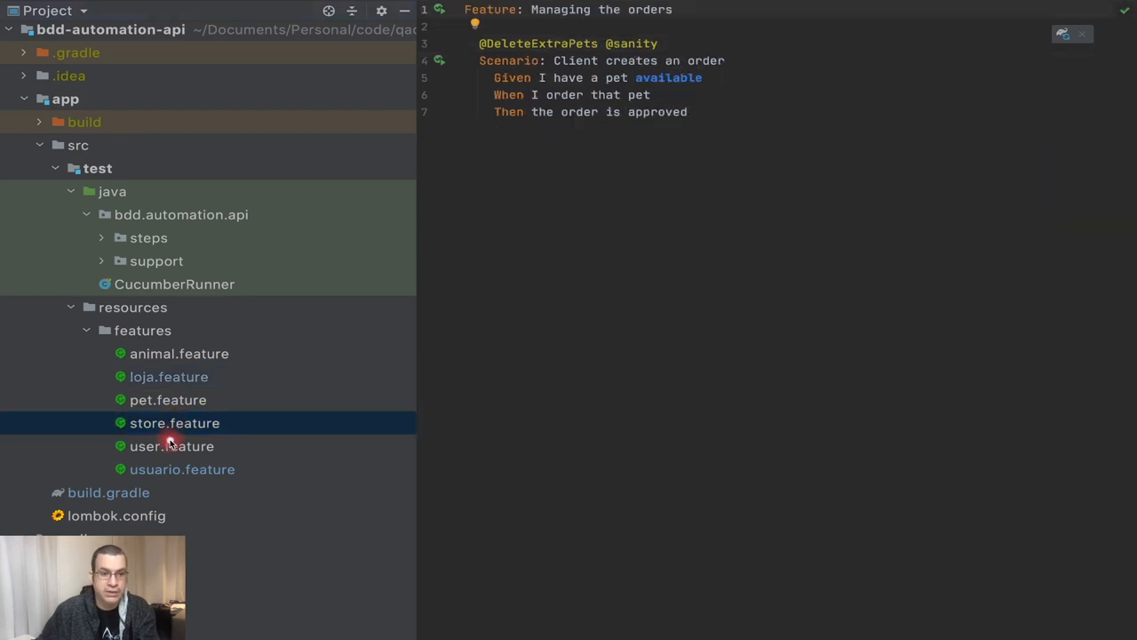
pyautogui.click(182, 469)
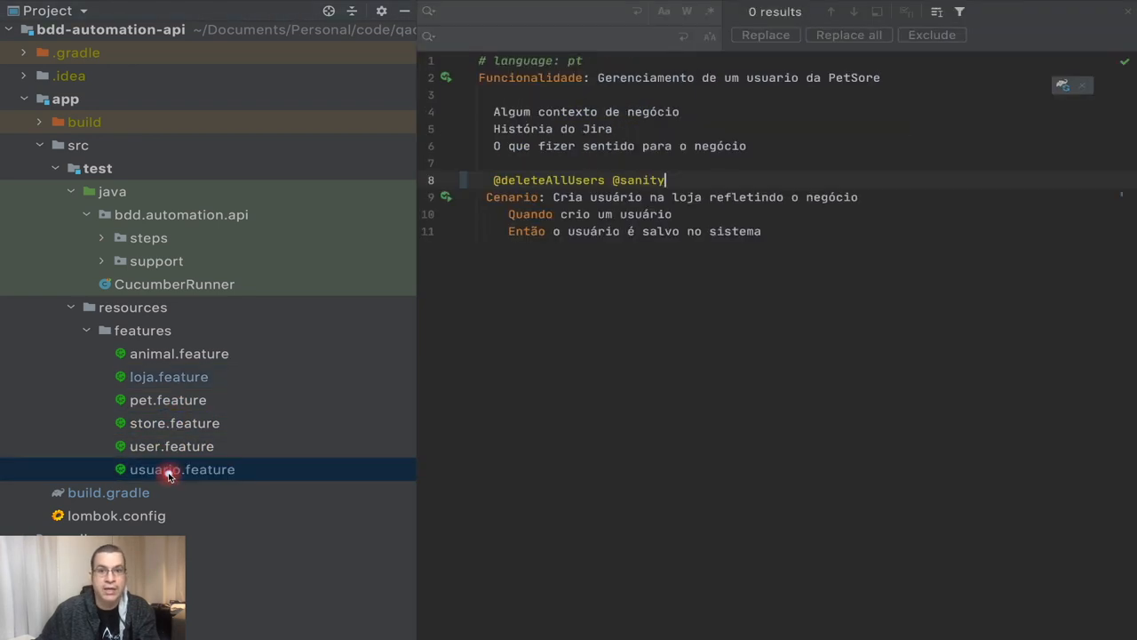
pyautogui.click(179, 353)
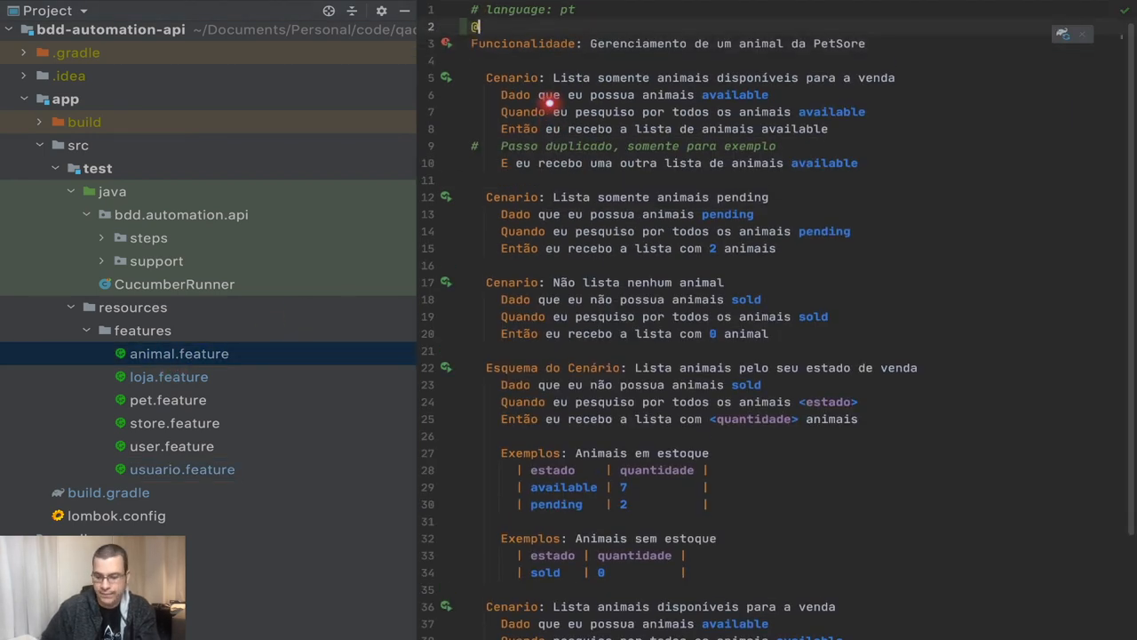
pyautogui.write('wip')
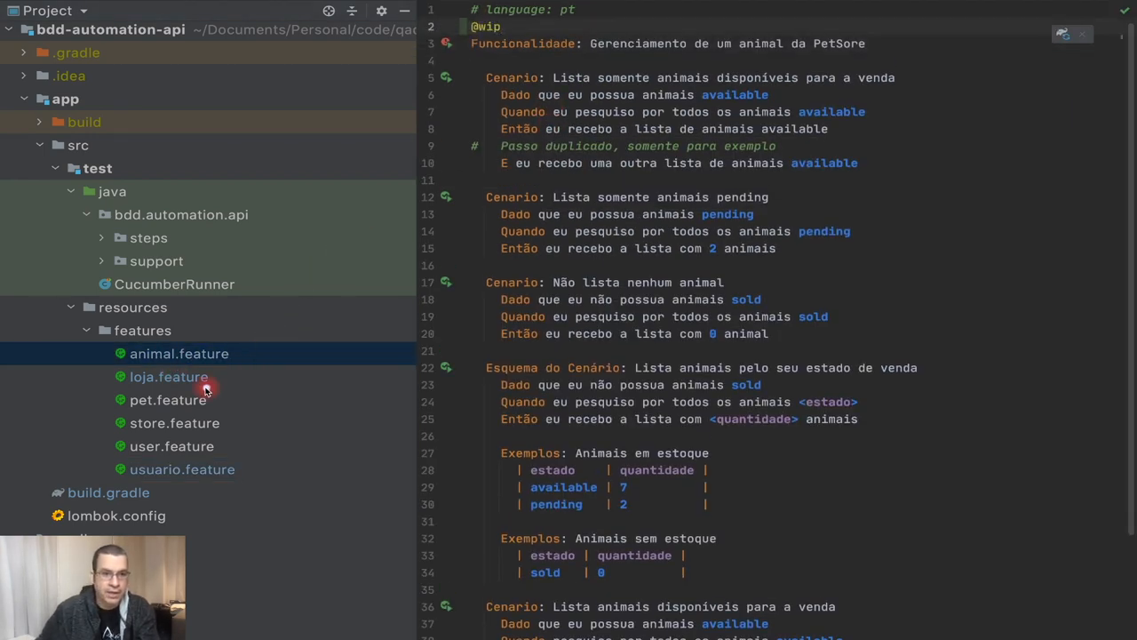
pyautogui.click(168, 399)
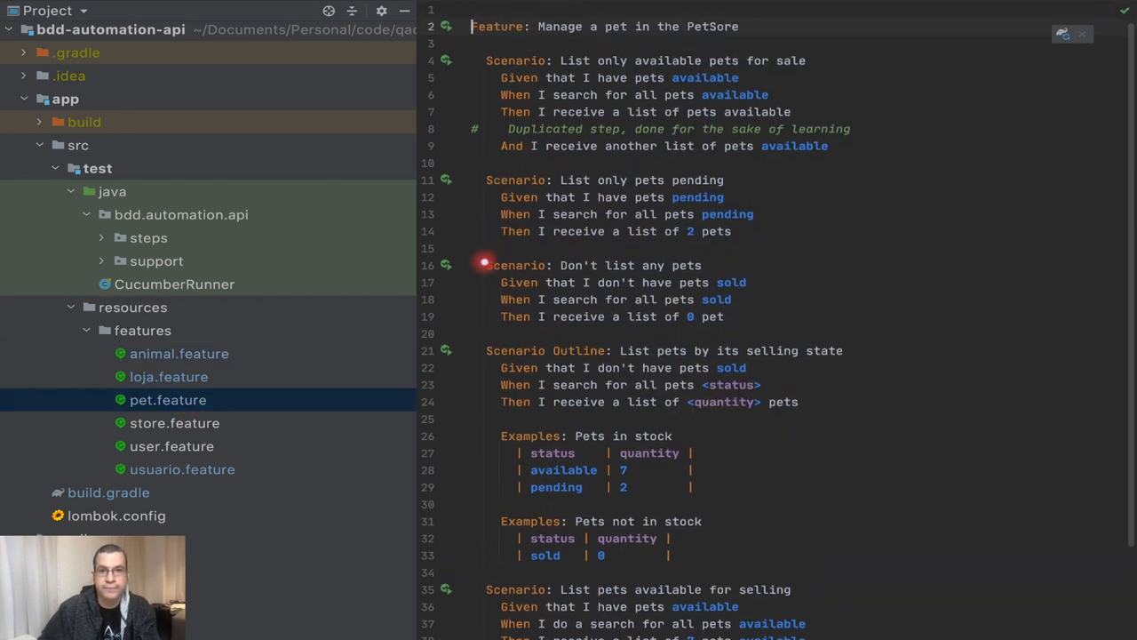
pyautogui.write('@quarantine')
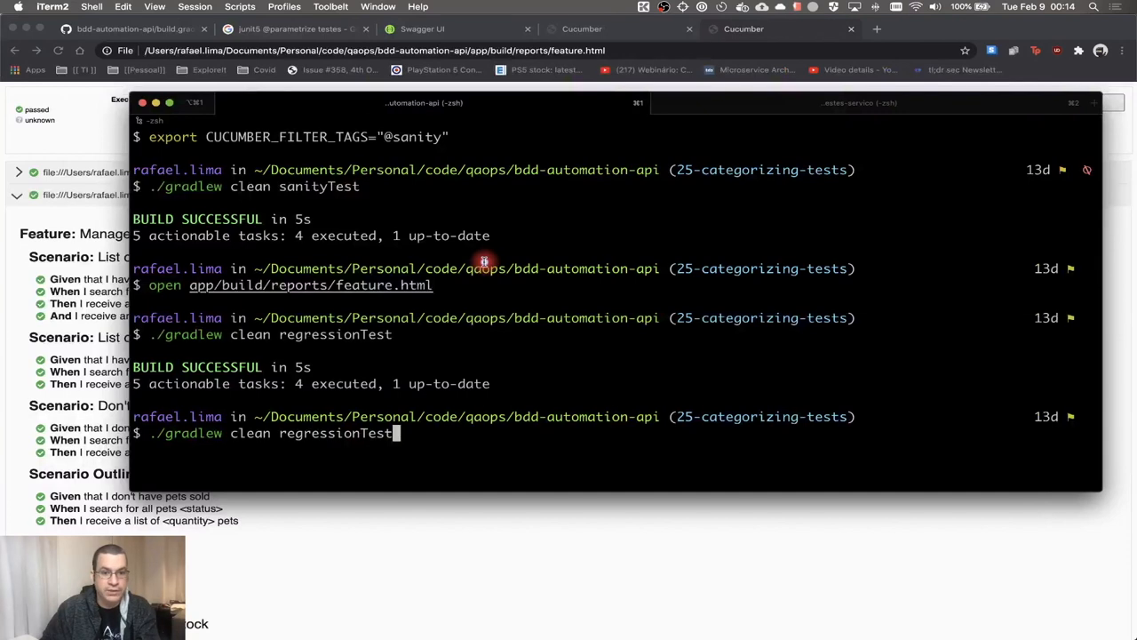
# - Rerun ./gradlew clean regressionTest in iTerm2 now that the features are tagged
pyautogui.press('Return')
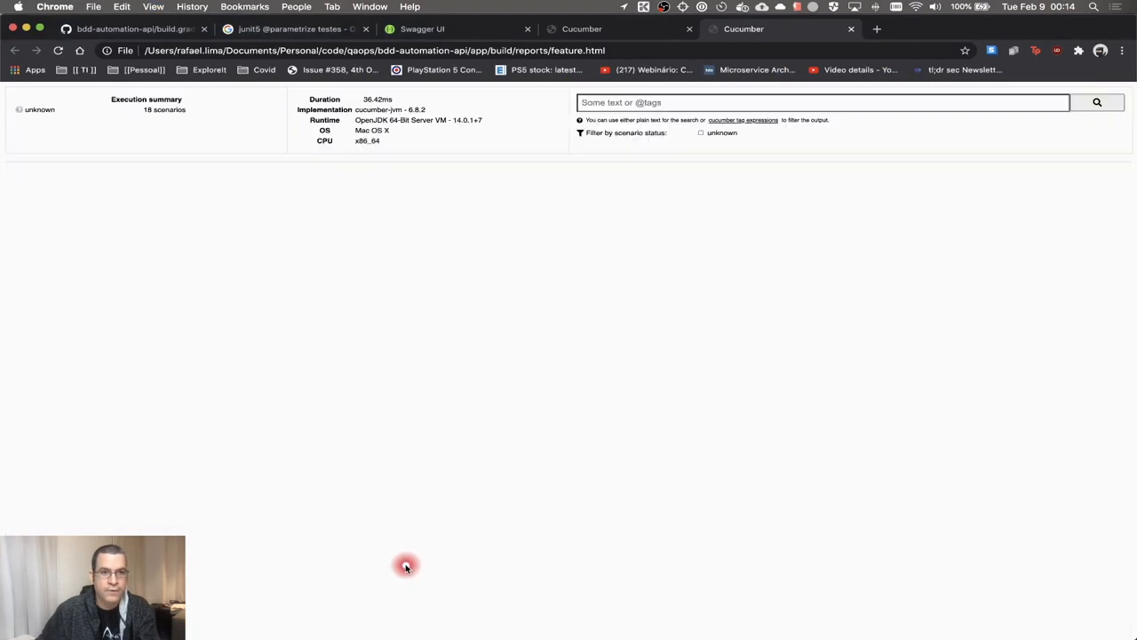
pyautogui.moveTo(358, 393)
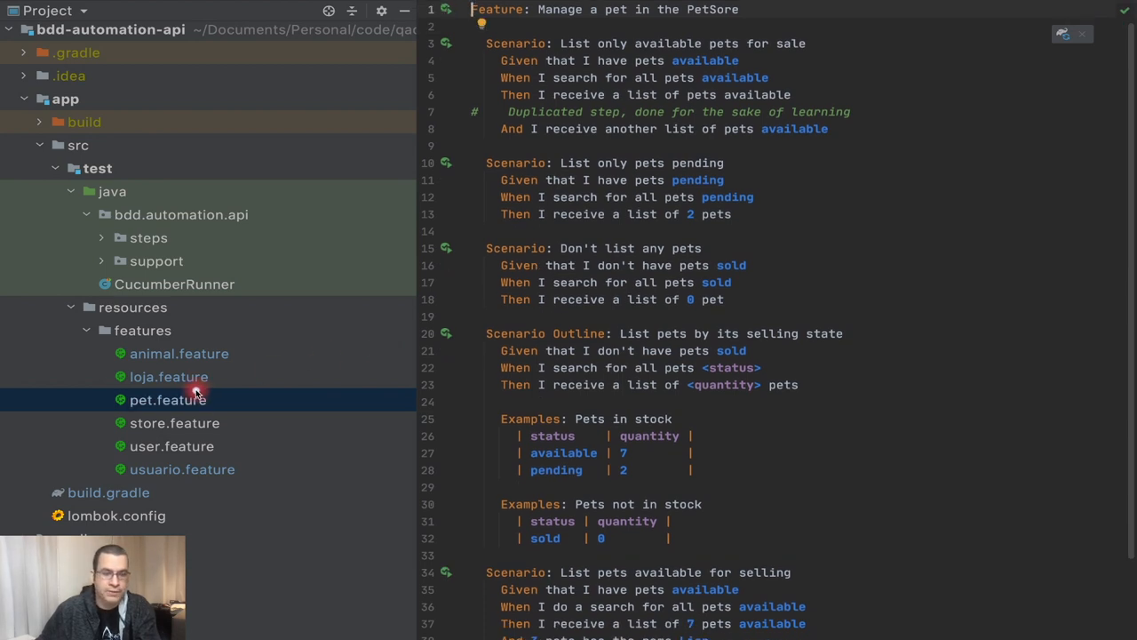
# - Open build.gradle from the Project tool window to view the sanityTest and regressionTest tasks
pyautogui.click(179, 352)
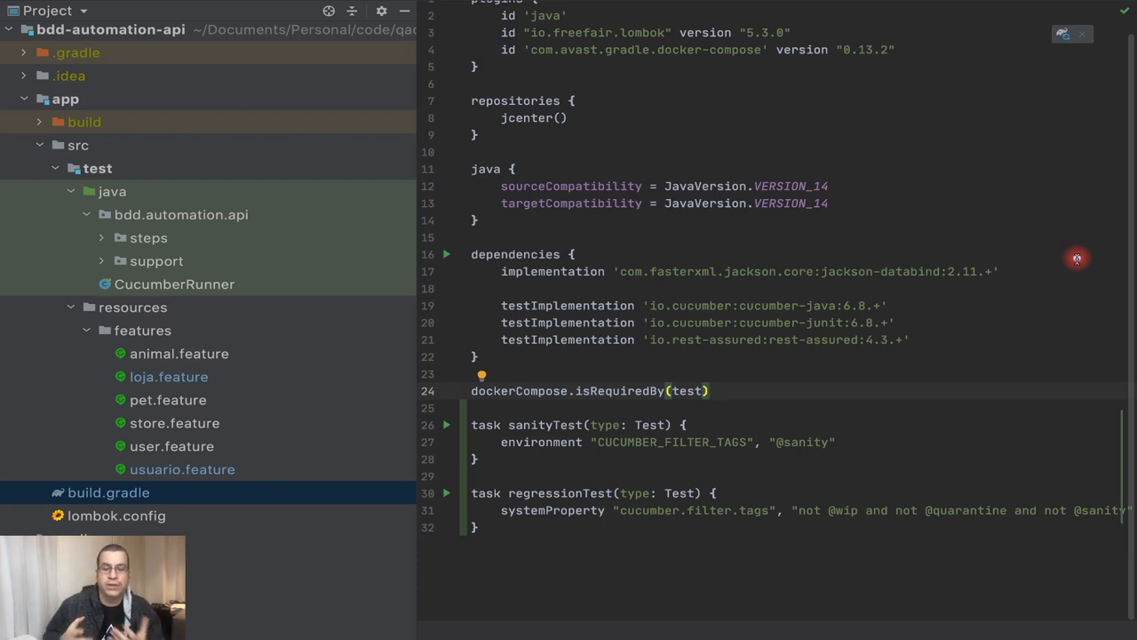
pyautogui.moveTo(878, 342)
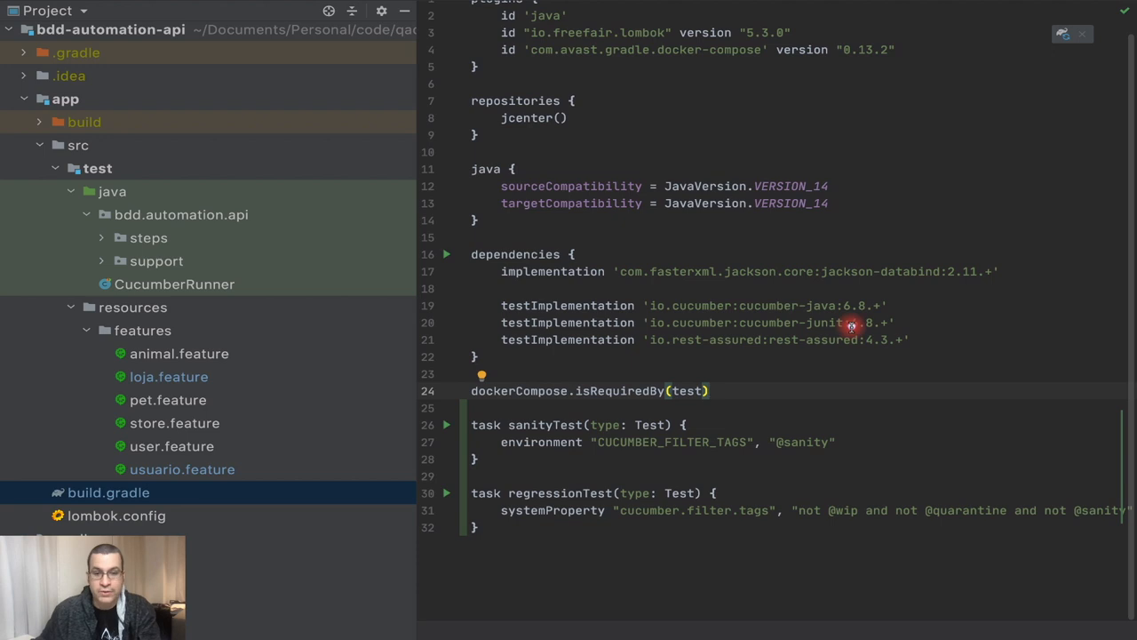
pyautogui.moveTo(839, 334)
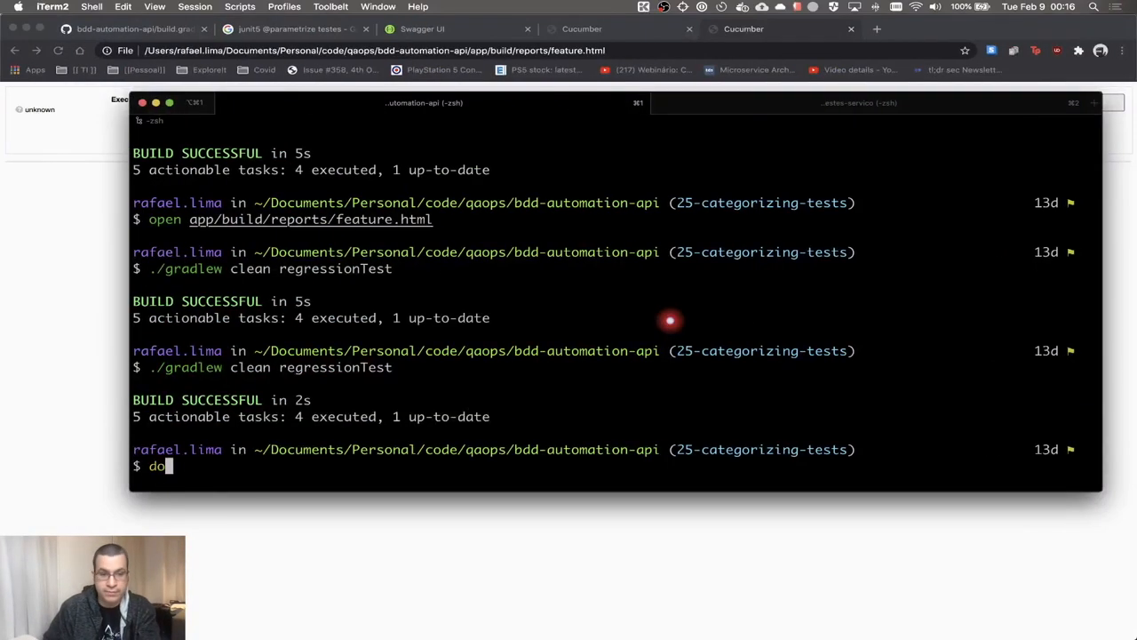
# - Stop the container with docker-compose down and run ./gradlew sanityTest
pyautogui.write('cker-')
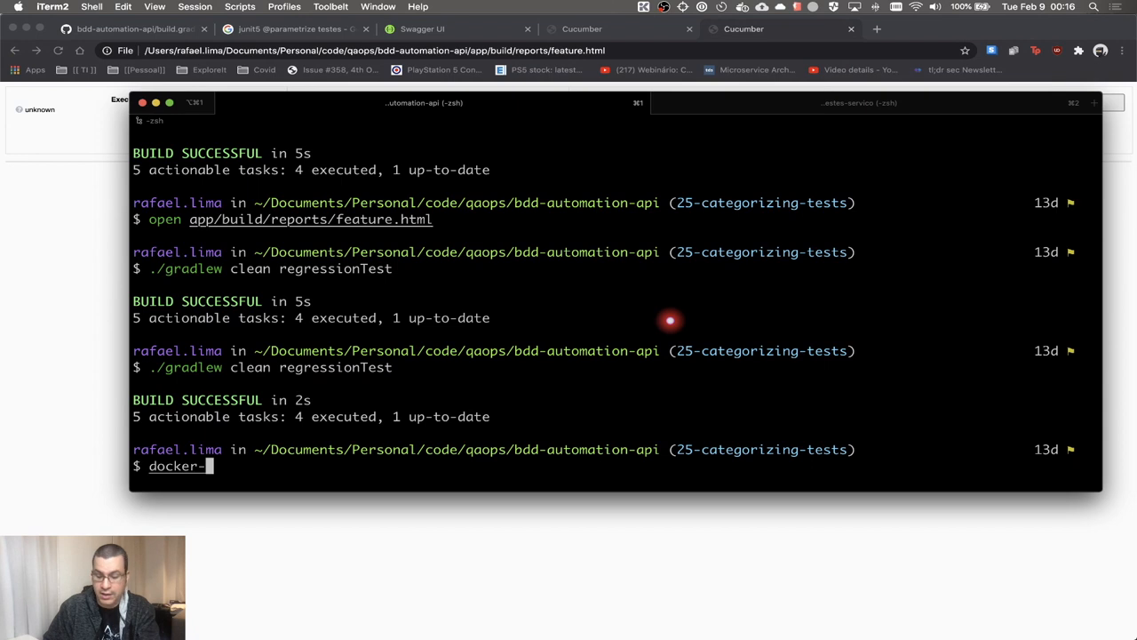
pyautogui.write('com')
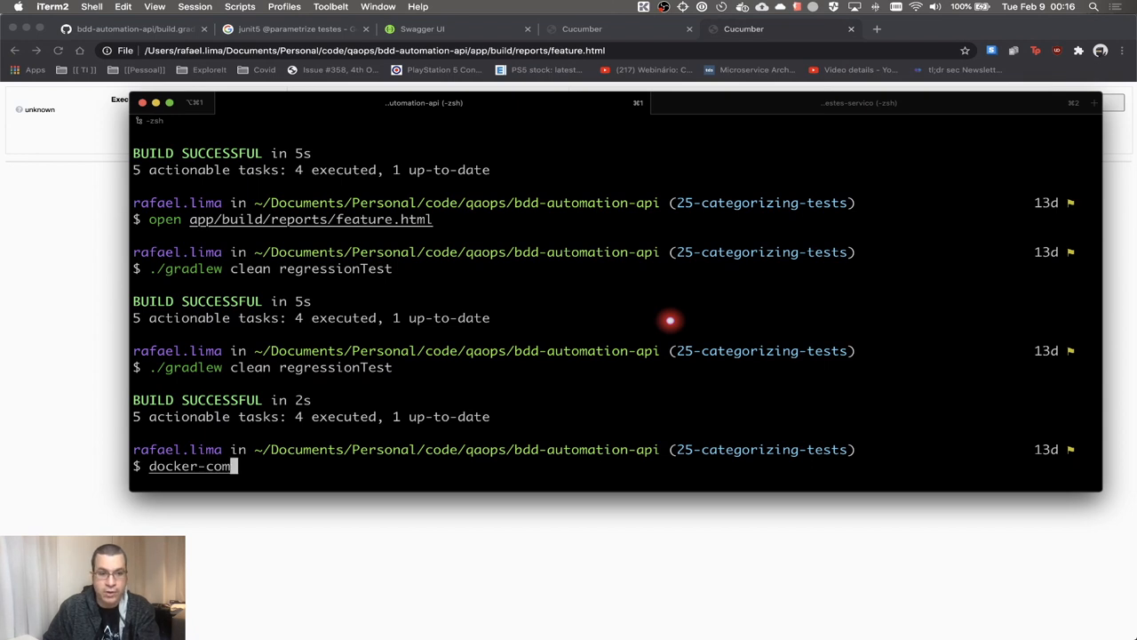
pyautogui.write('pose d')
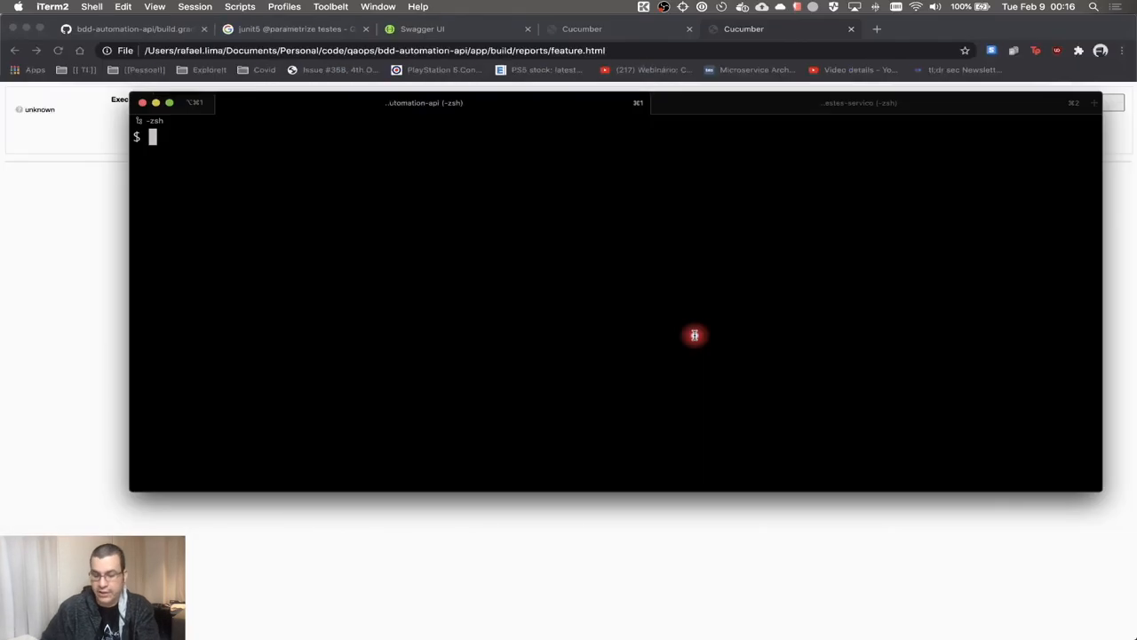
pyautogui.write('./gradlew')
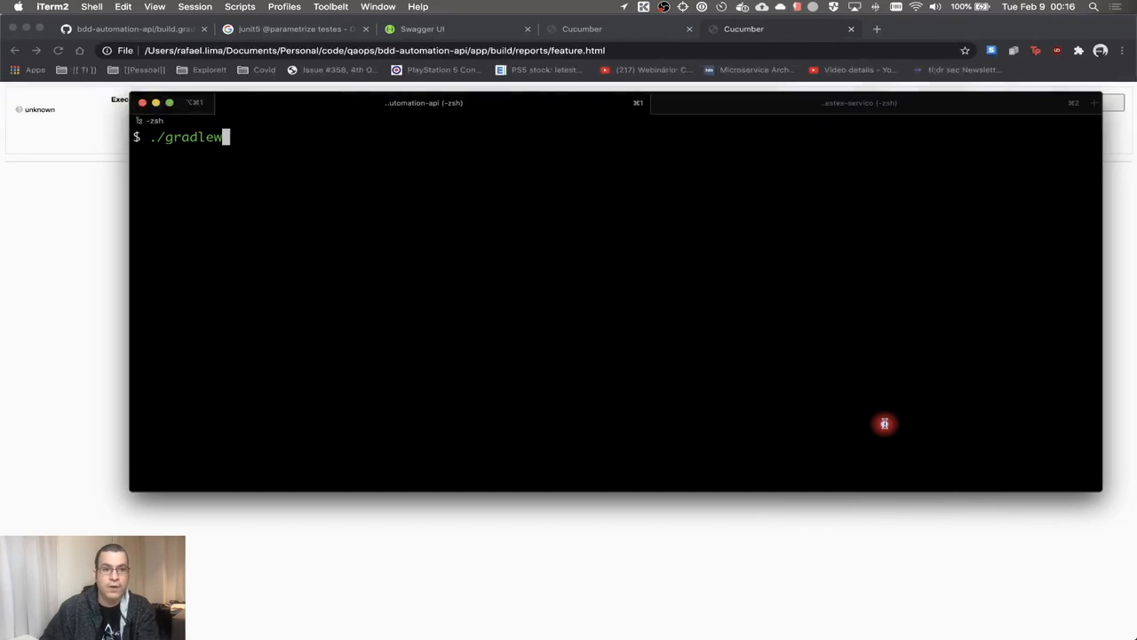
pyautogui.write('sanit')
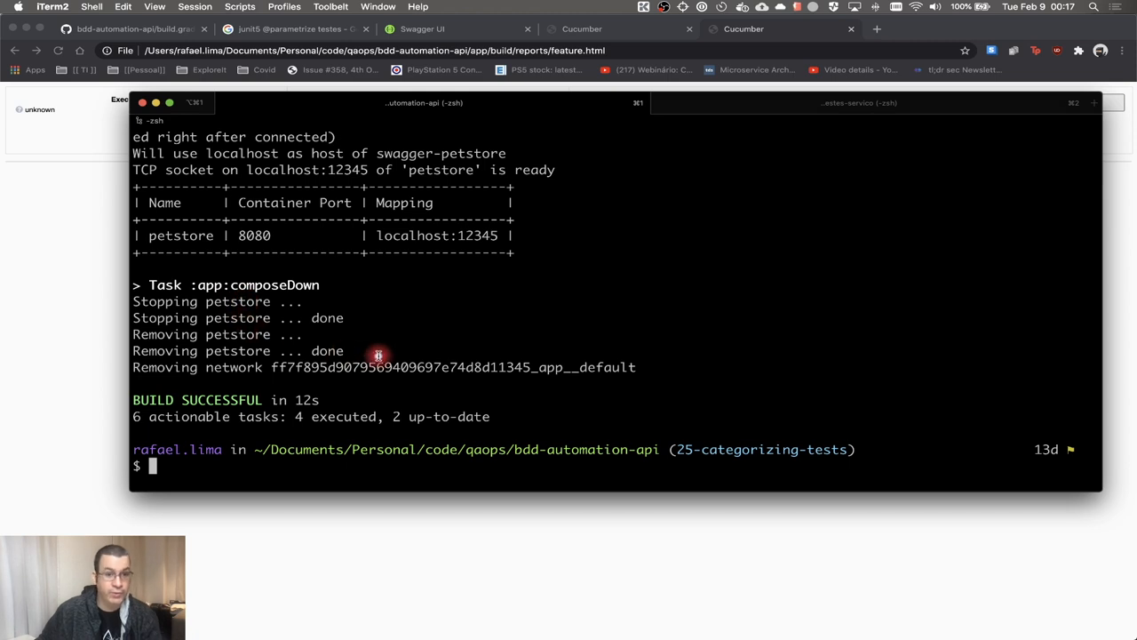
# - Run ./gradlew regressionTest, correcting the mistyped sanityTest command
pyautogui.write('./gradlew sa')
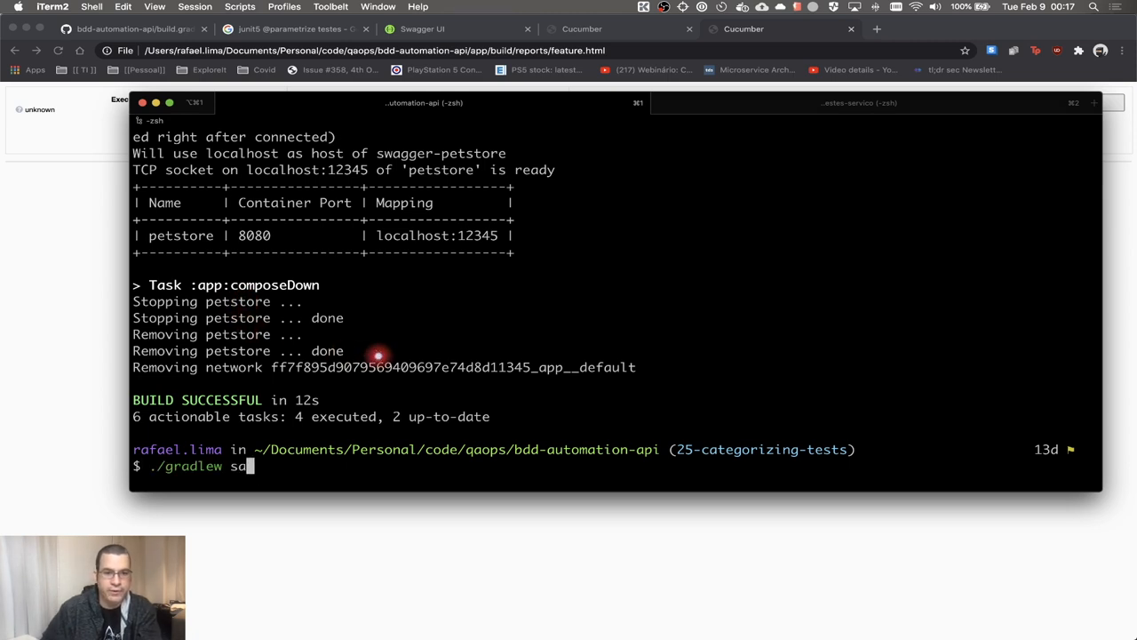
pyautogui.write('regressionTest')
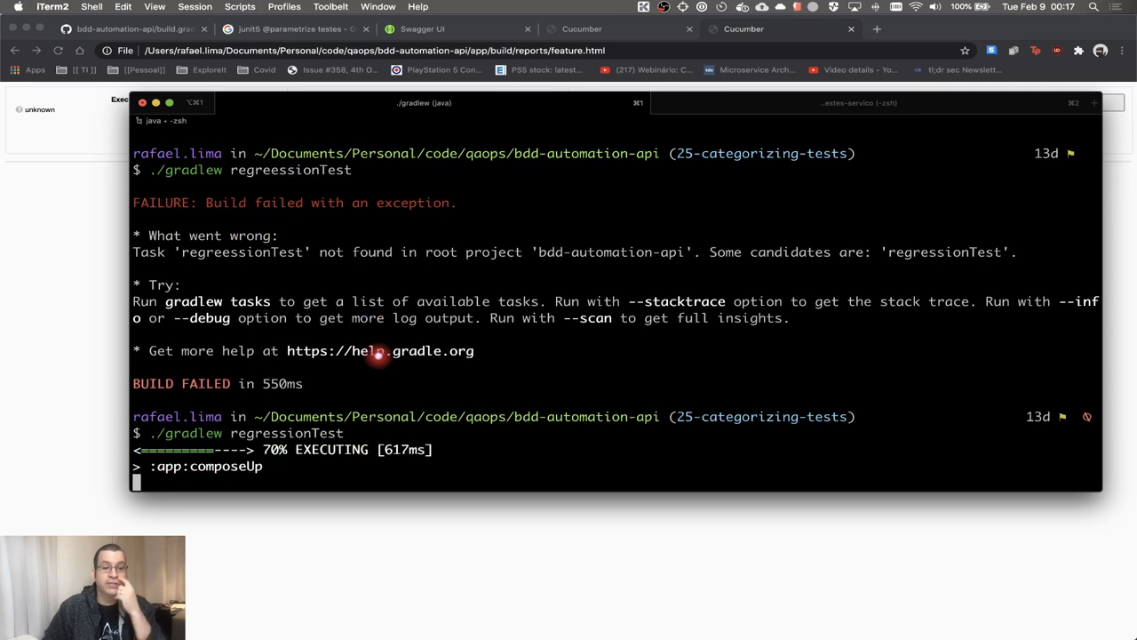
pyautogui.scroll(-3)
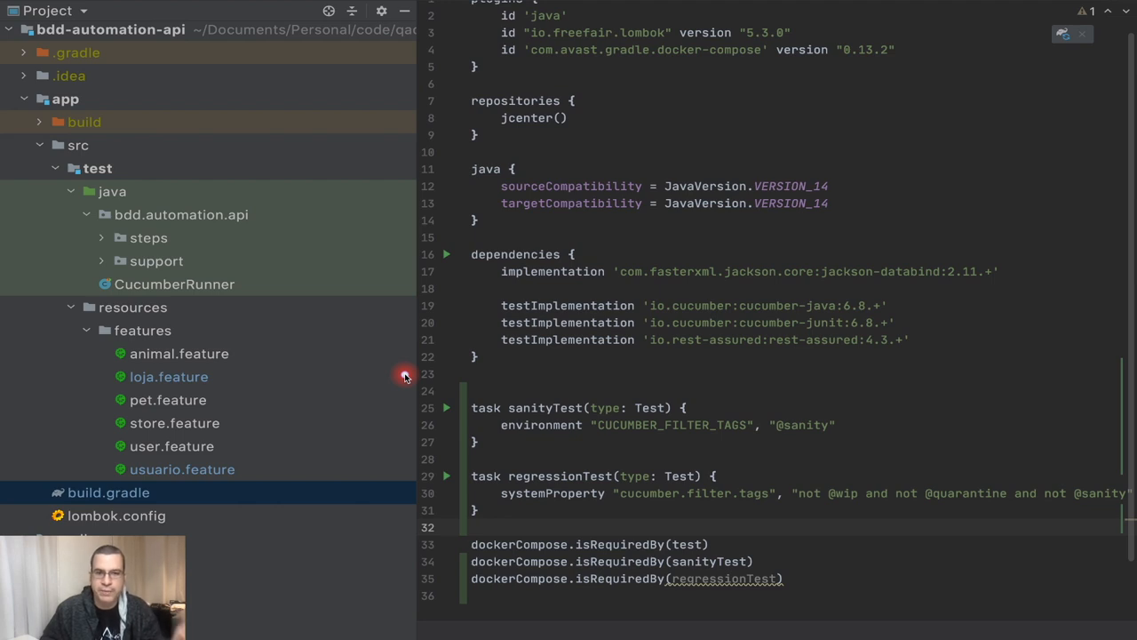
pyautogui.moveTo(615, 387)
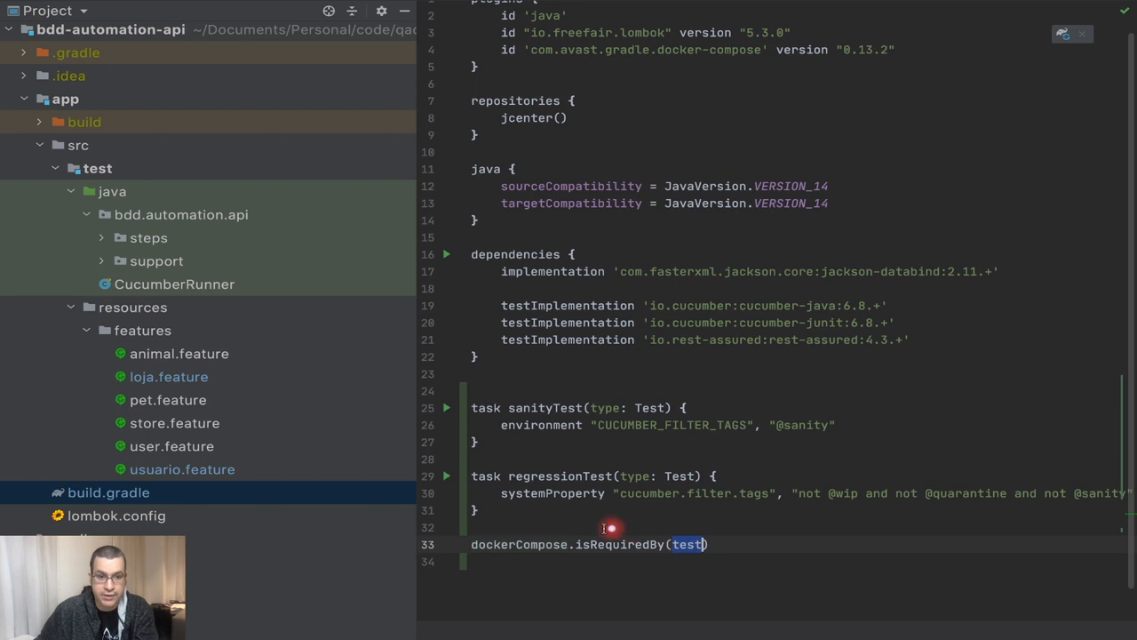
# - Run the CucumberRunner class, confirm 18 of 18 tests pass, and close the results panel
pyautogui.rightClick(174, 283)
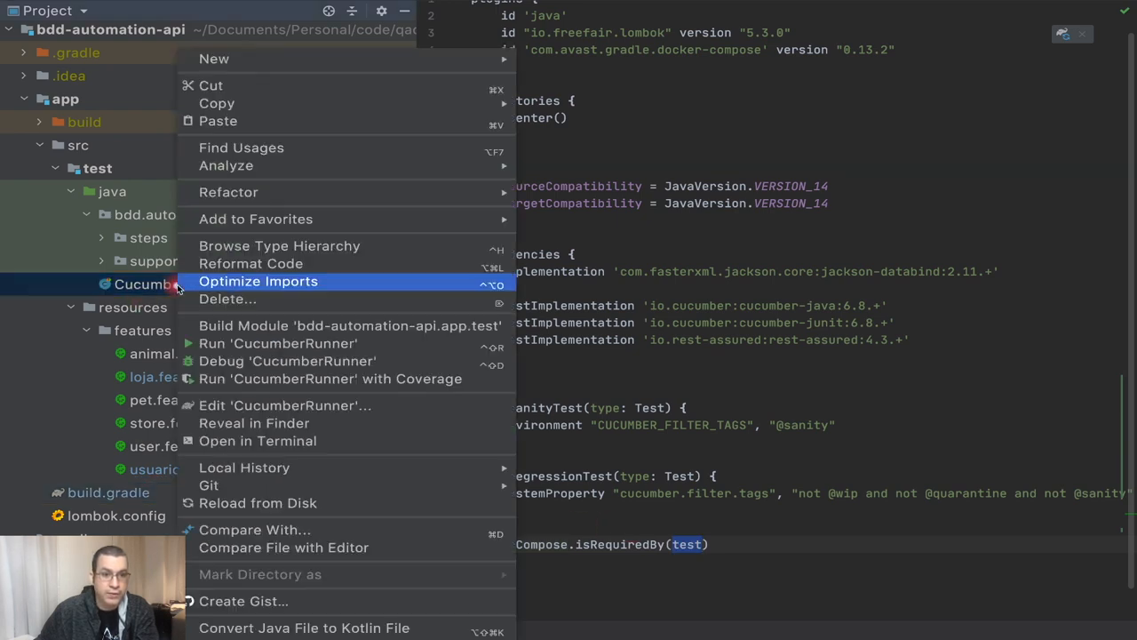
pyautogui.click(277, 343)
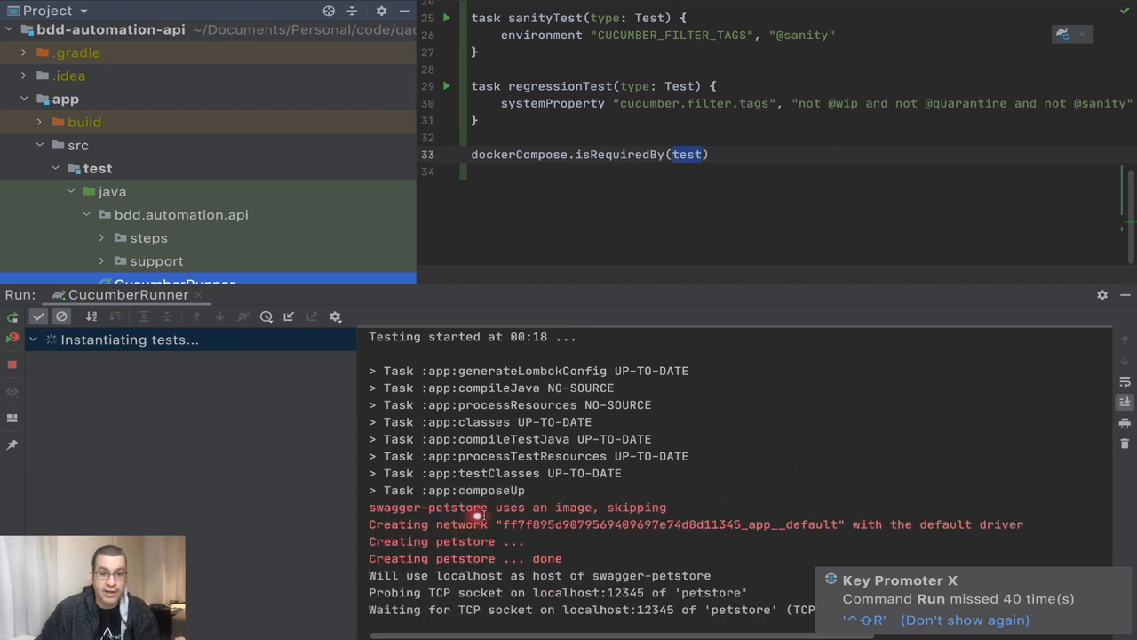
pyautogui.scroll(-3)
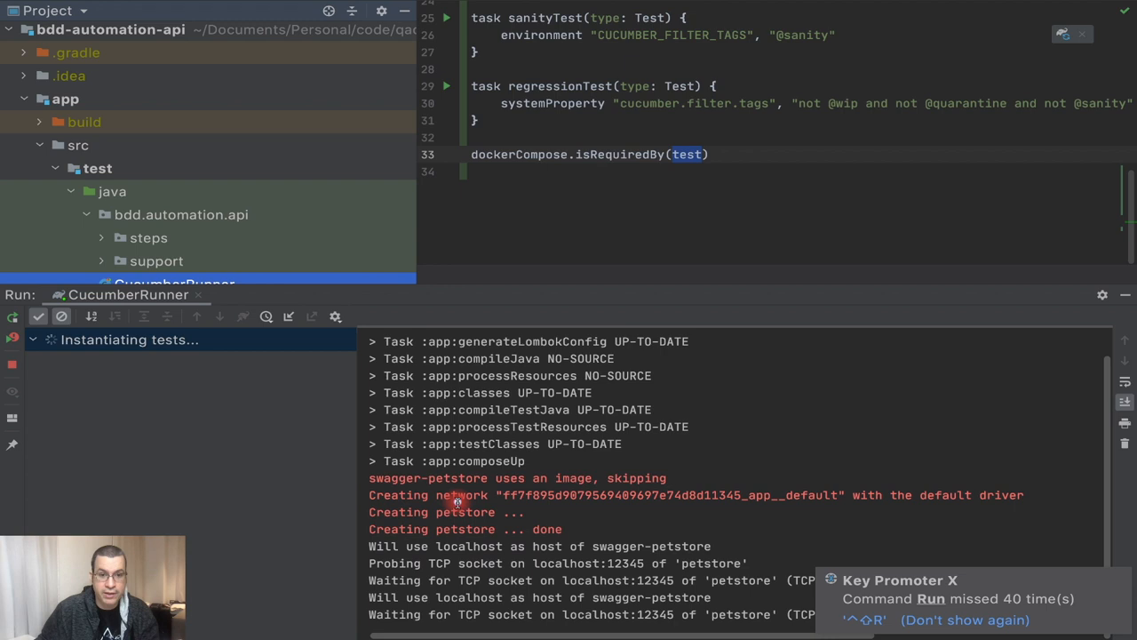
pyautogui.scroll(-3)
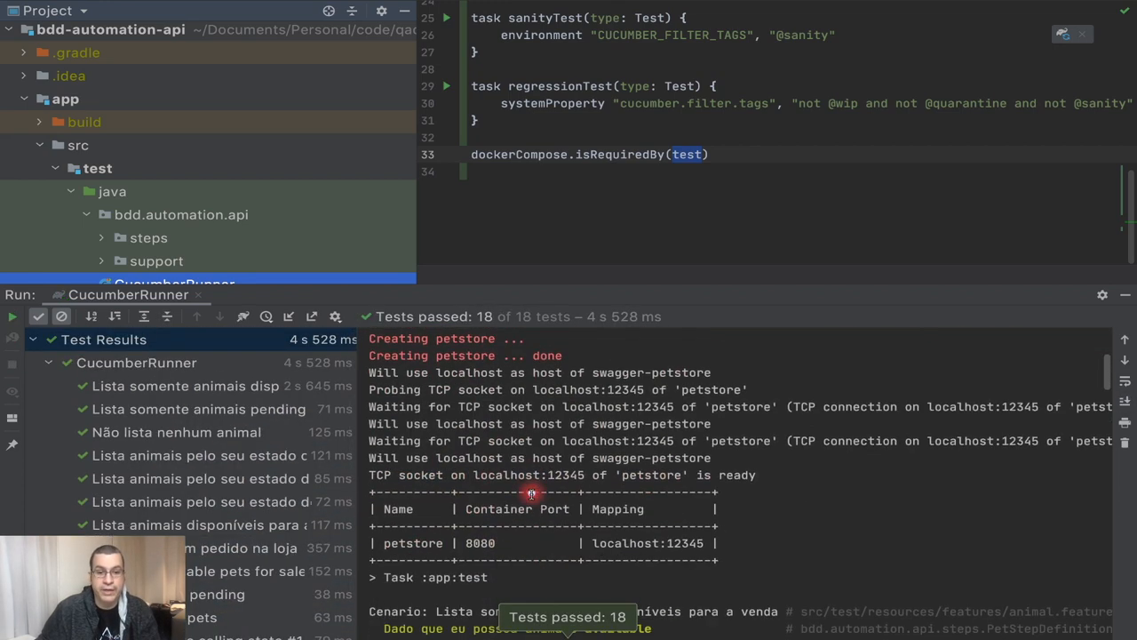
pyautogui.scroll(-3)
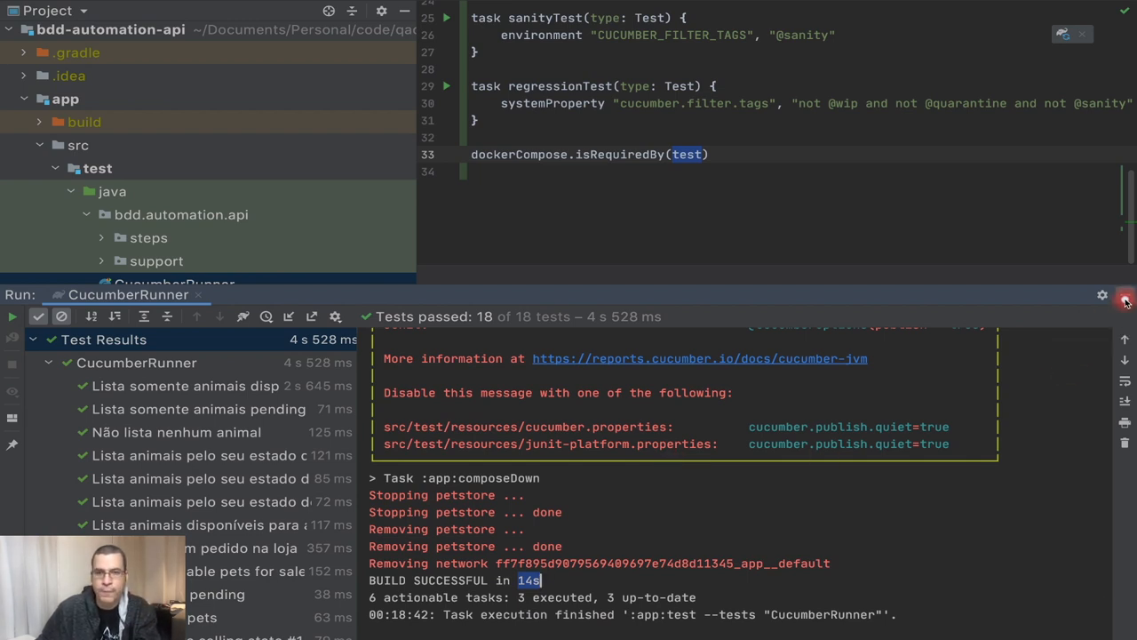
pyautogui.click(1125, 302)
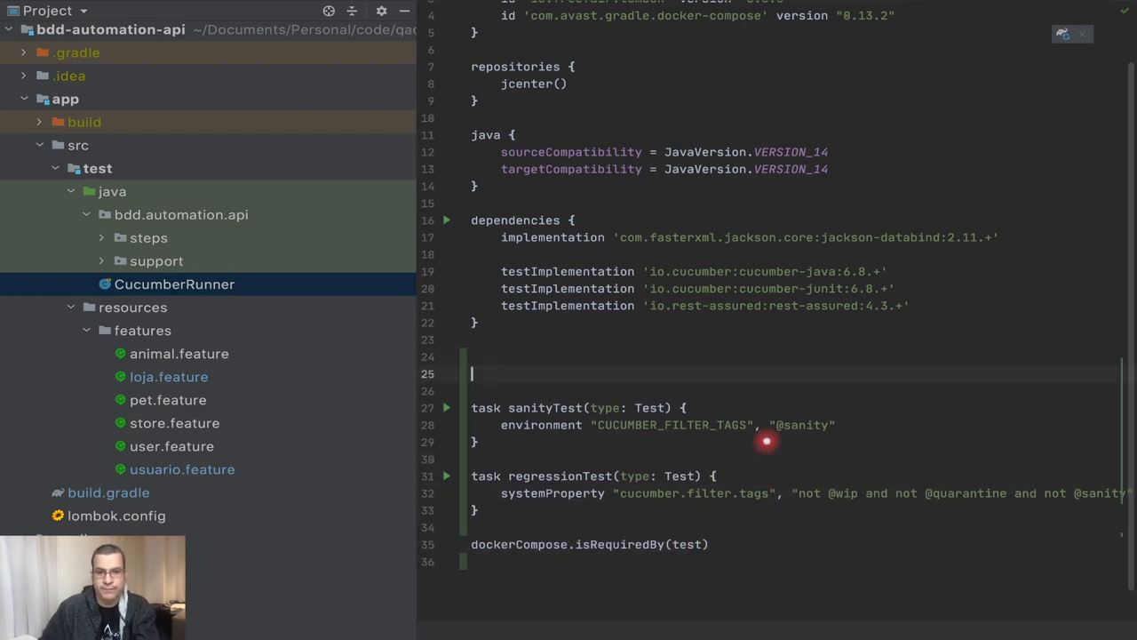
# - Write 'test apiTest(type: Test) {}' on the blank line above sanityTest
pyautogui.write('test')
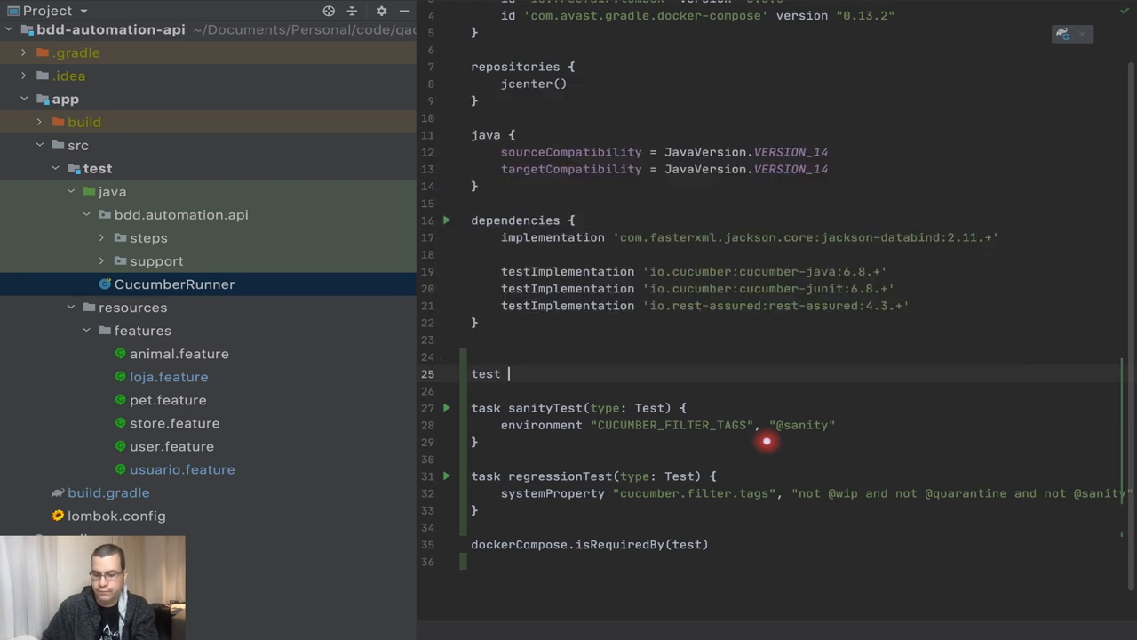
pyautogui.write('apiTest')
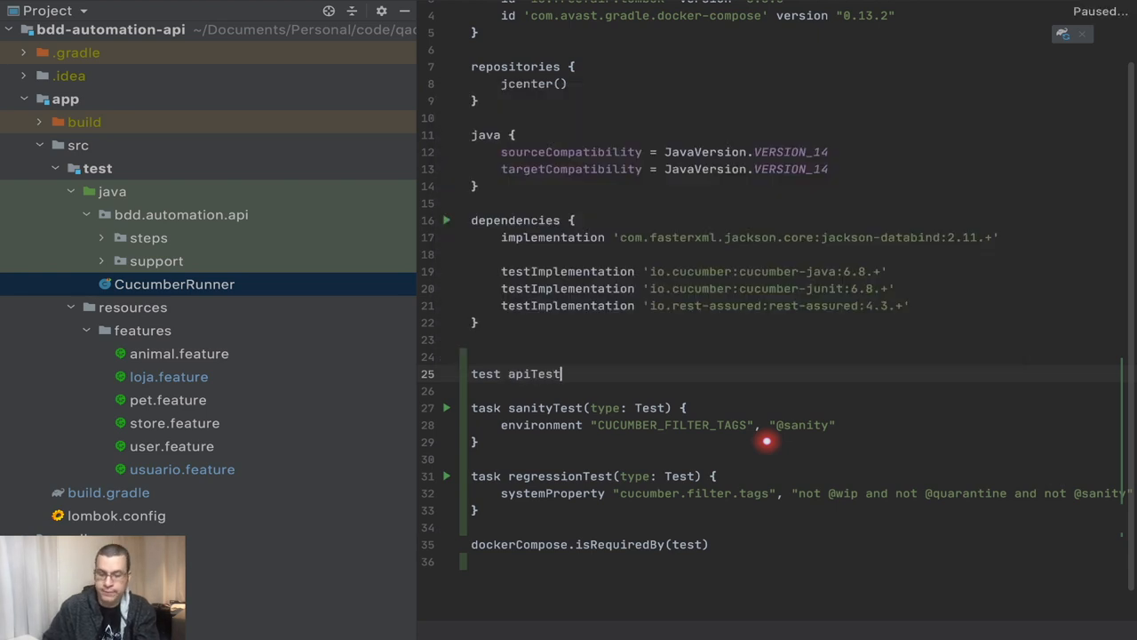
pyautogui.write('()')
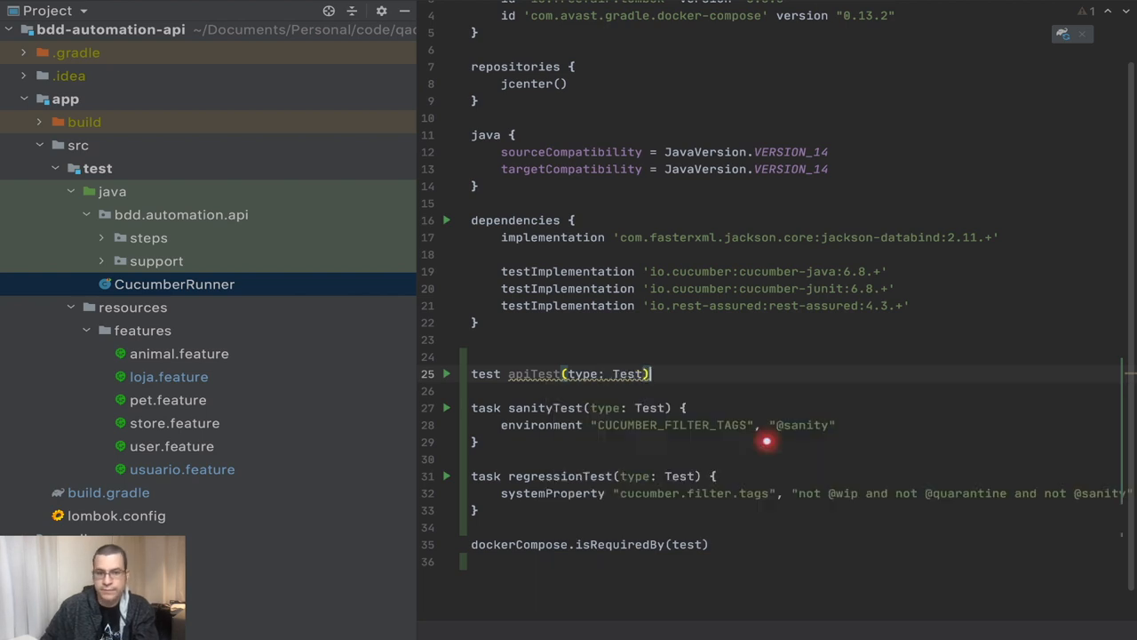
pyautogui.write('{}')
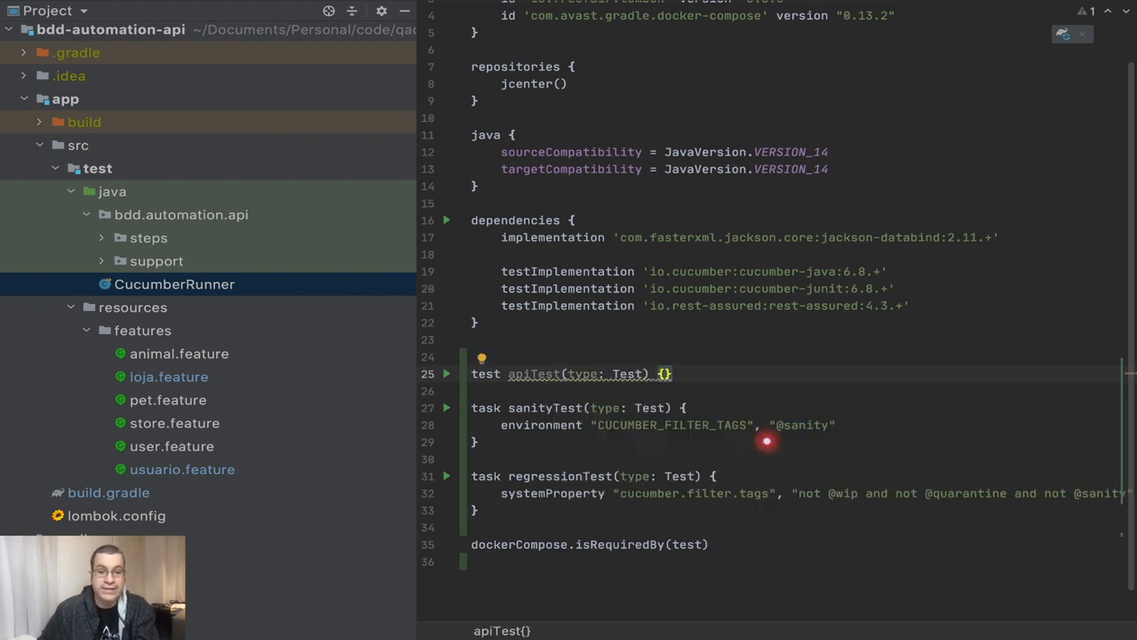
pyautogui.scroll(3)
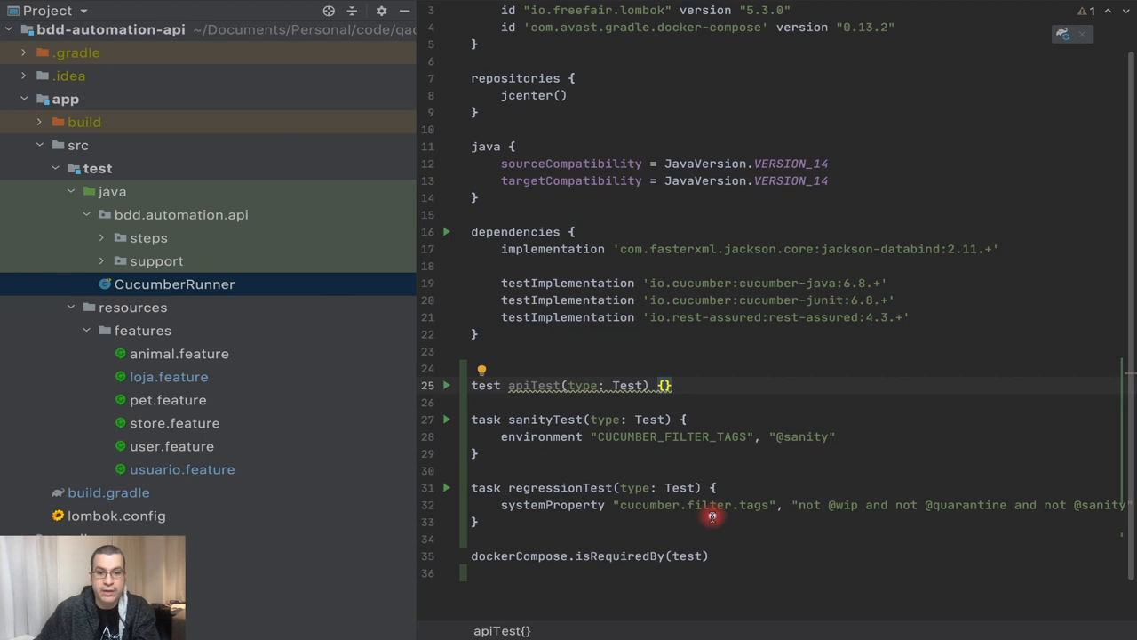
pyautogui.scroll(3)
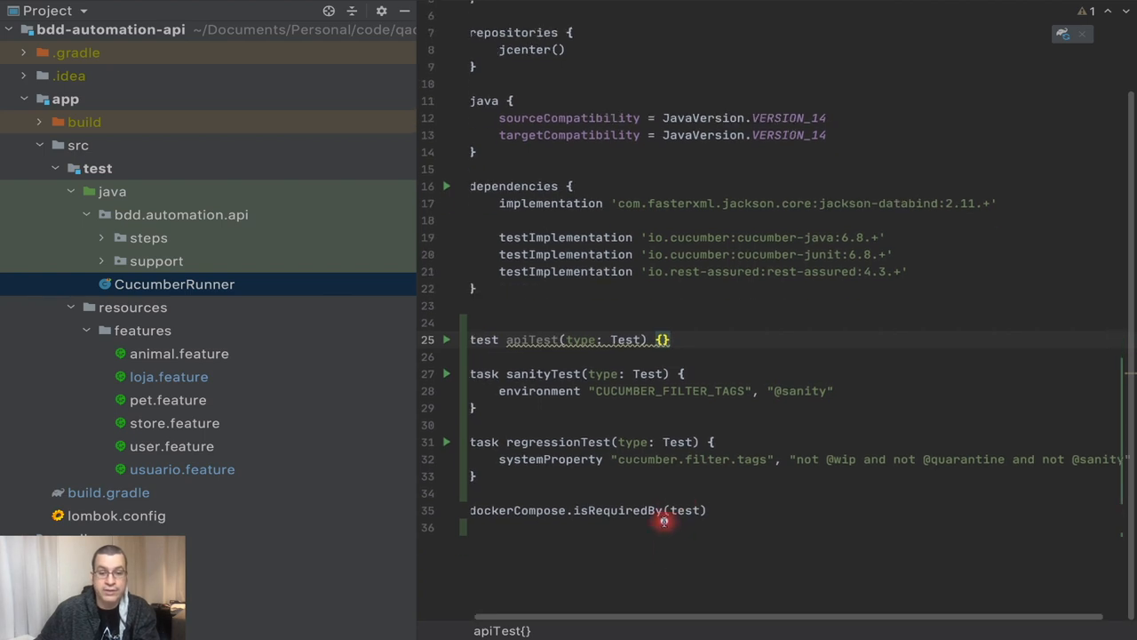
pyautogui.moveTo(523, 335)
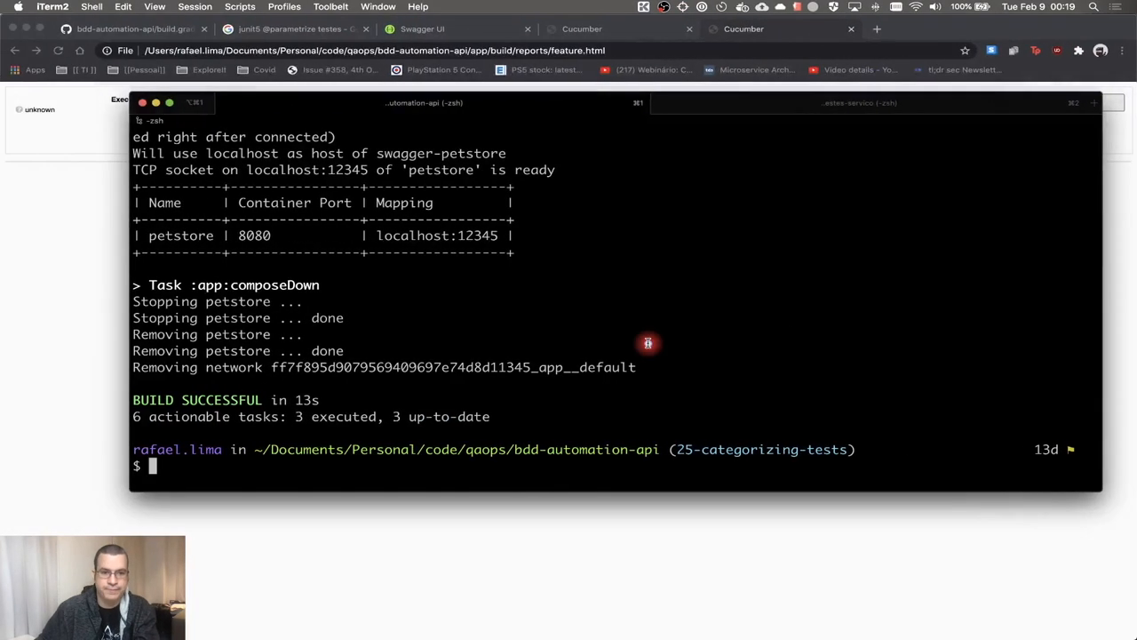
# - Start typing ./gradlew apiTest in iTerm2, then abandon the command
pyautogui.write('./gradlew apiTe')
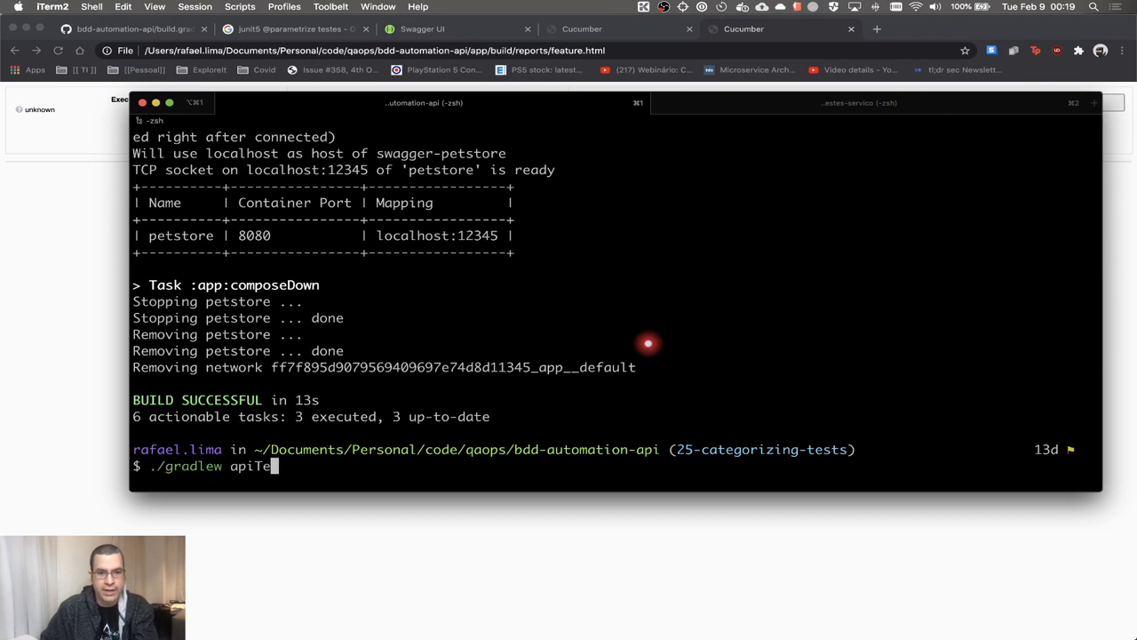
pyautogui.press('Return')
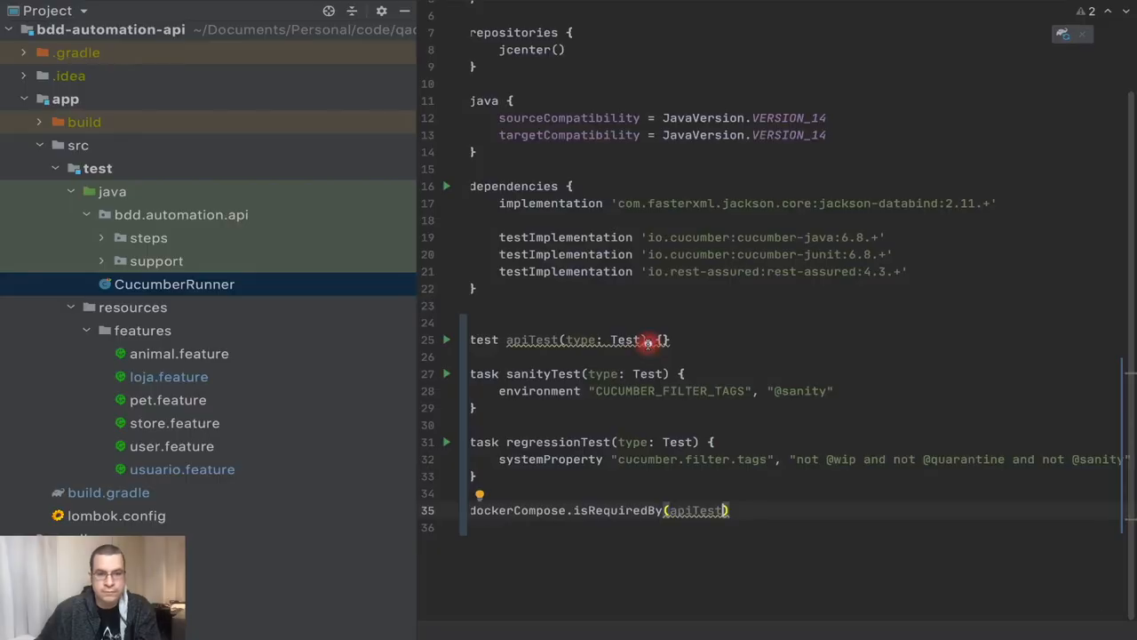
pyautogui.moveTo(635, 358)
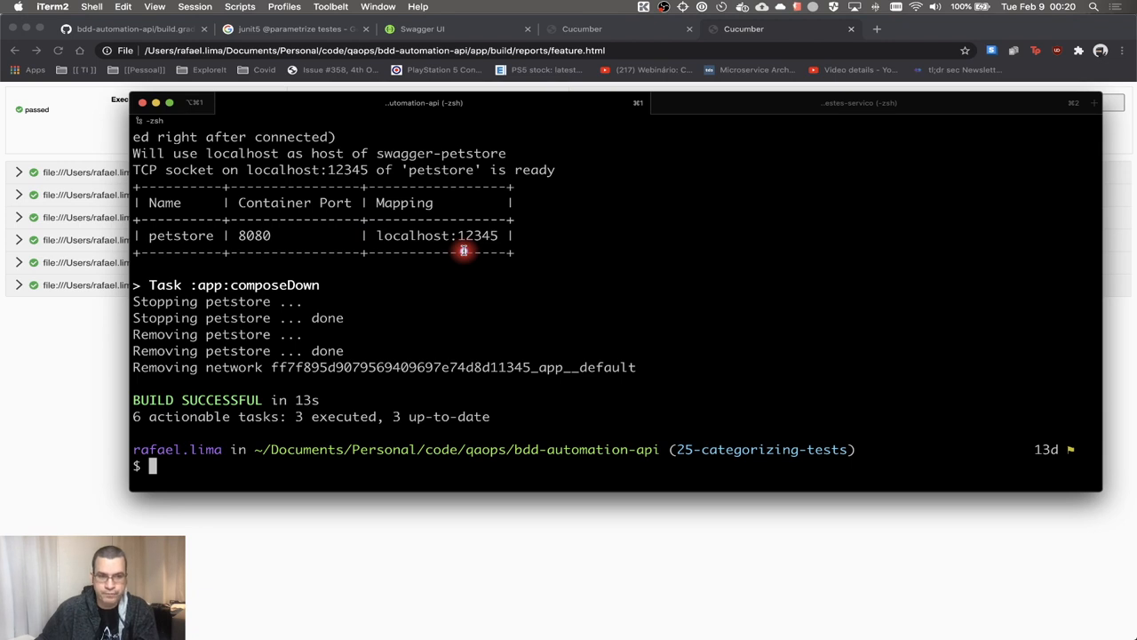
pyautogui.moveTo(444, 320)
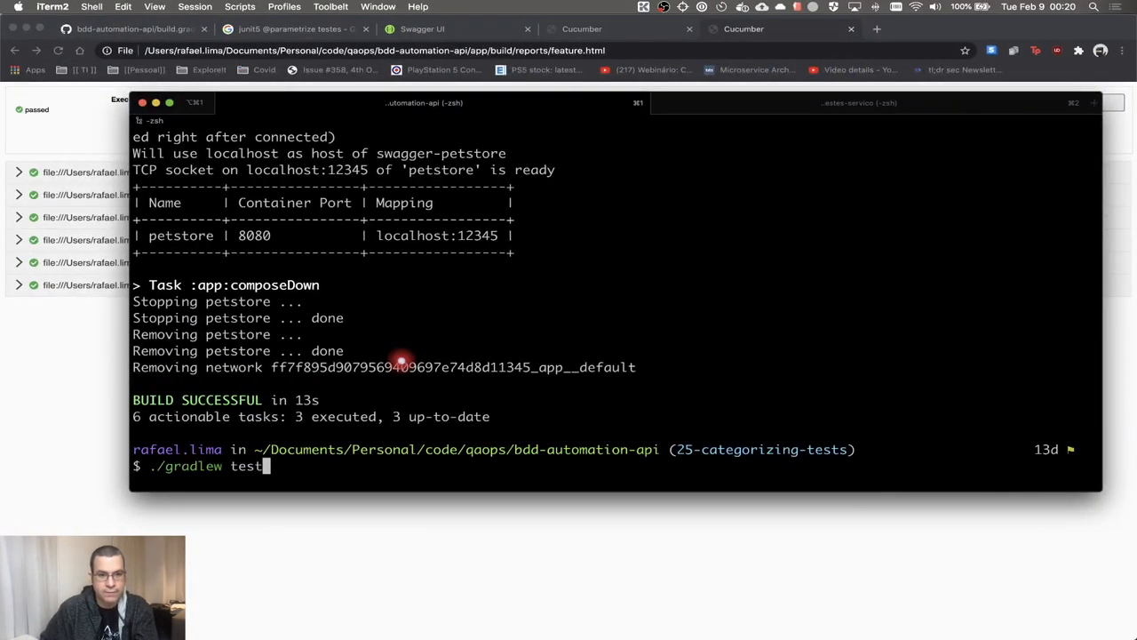
# - Run ./gradlew test, start the petstore container with docker-compose up -d, and rerun the tests
pyautogui.press('Return')
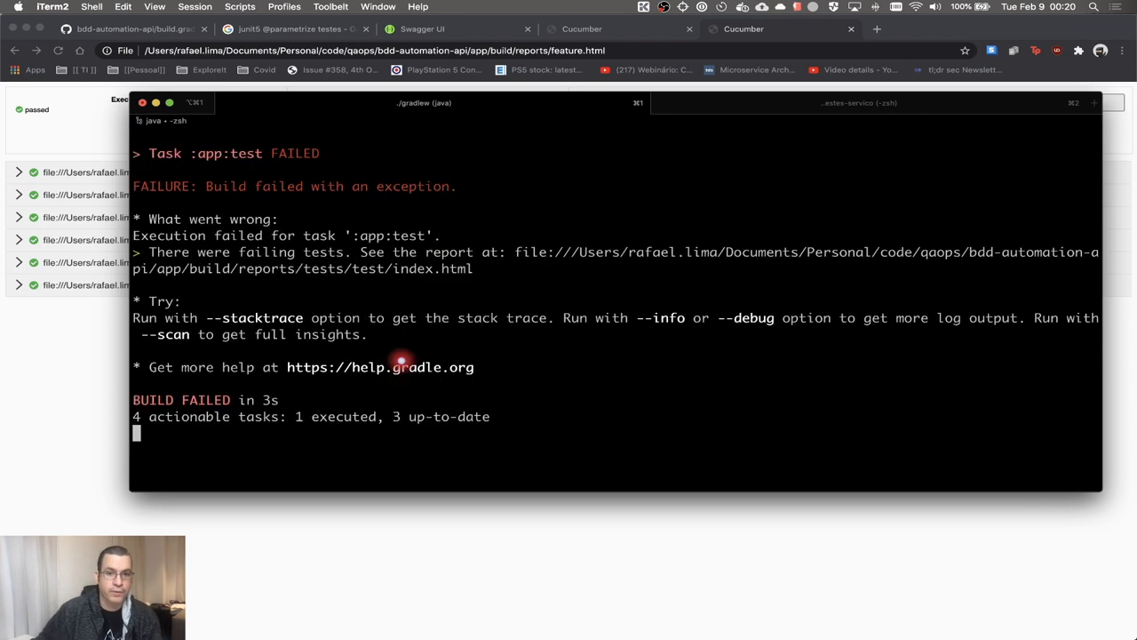
pyautogui.write('docke')
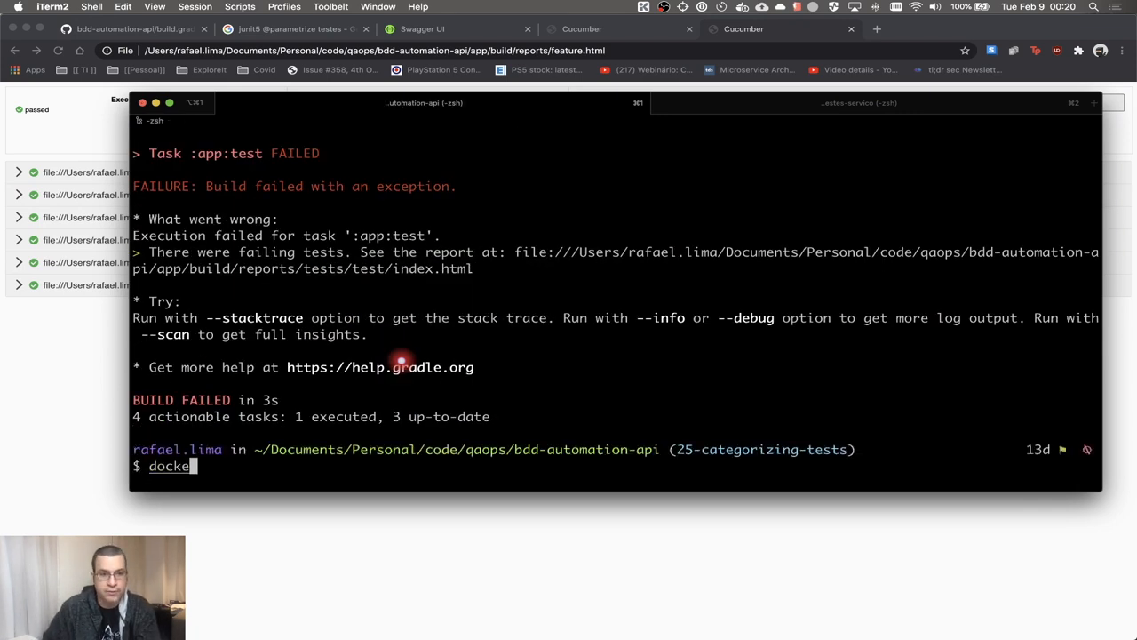
pyautogui.write('-compose')
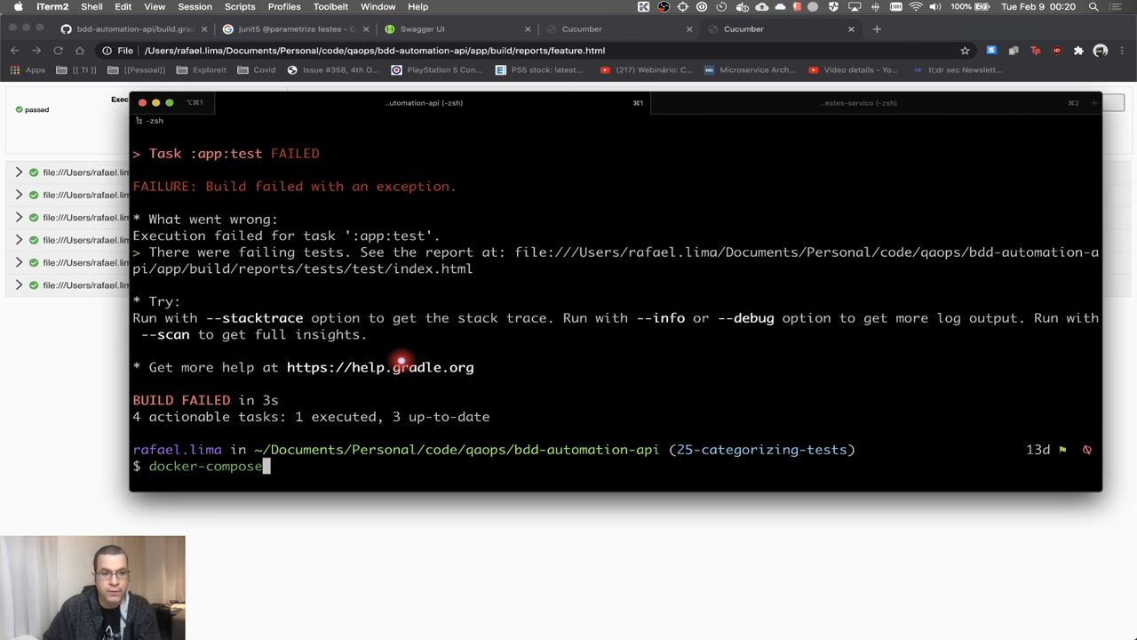
pyautogui.press('Return')
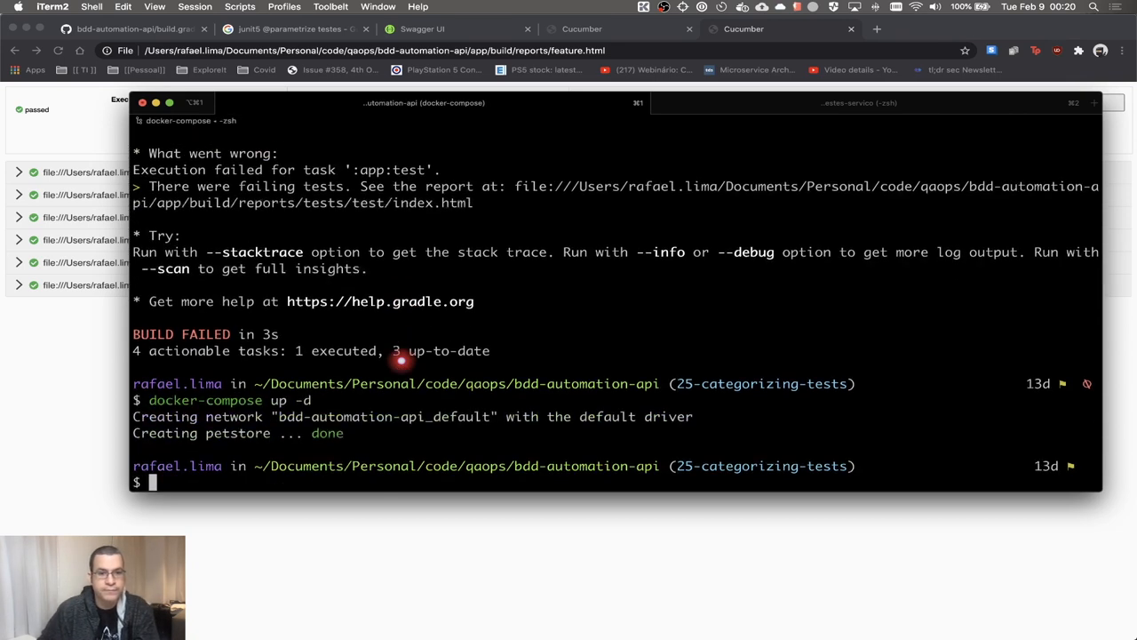
pyautogui.write('./gradlew test')
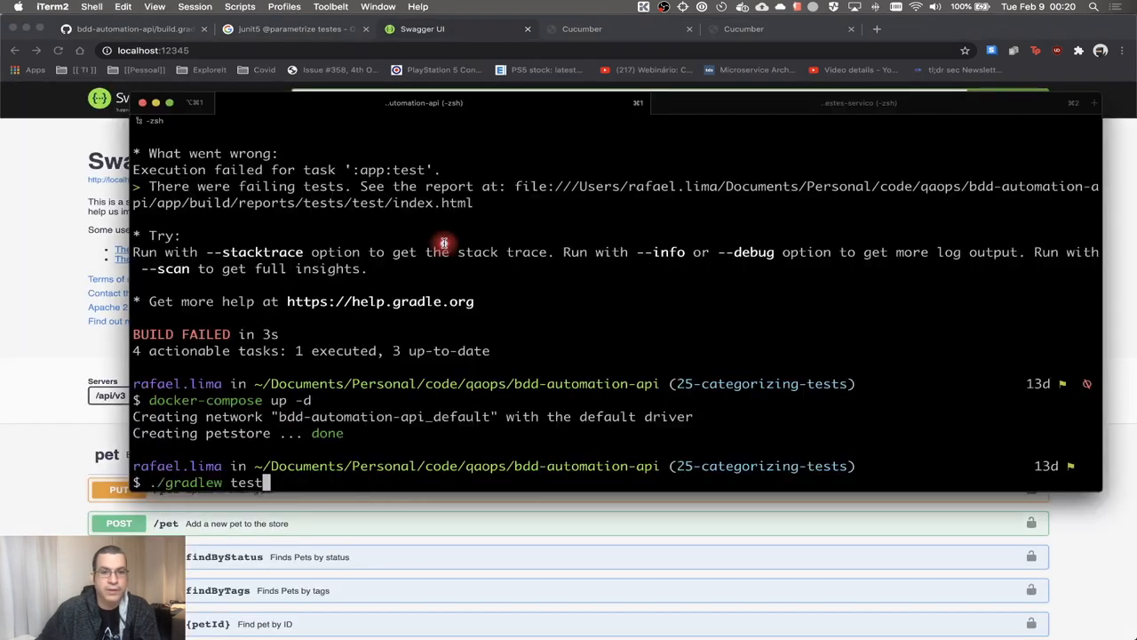
pyautogui.press('Return')
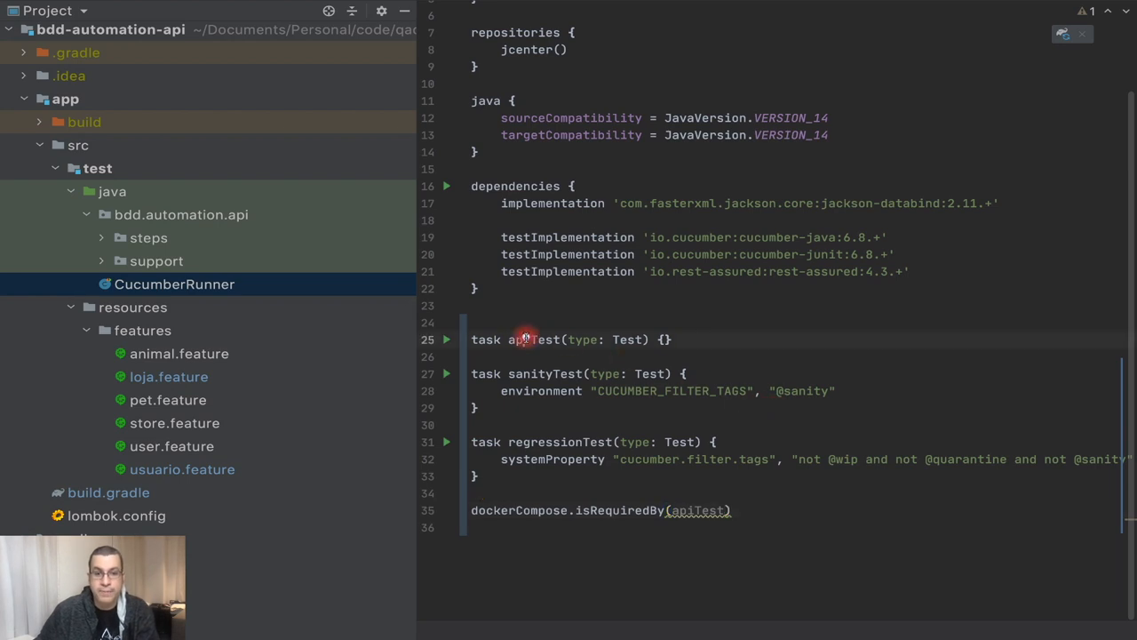
# - Select the apiTest name, then close the Run window after CucumberRunner passes 15 of 15
pyautogui.doubleClick(534, 340)
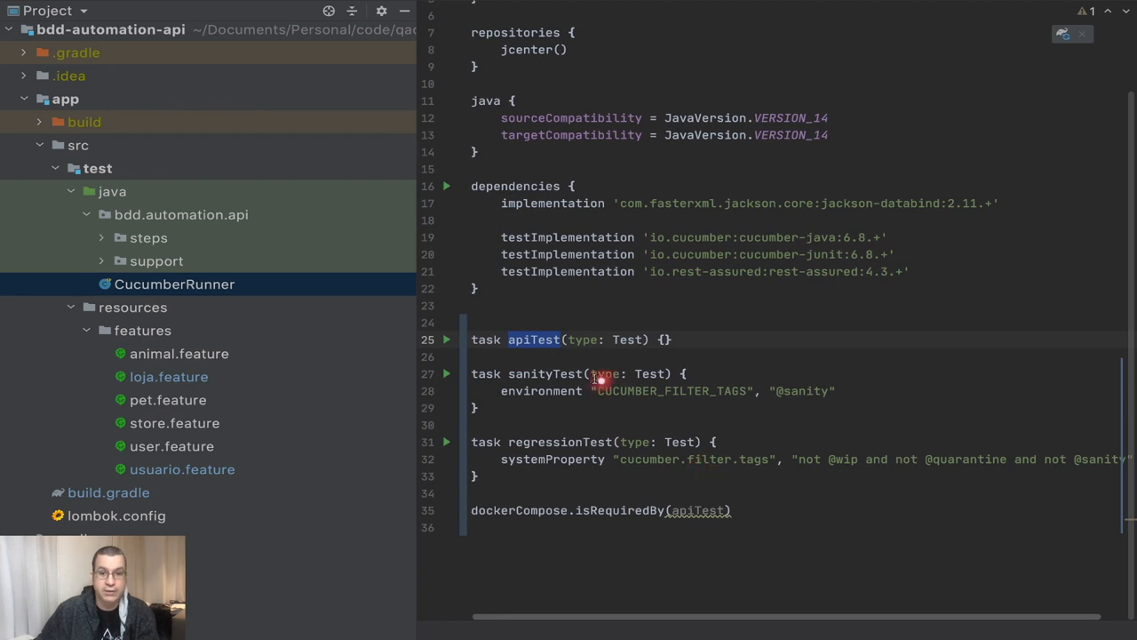
pyautogui.moveTo(799, 370)
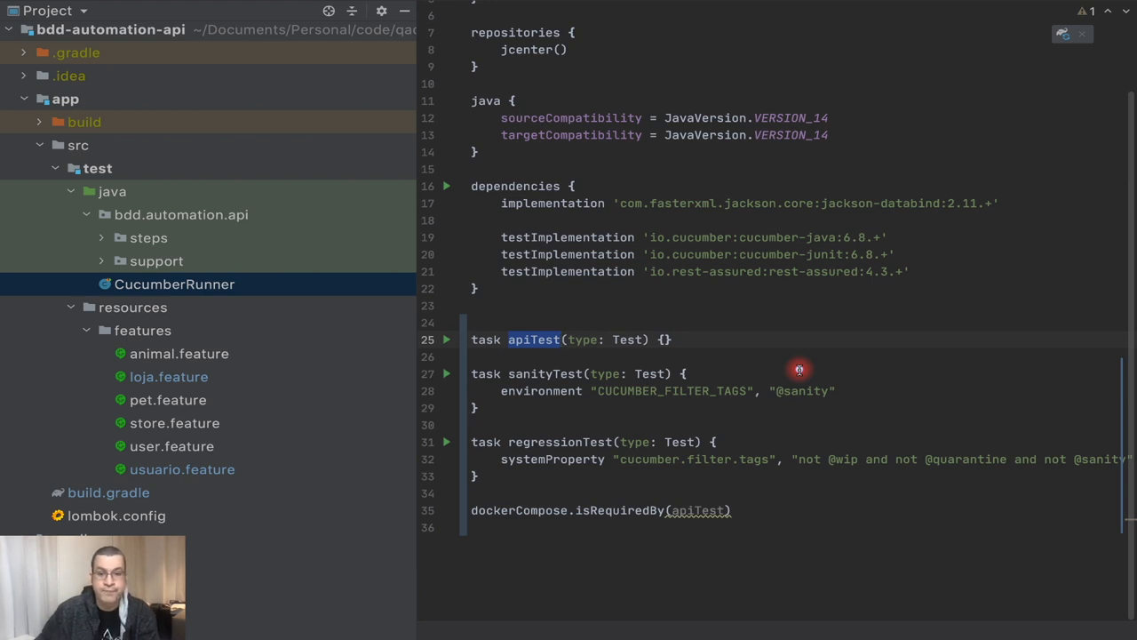
pyautogui.moveTo(616, 274)
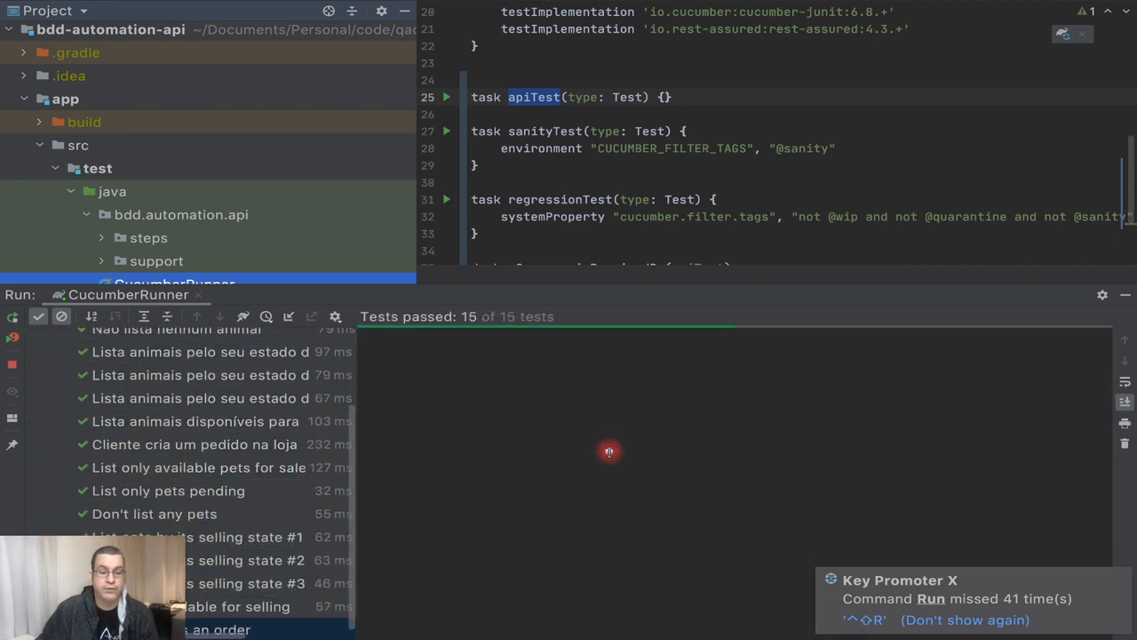
pyautogui.click(13, 317)
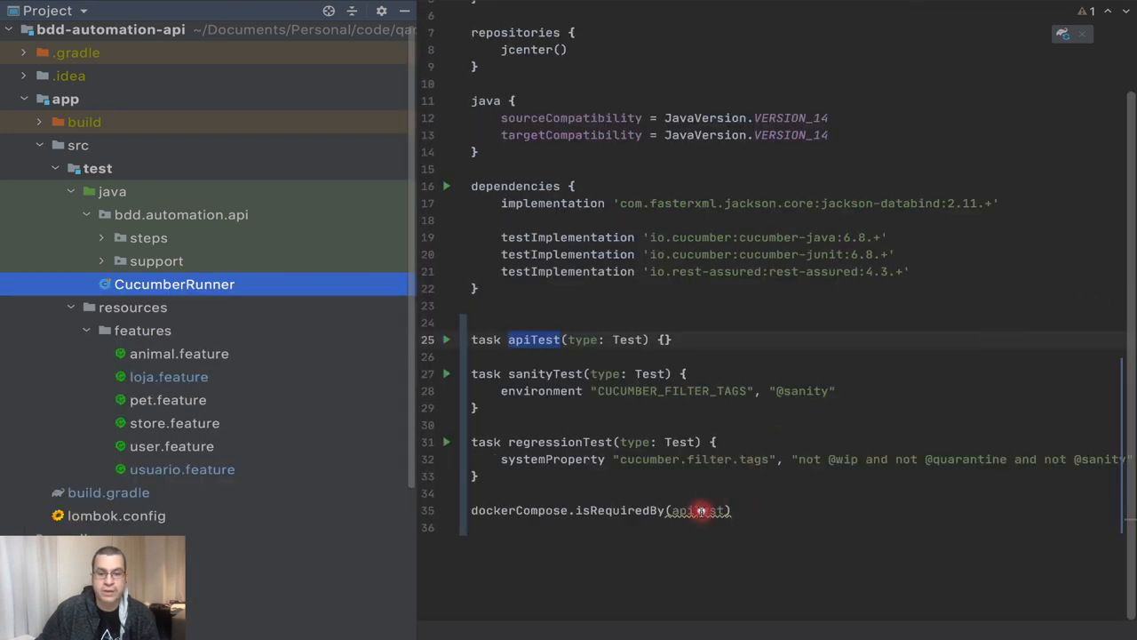
pyautogui.moveTo(804, 391)
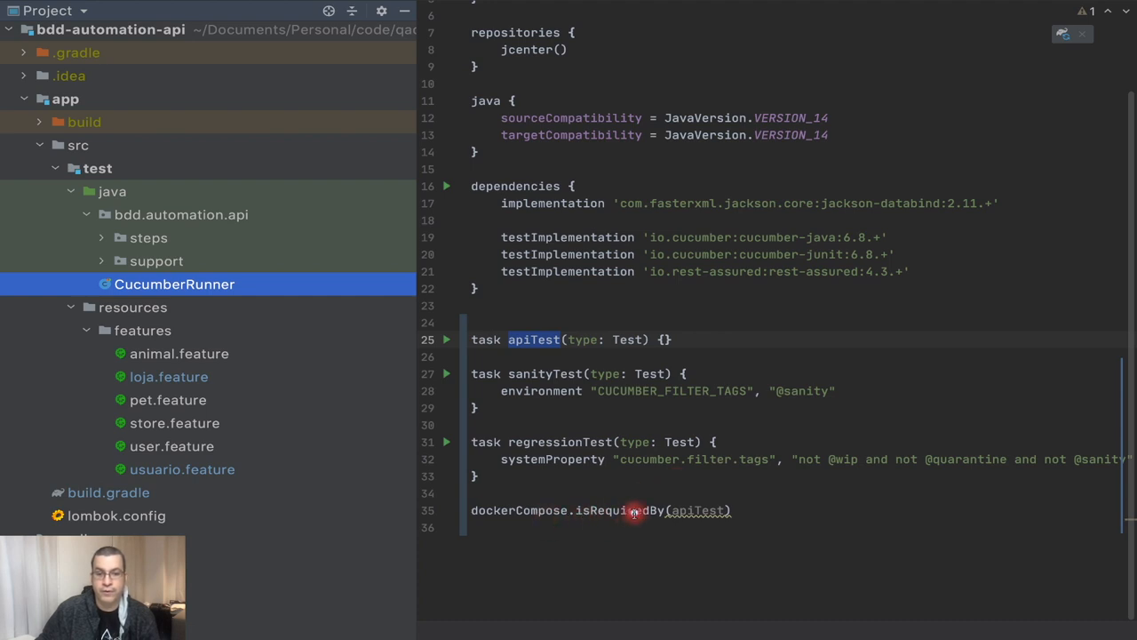
pyautogui.moveTo(868, 435)
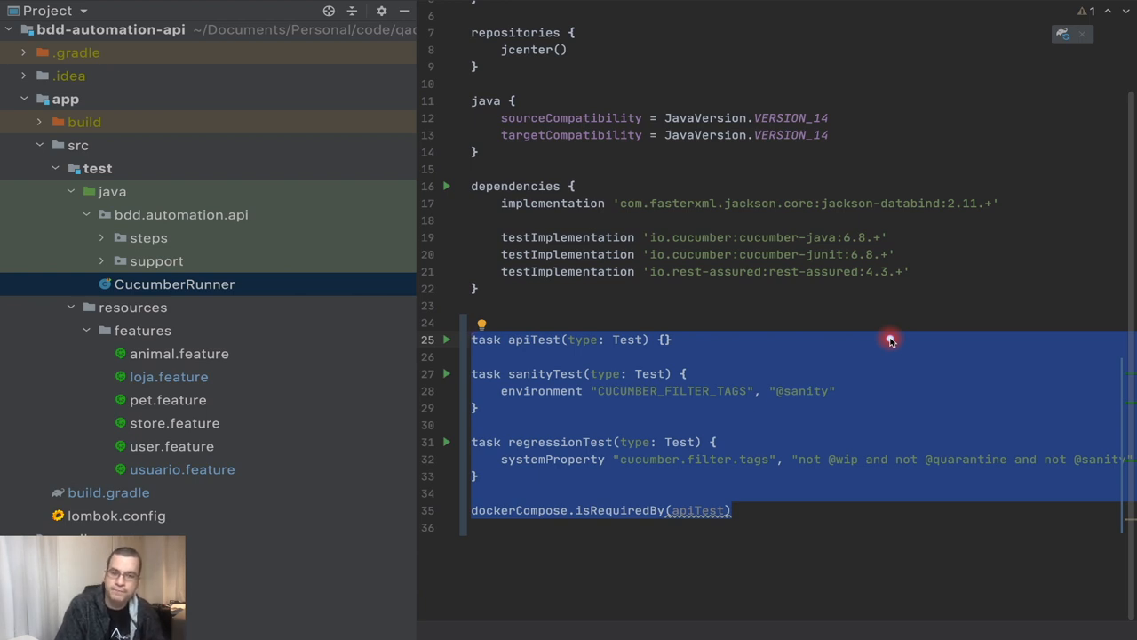
pyautogui.moveTo(609, 441)
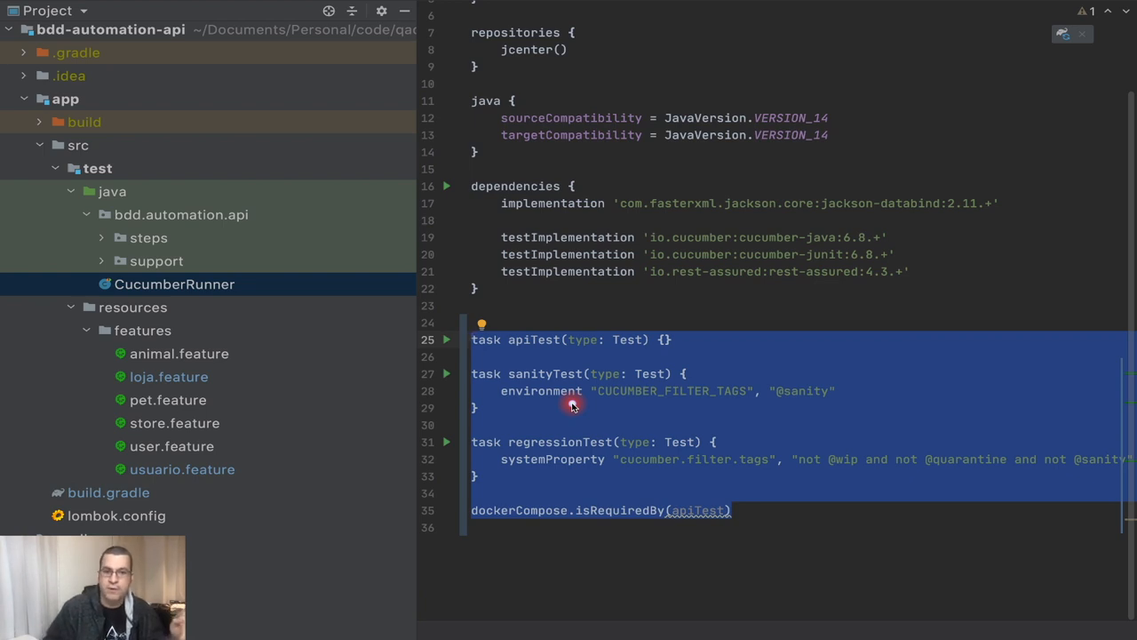
pyautogui.moveTo(692, 492)
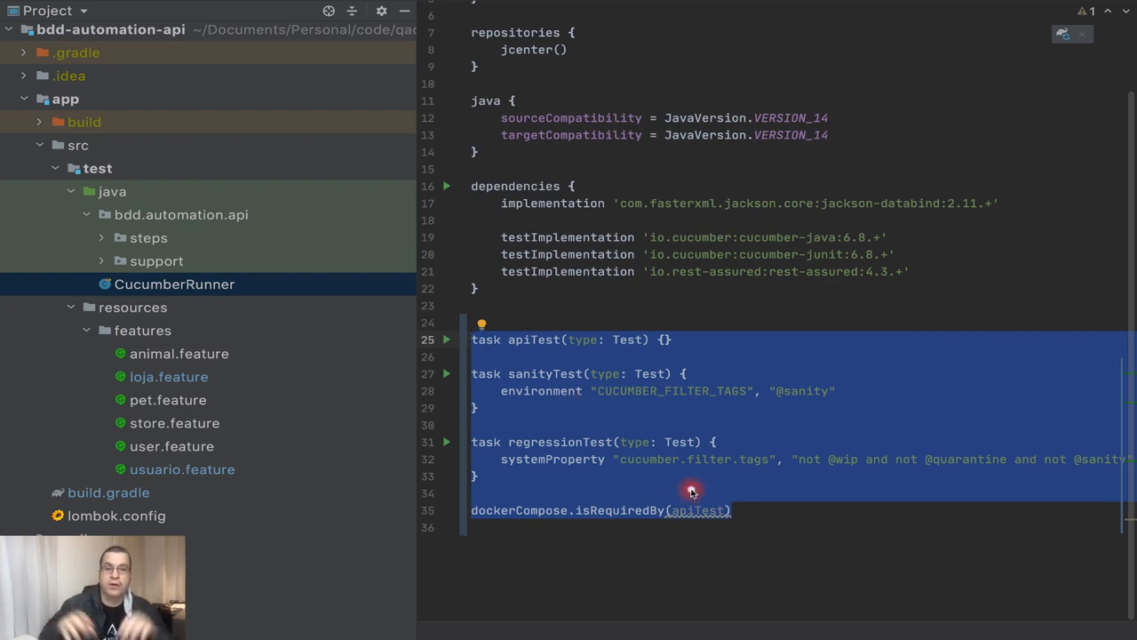